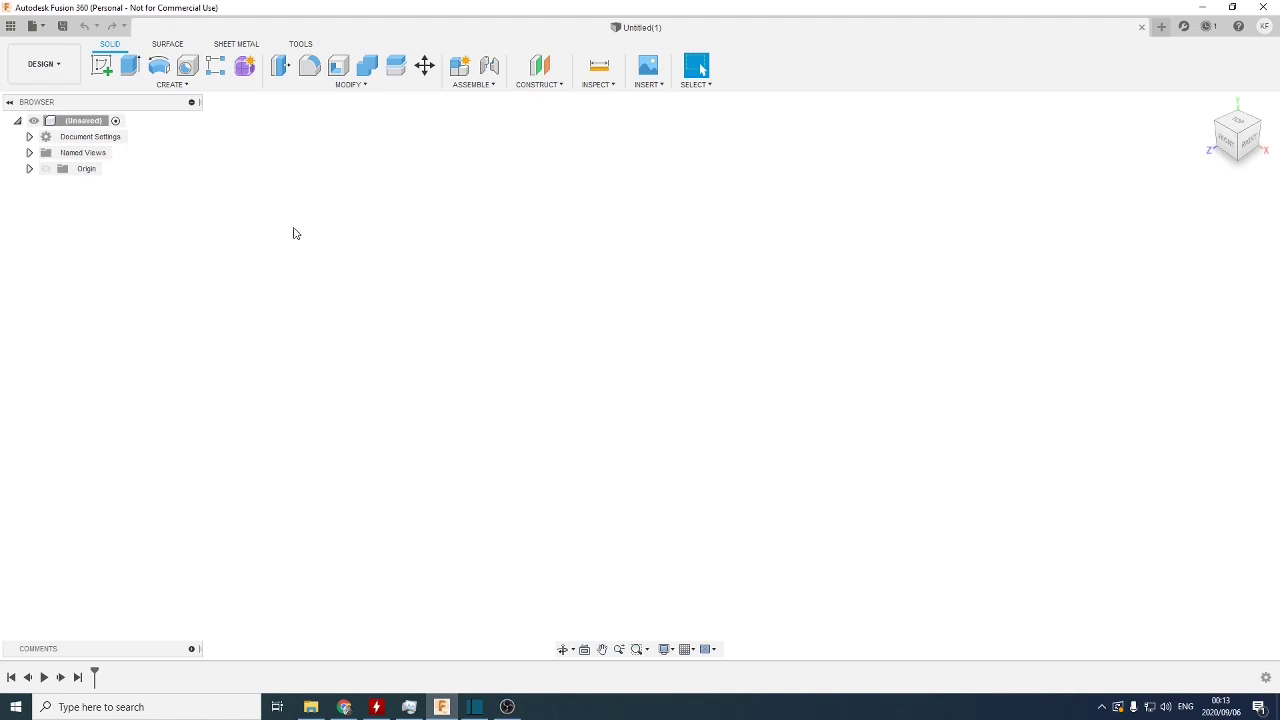
{"action": "mouse_move", "coordinate": [360, 262]}
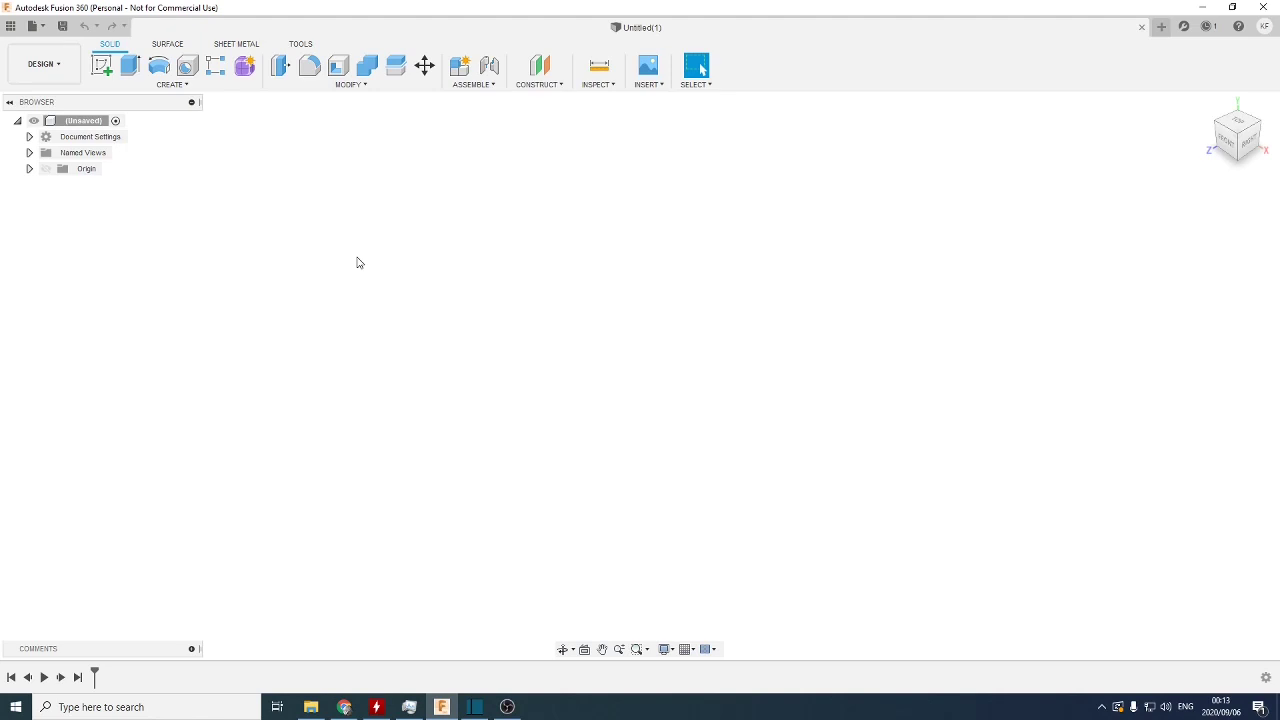
{"action": "mouse_move", "coordinate": [416, 320]}
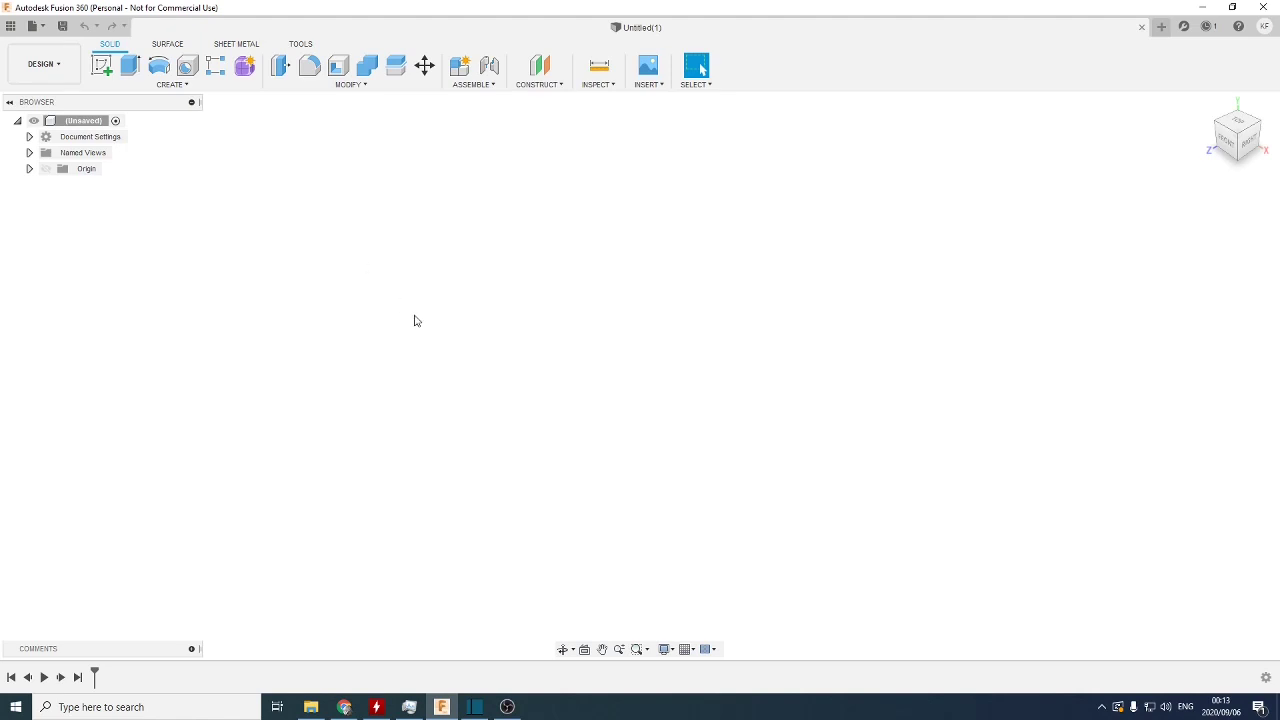
{"action": "mouse_move", "coordinate": [552, 402]}
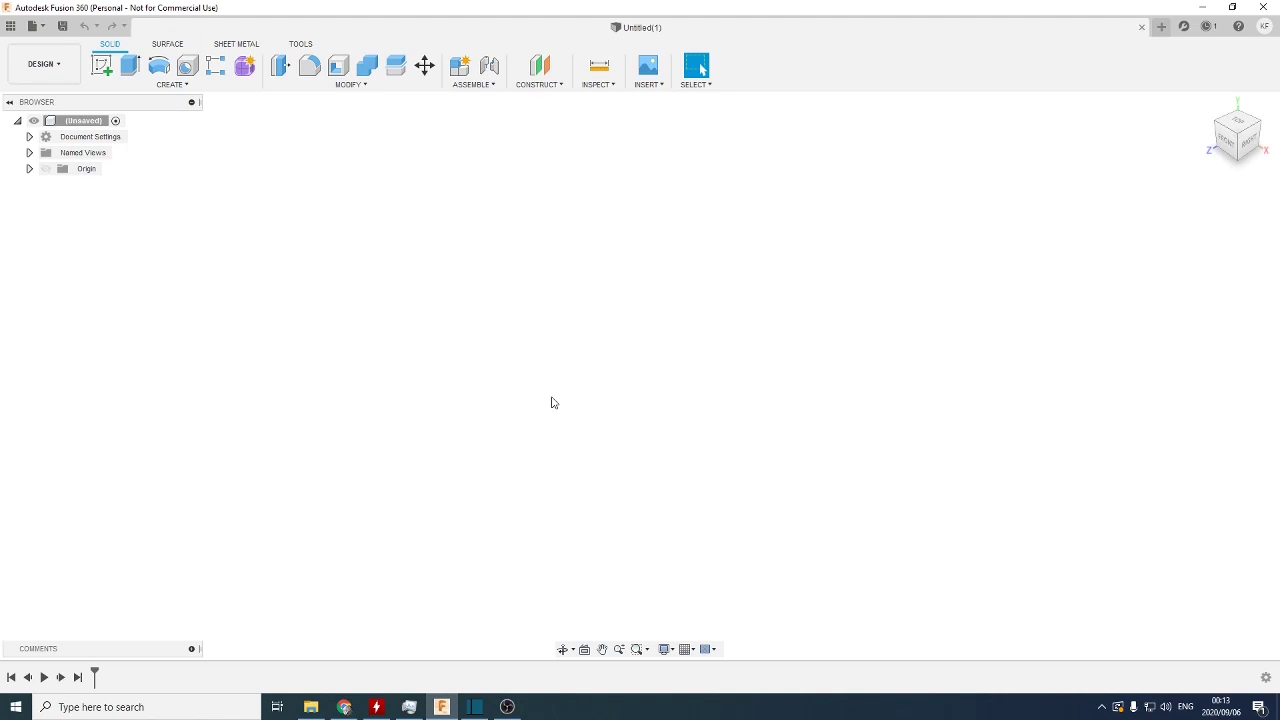
{"action": "mouse_move", "coordinate": [568, 410]}
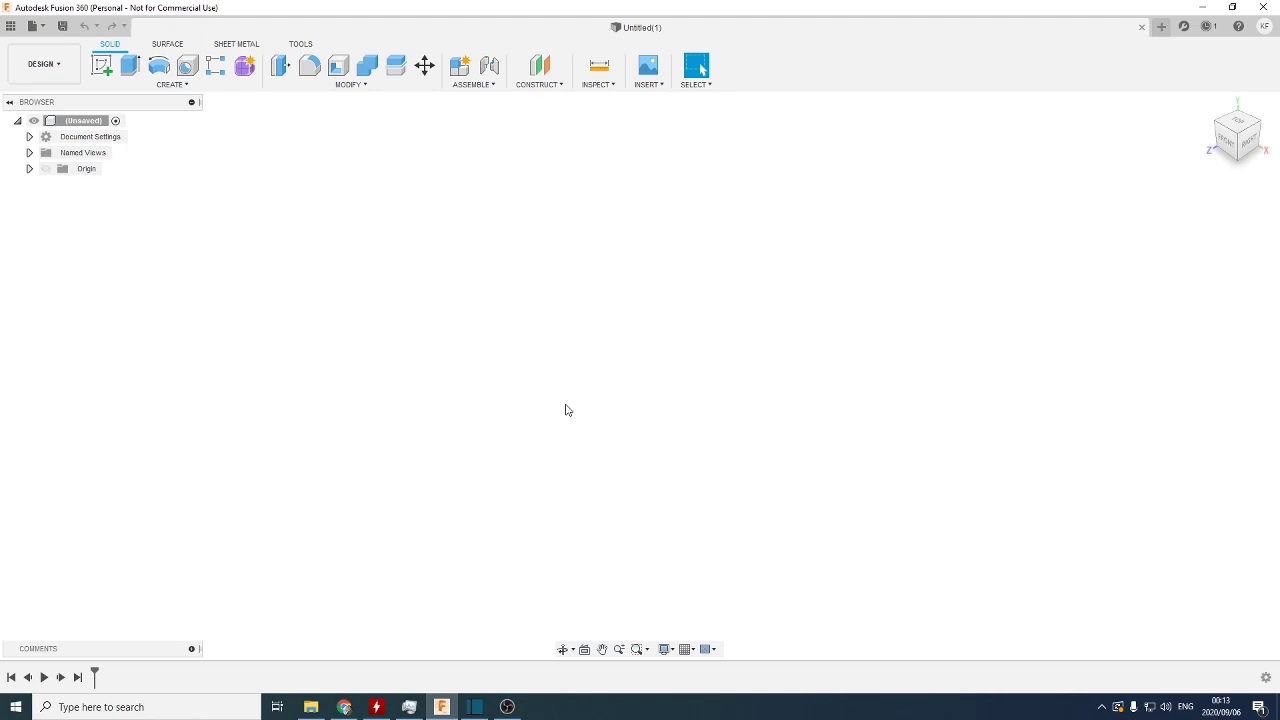
{"action": "mouse_move", "coordinate": [352, 332]}
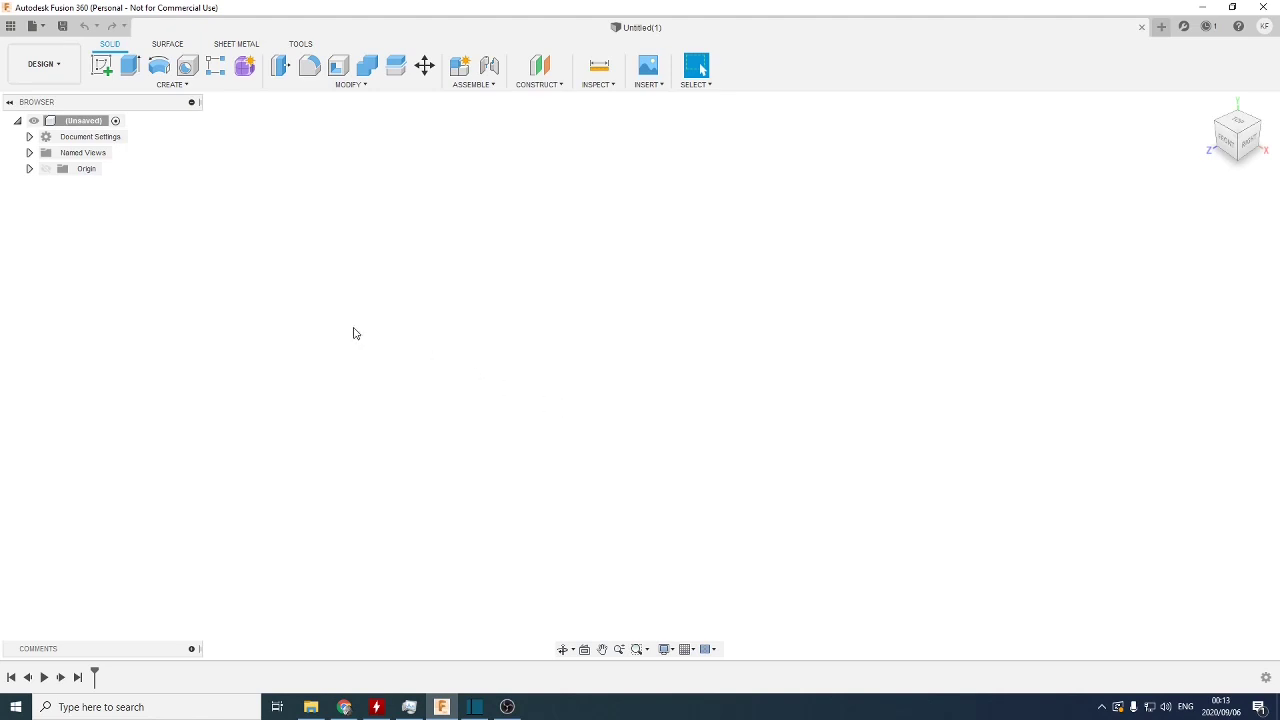
{"action": "mouse_move", "coordinate": [340, 320]}
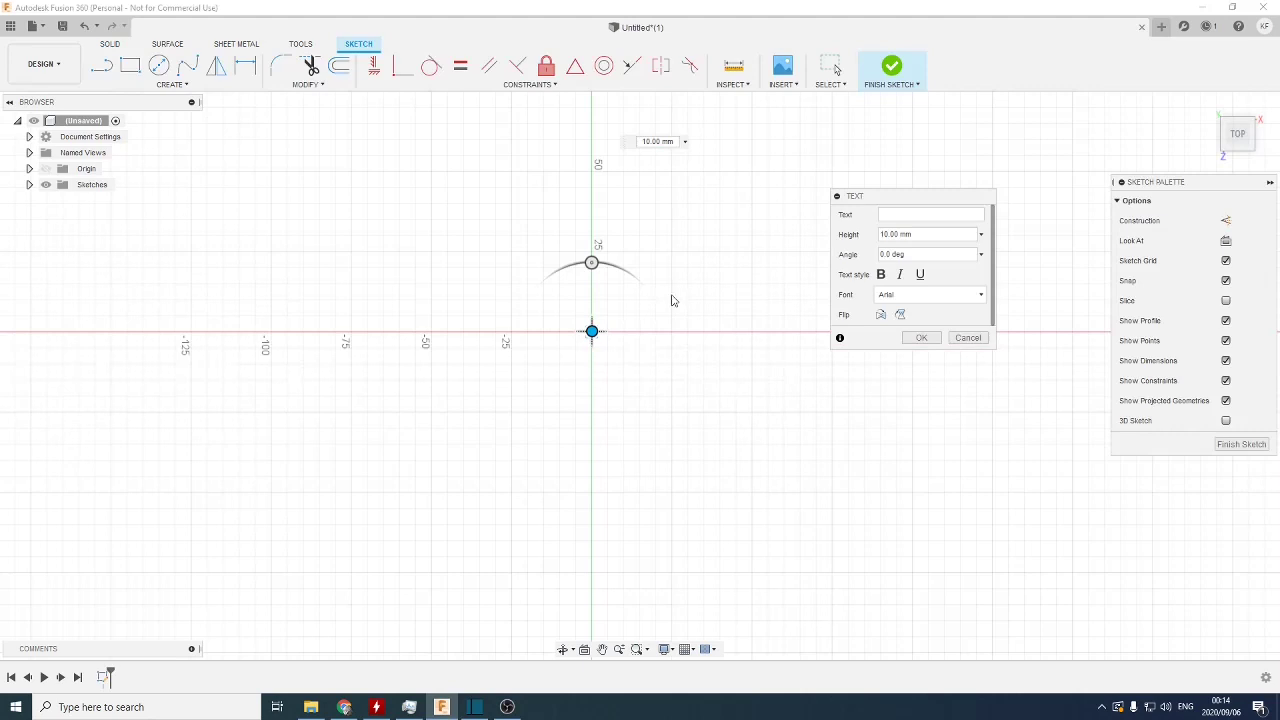
- Enter 'this is a test' as sketch text, then cancel it without placing the lettering
{"action": "type", "text": "this is a test"}
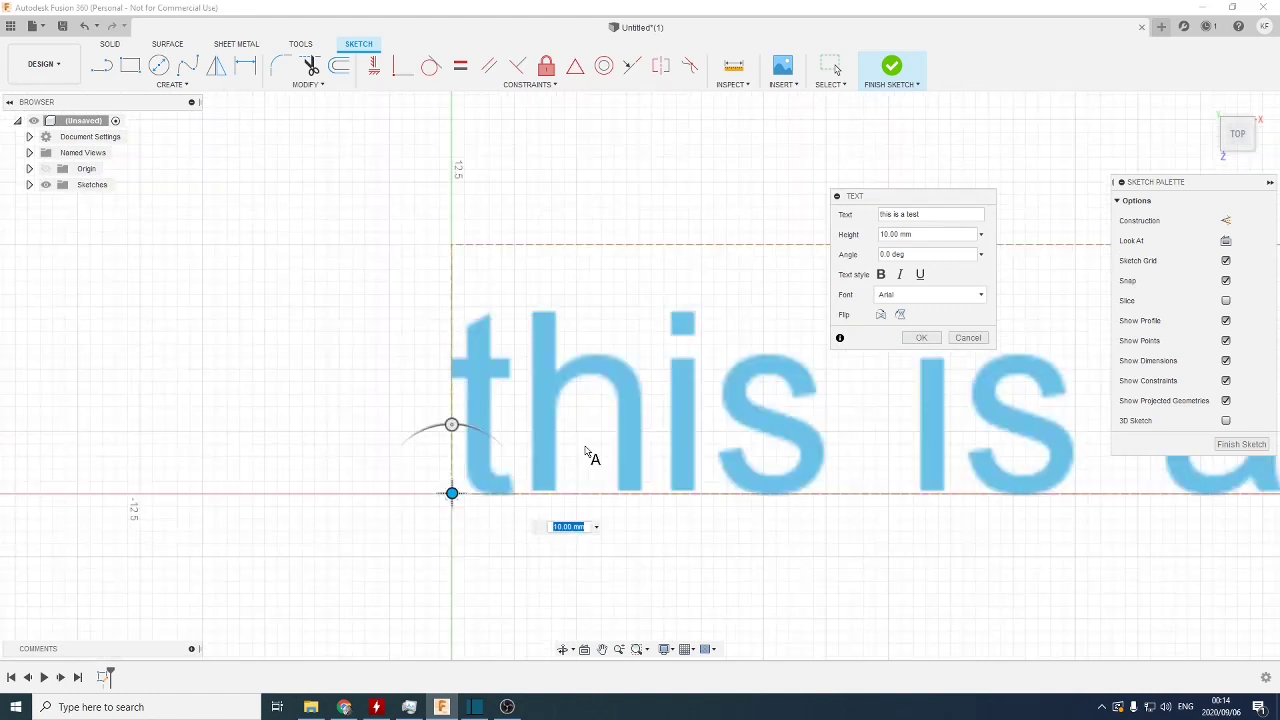
{"action": "mouse_move", "coordinate": [544, 448]}
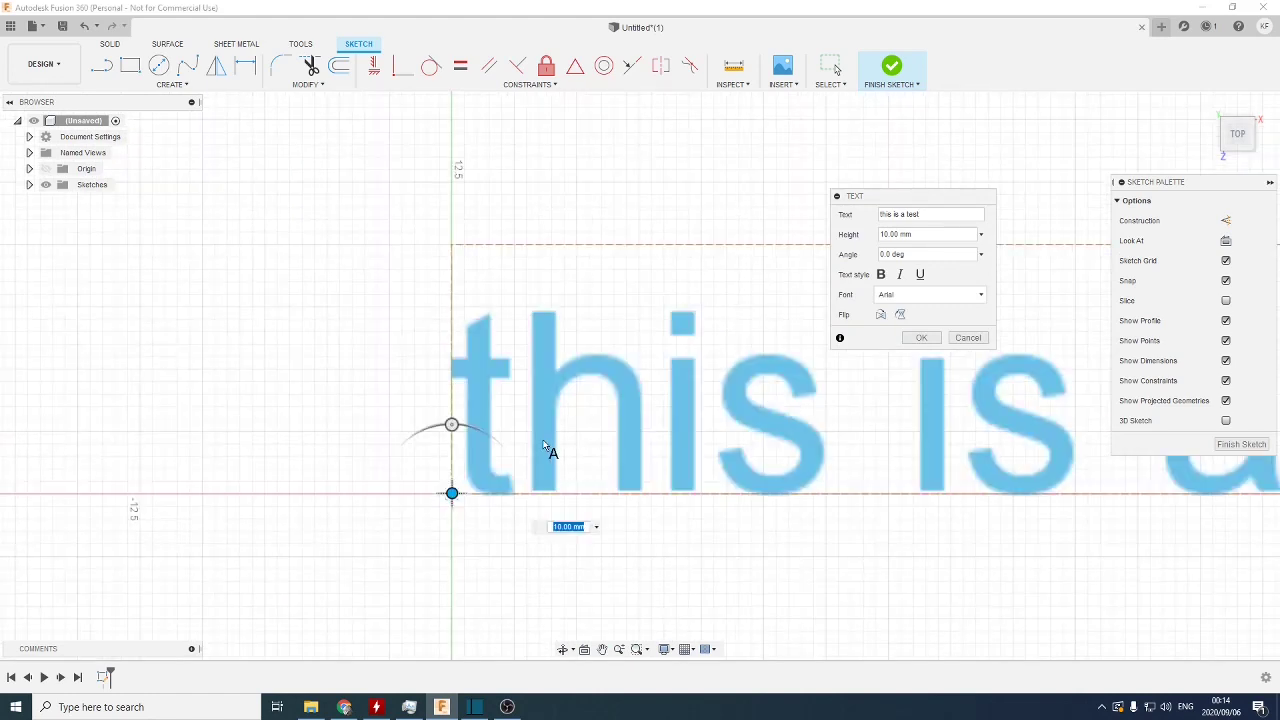
{"action": "mouse_move", "coordinate": [464, 364]}
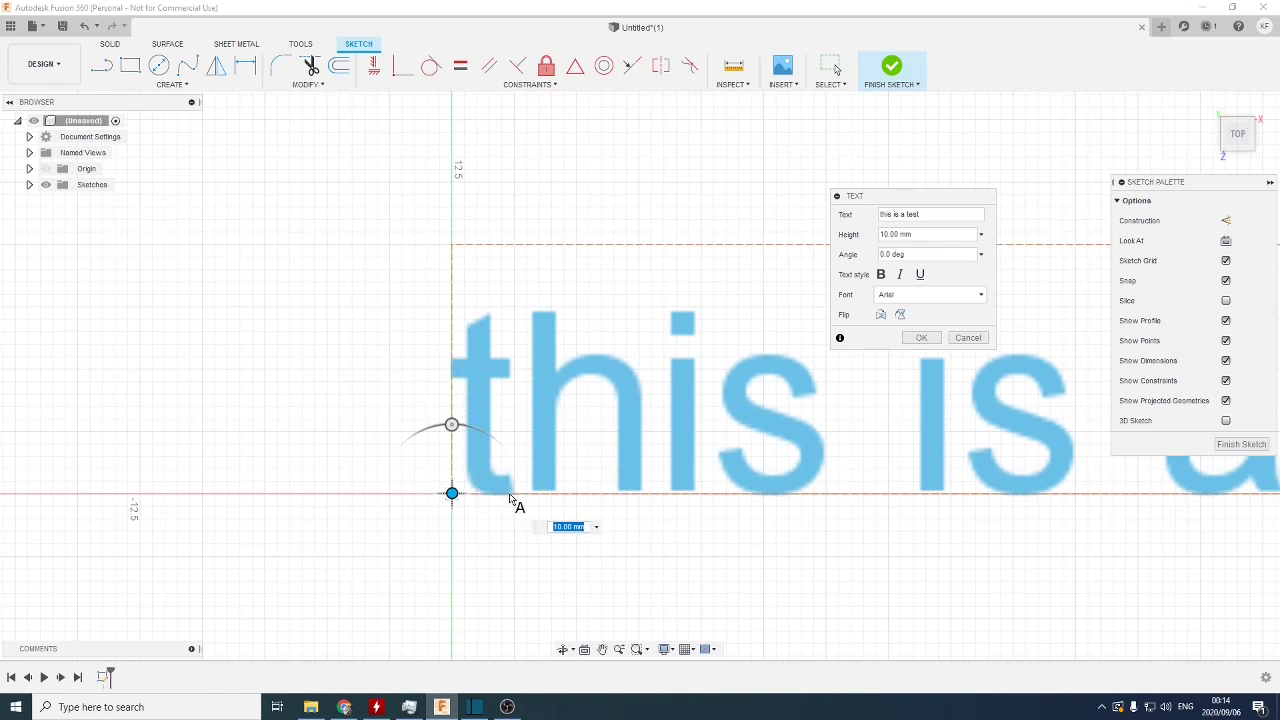
{"action": "mouse_move", "coordinate": [512, 364]}
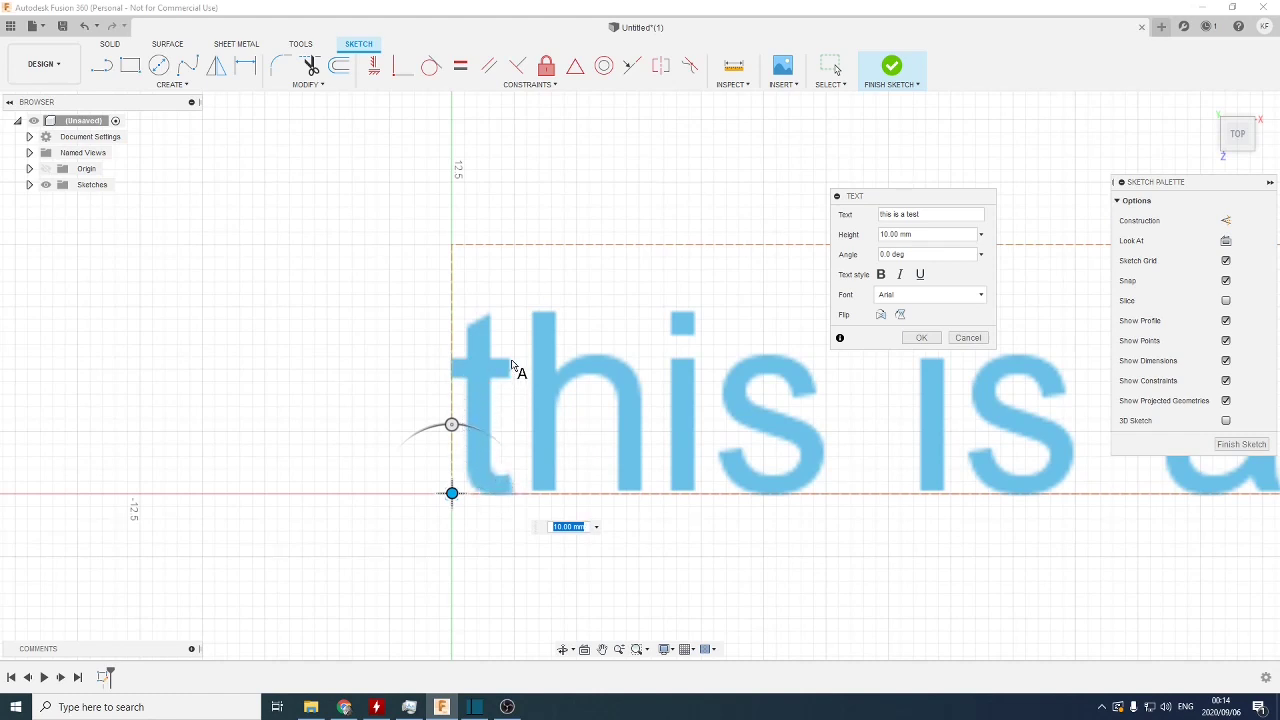
{"action": "mouse_move", "coordinate": [480, 372]}
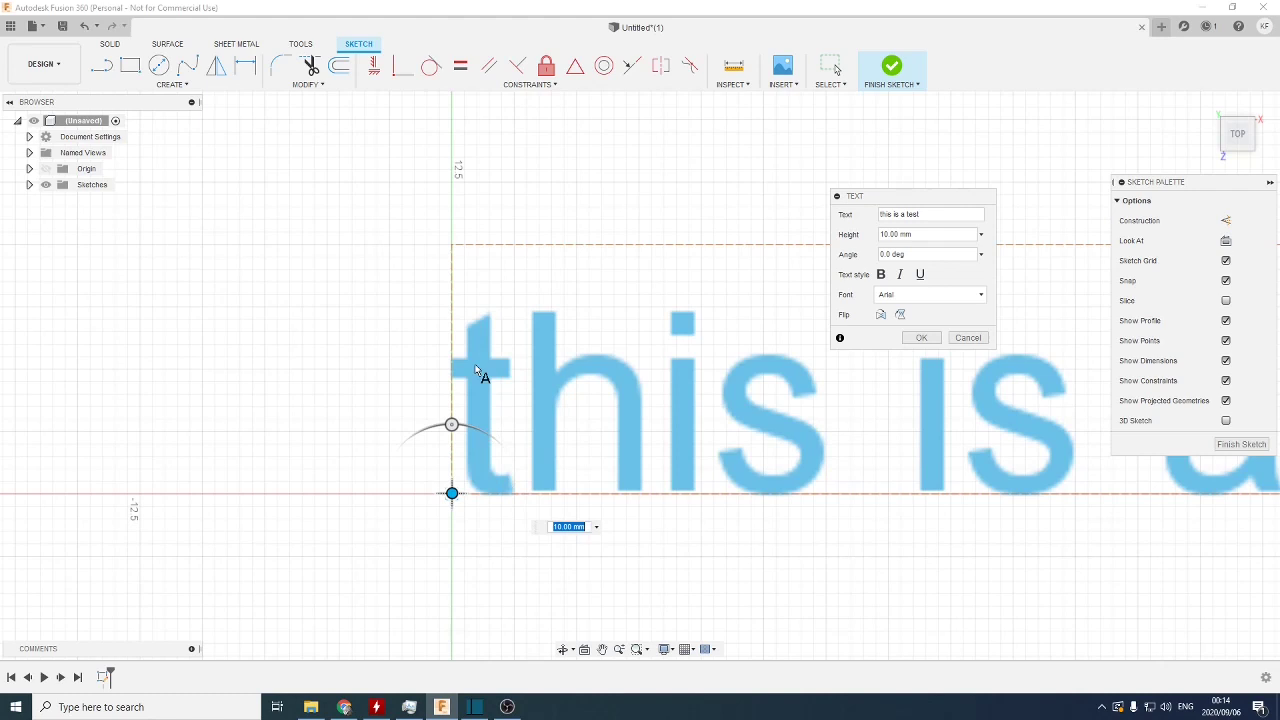
{"action": "mouse_move", "coordinate": [496, 356]}
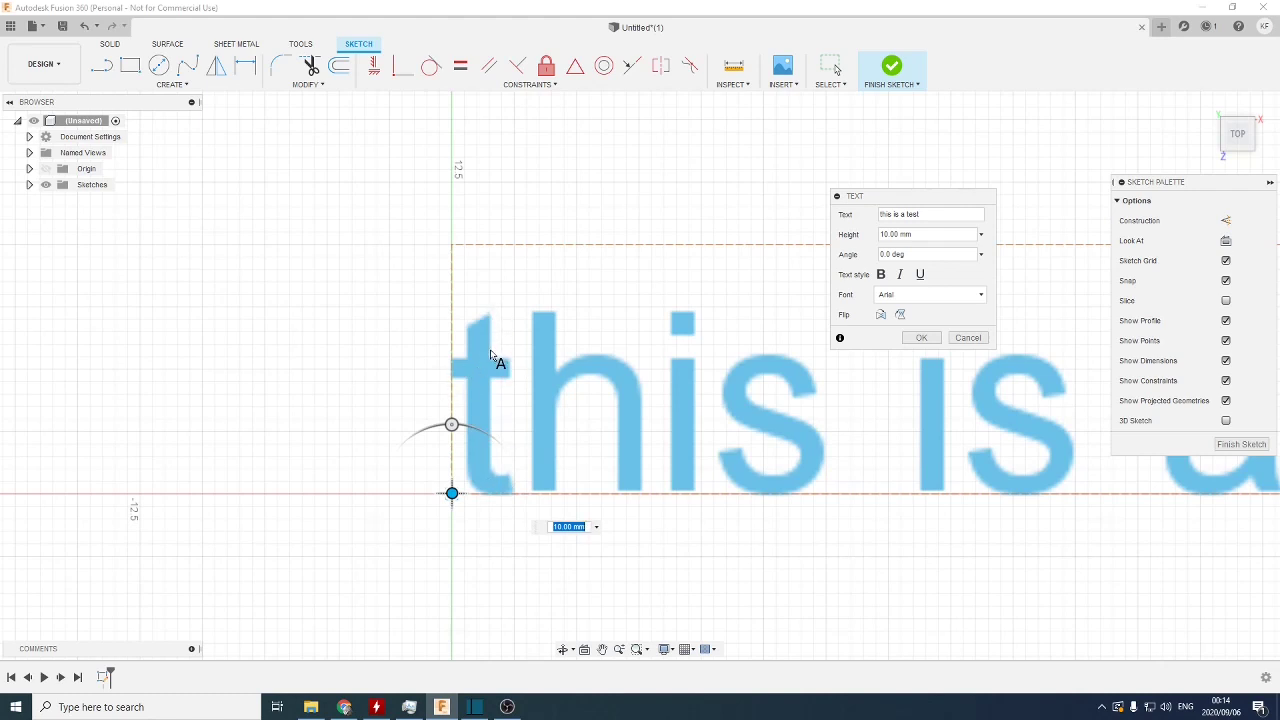
{"action": "mouse_move", "coordinate": [512, 480]}
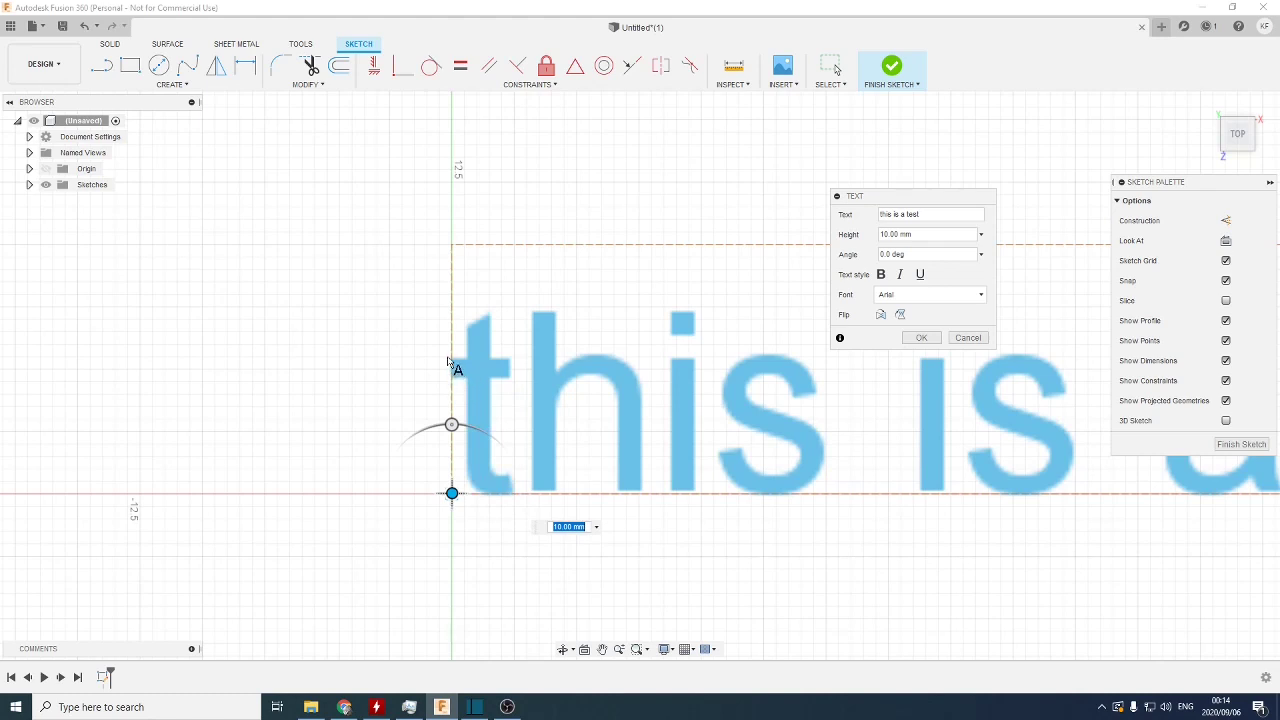
{"action": "mouse_move", "coordinate": [480, 332]}
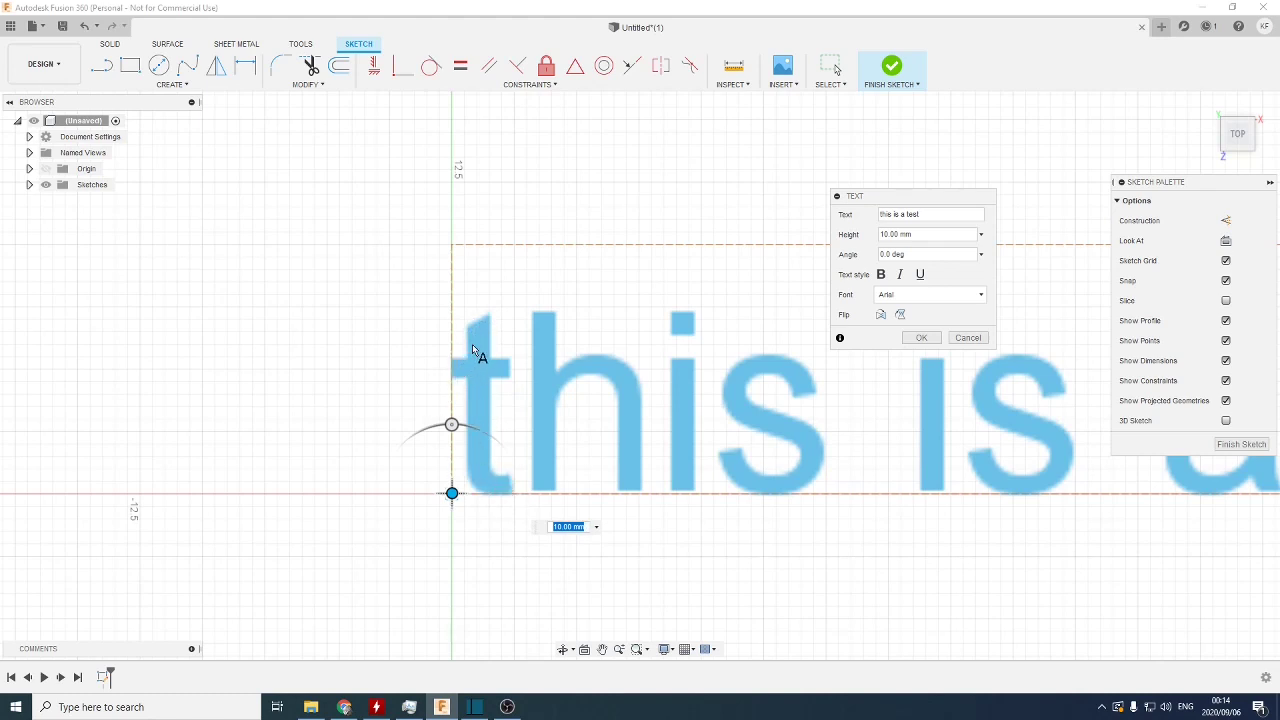
{"action": "mouse_move", "coordinate": [458, 364]}
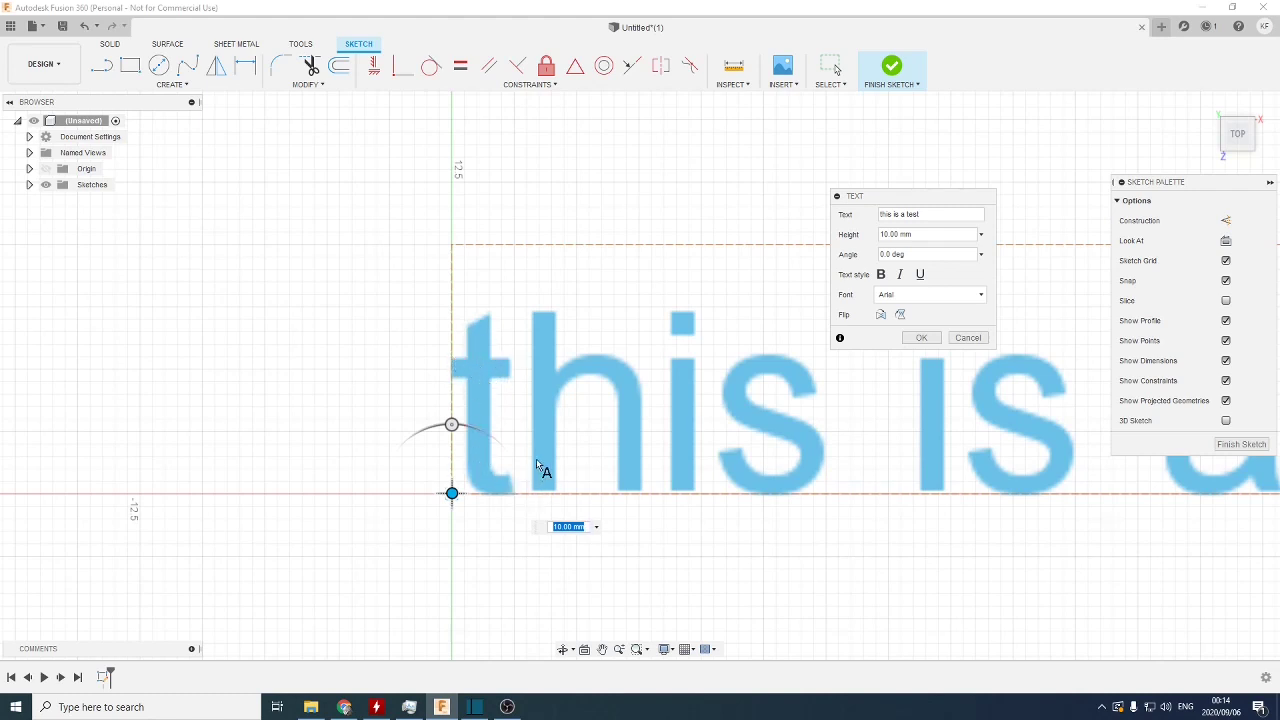
{"action": "mouse_move", "coordinate": [624, 430]}
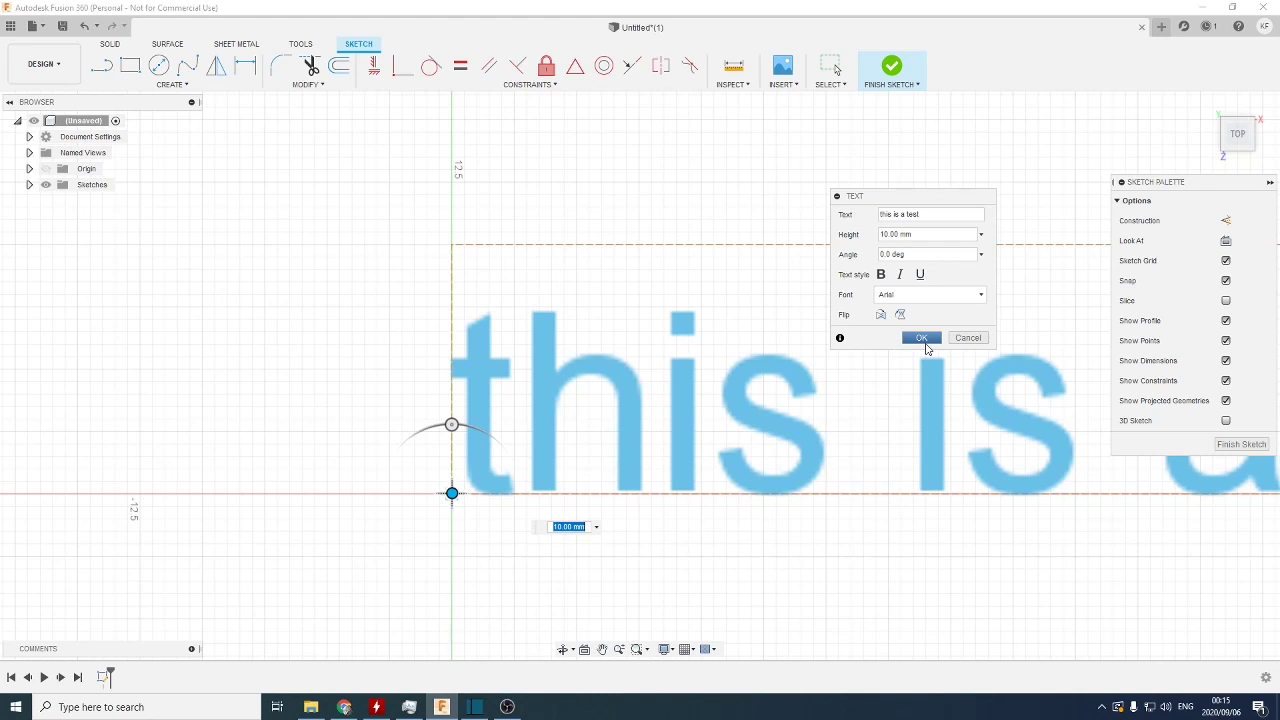
{"action": "mouse_move", "coordinate": [978, 356]}
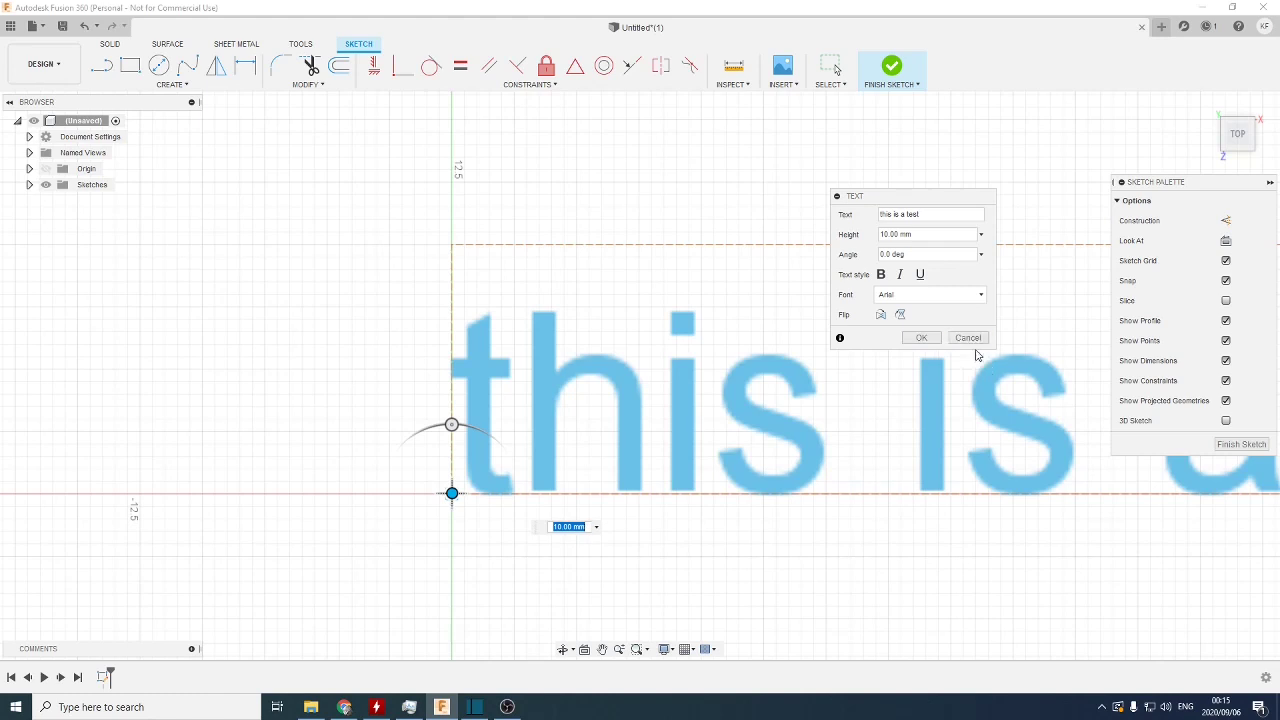
{"action": "left_click", "coordinate": [968, 336]}
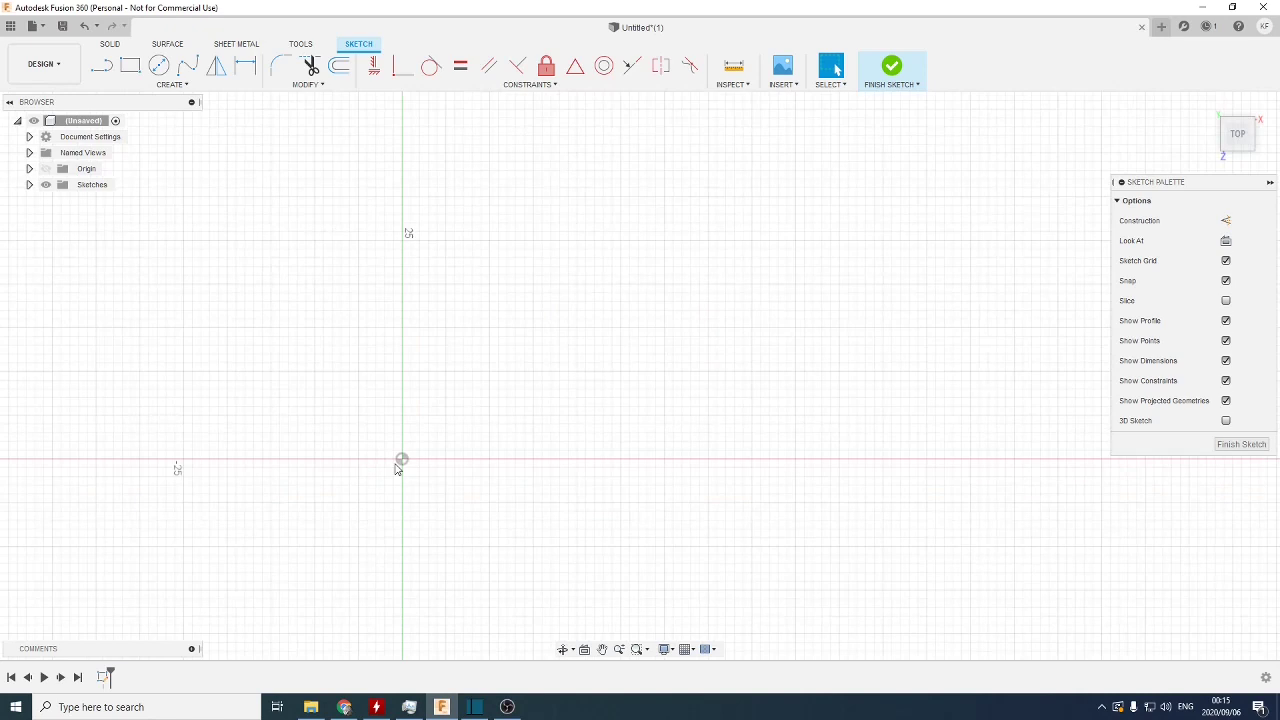
{"action": "right_click", "coordinate": [398, 468]}
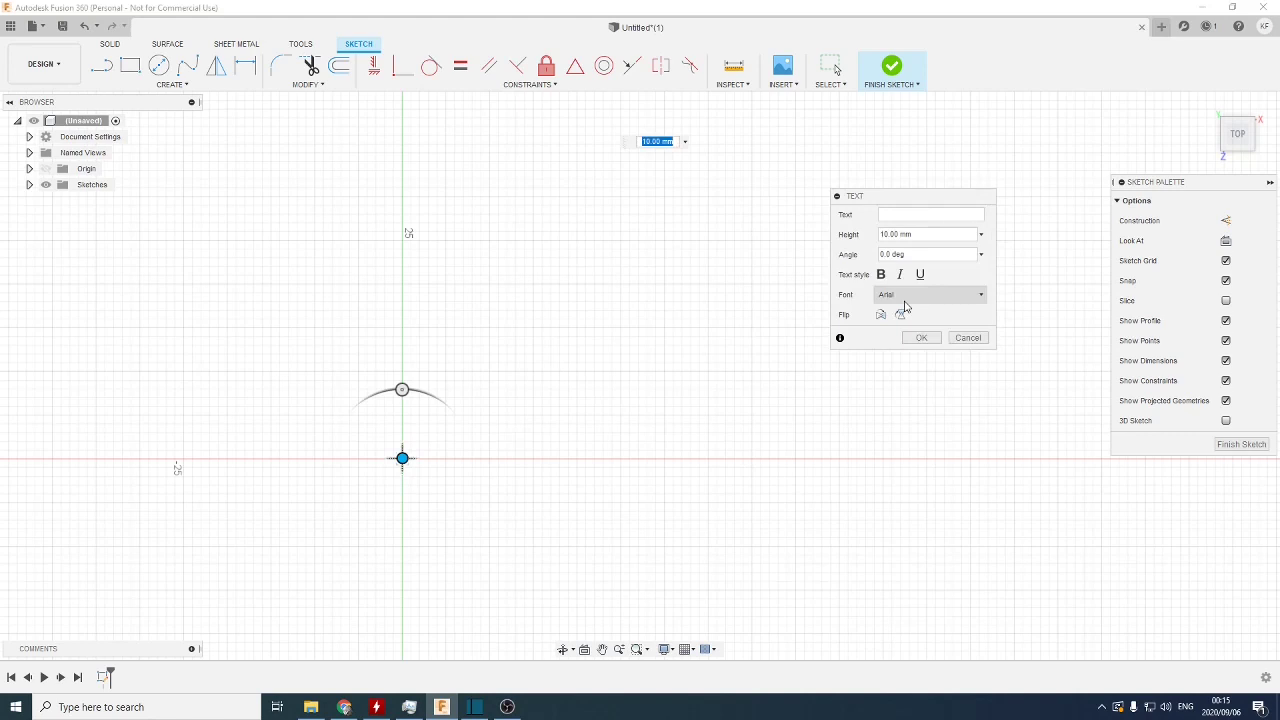
{"action": "left_click", "coordinate": [978, 294]}
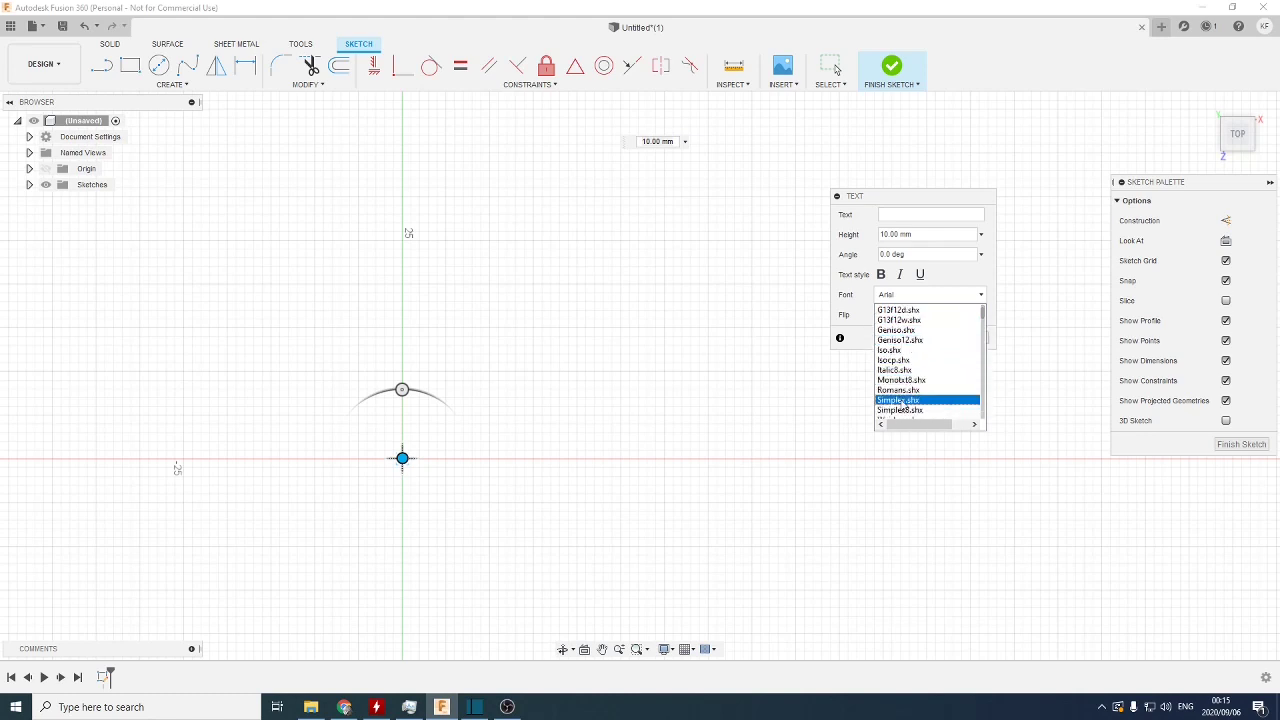
{"action": "left_click", "coordinate": [900, 390]}
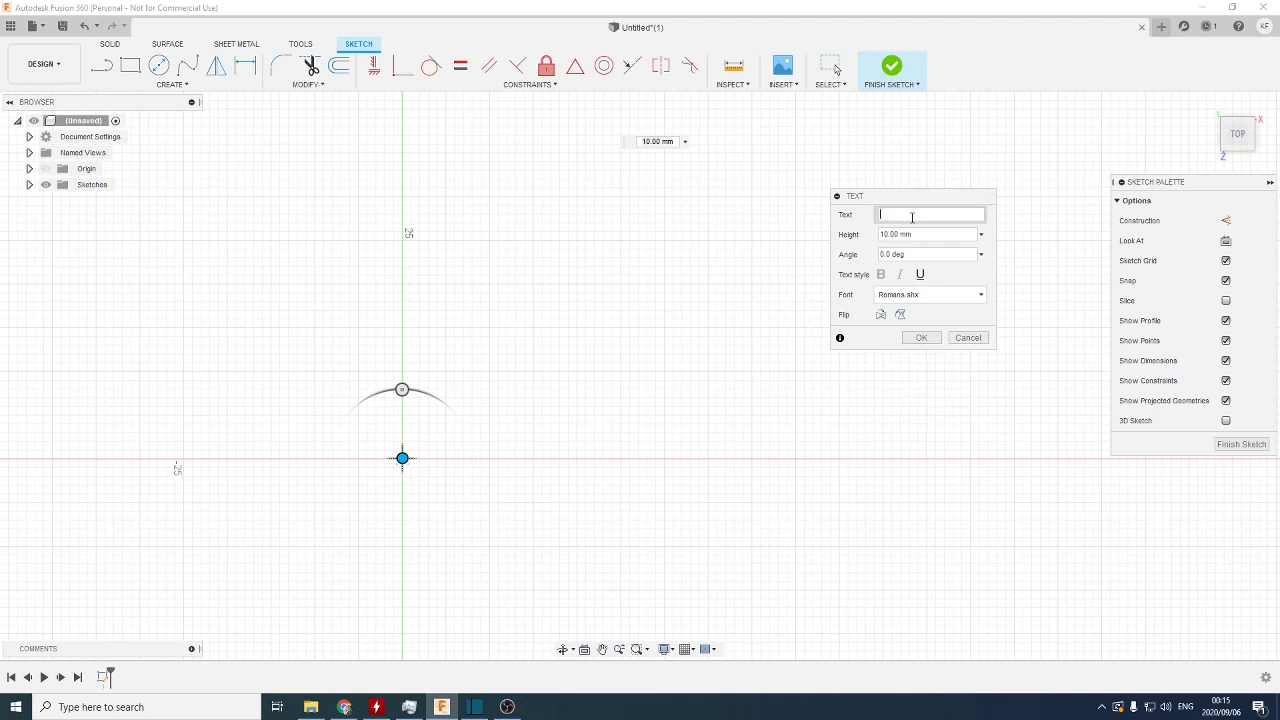
{"action": "type", "text": "this is a test"}
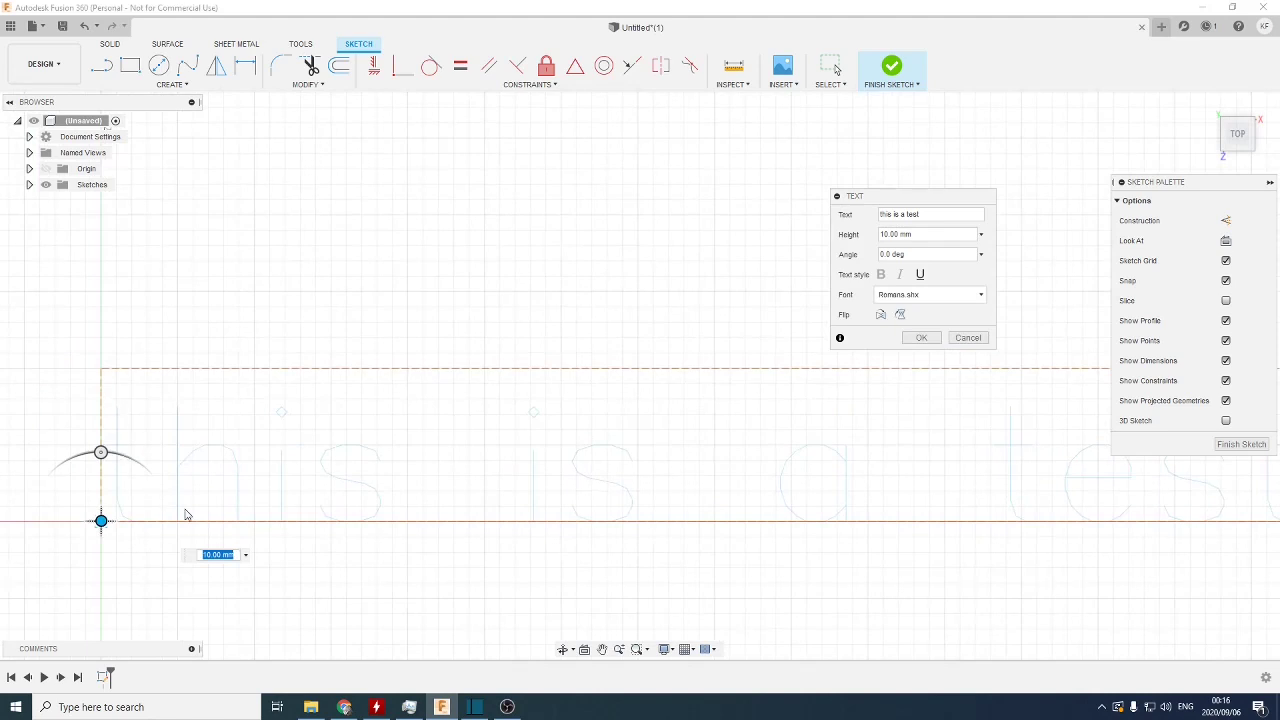
{"action": "mouse_move", "coordinate": [964, 370]}
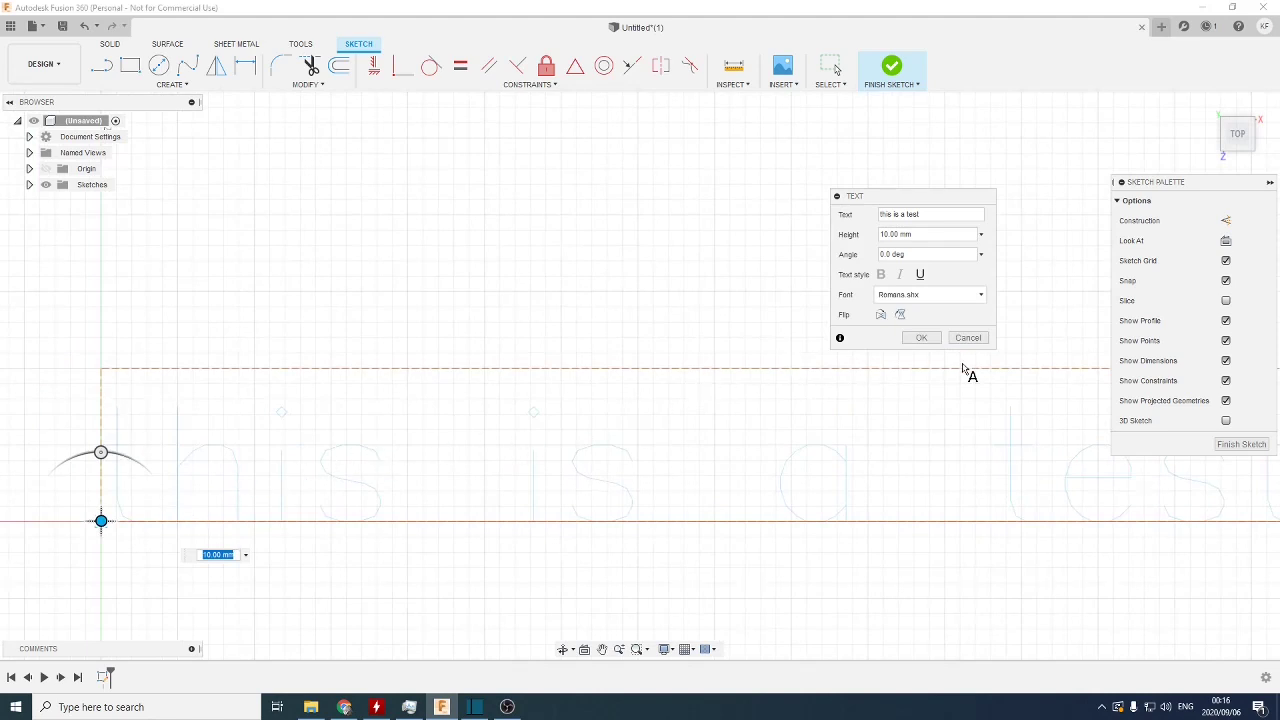
{"action": "mouse_move", "coordinate": [964, 348]}
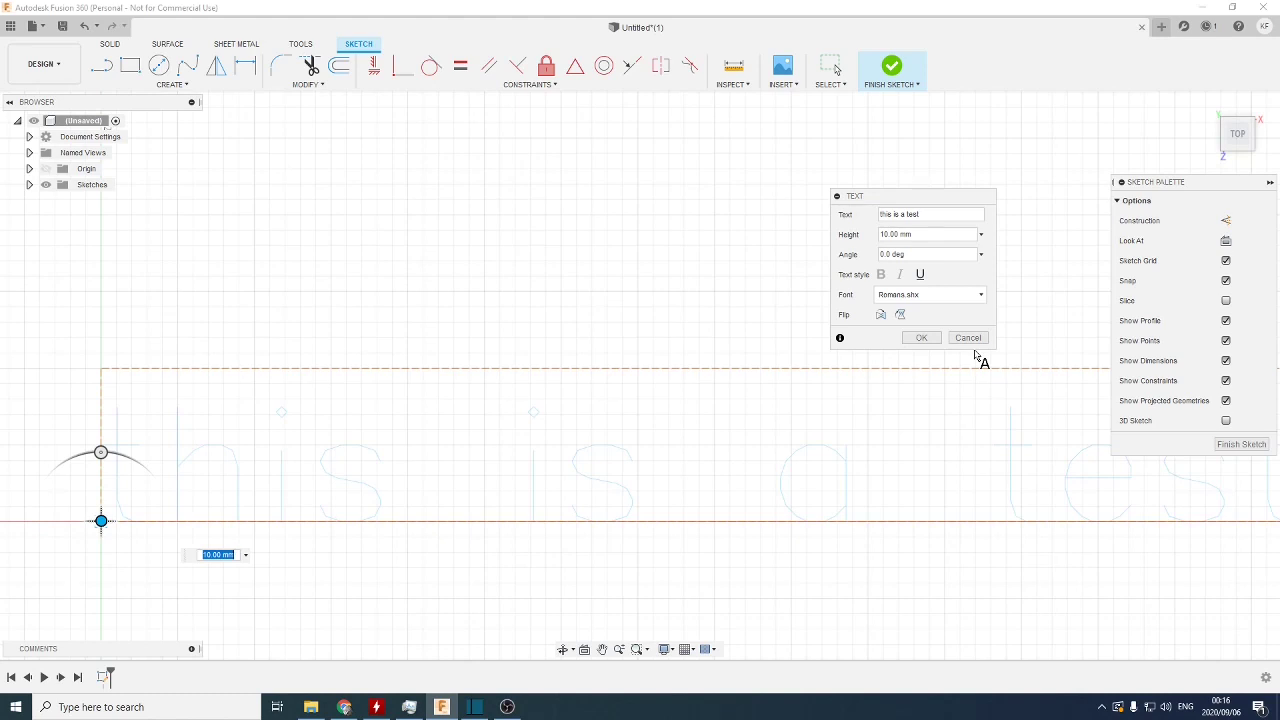
{"action": "left_click", "coordinate": [968, 336]}
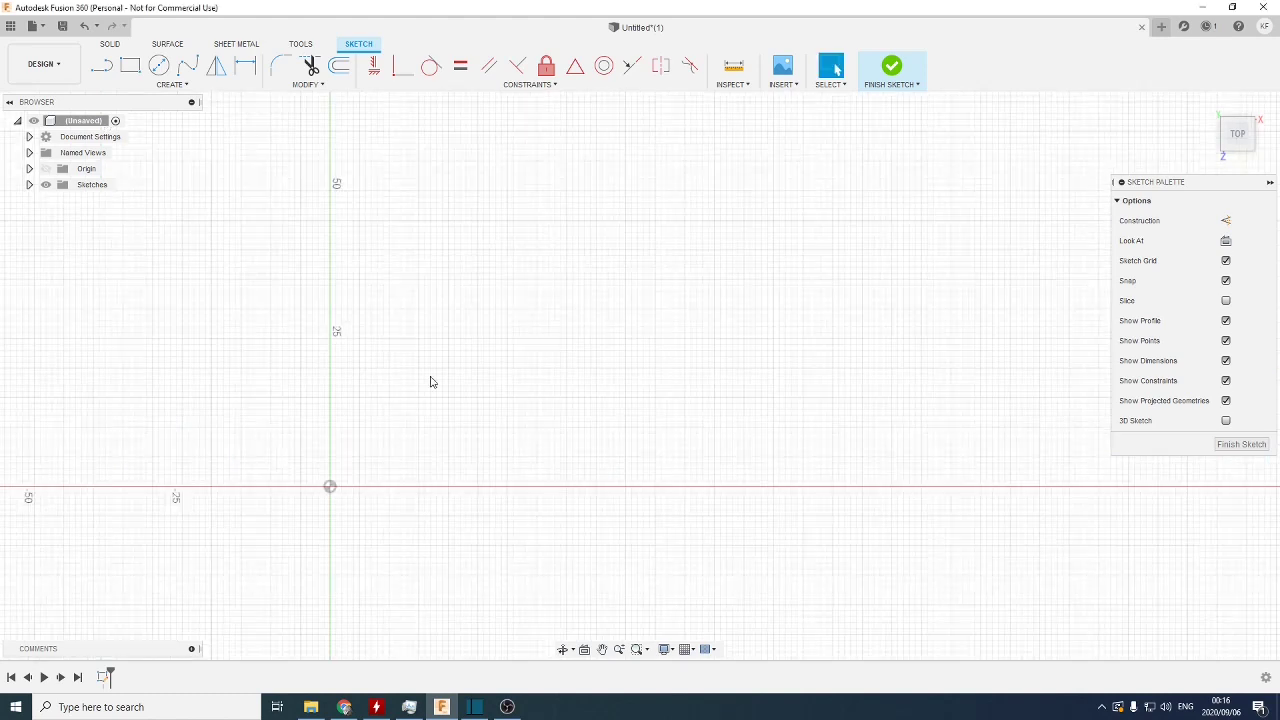
{"action": "mouse_move", "coordinate": [388, 370]}
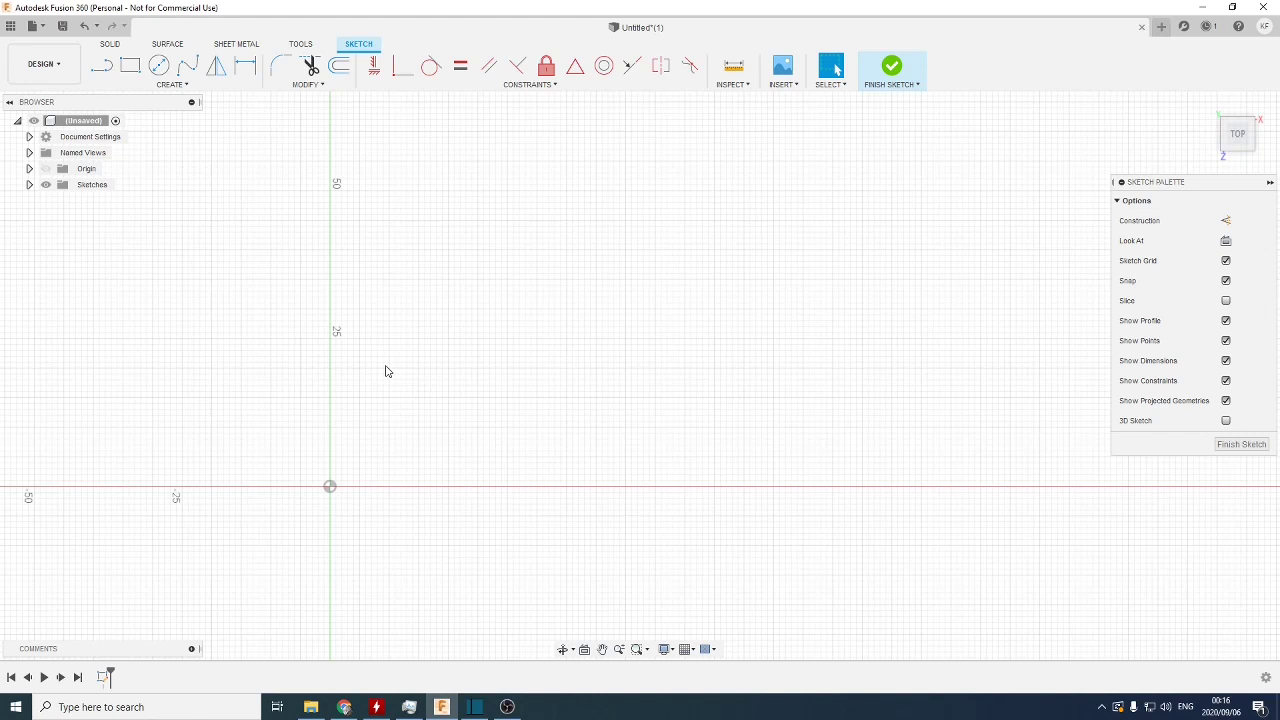
- Draw a 2-point square from the origin and extrude it into a thin plate
{"action": "left_click", "coordinate": [130, 64]}
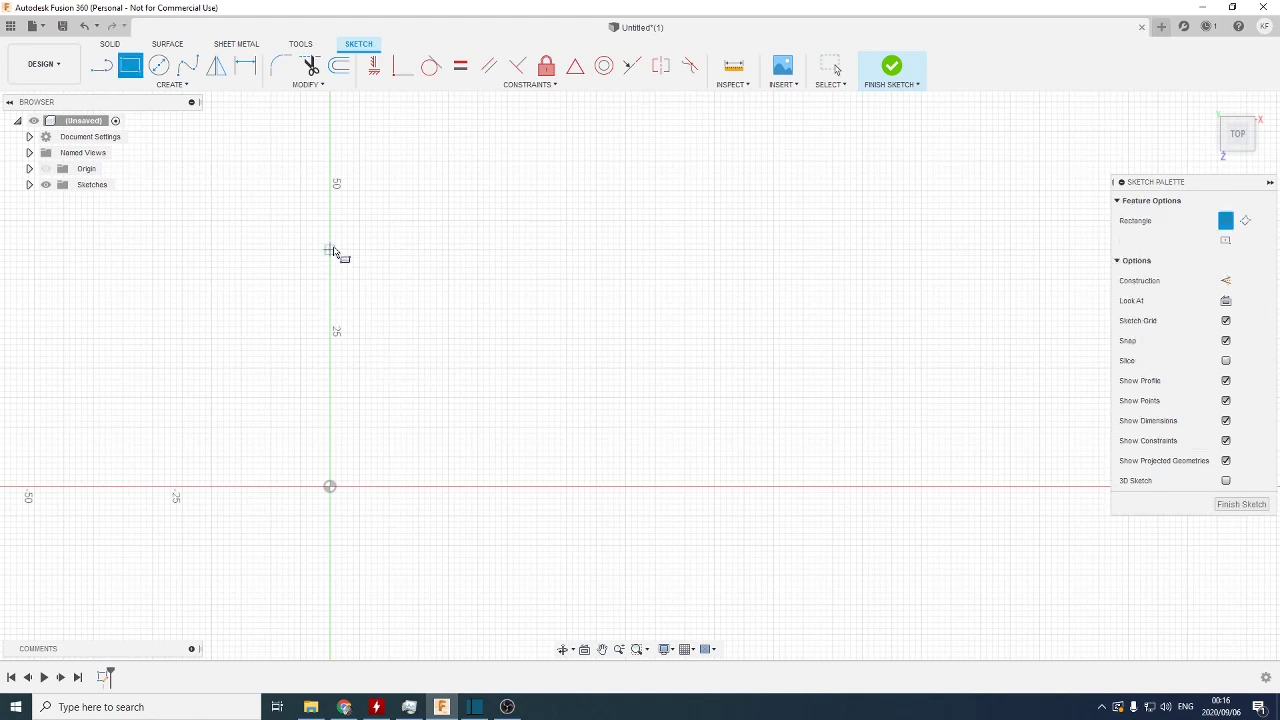
{"action": "left_click_drag", "start_coordinate": [330, 250], "coordinate": [602, 488]}
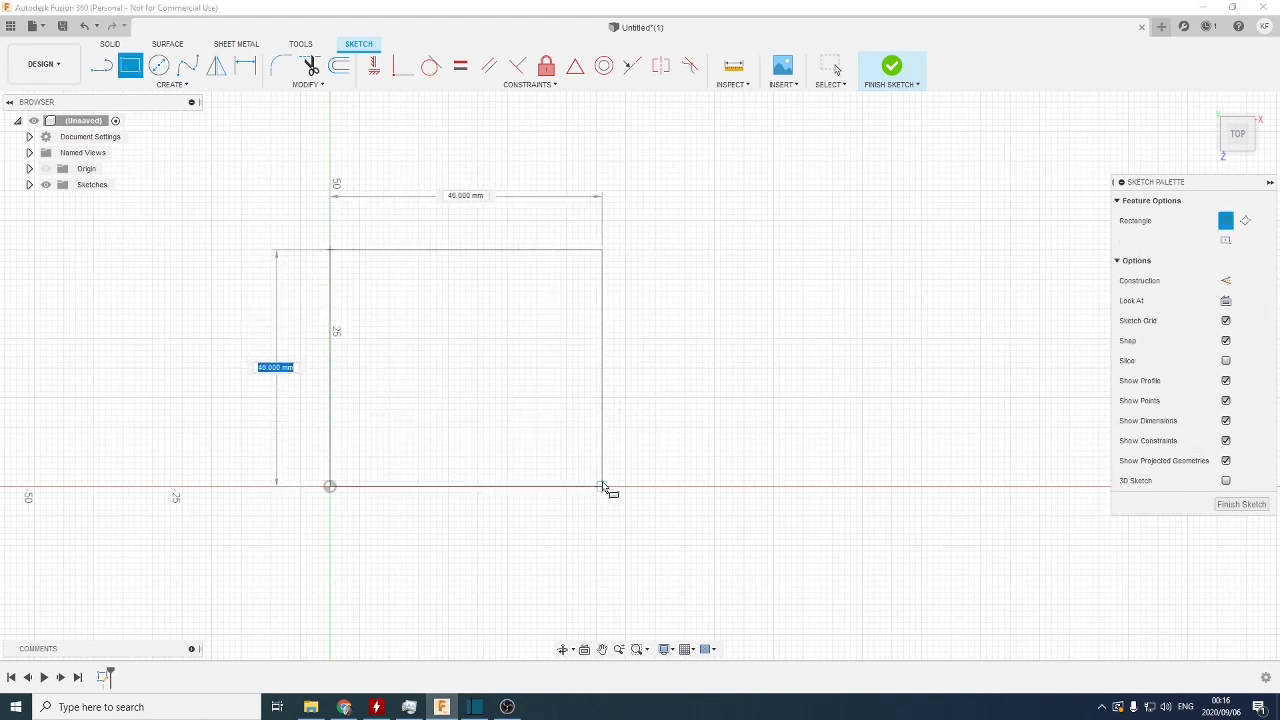
{"action": "mouse_move", "coordinate": [604, 488]}
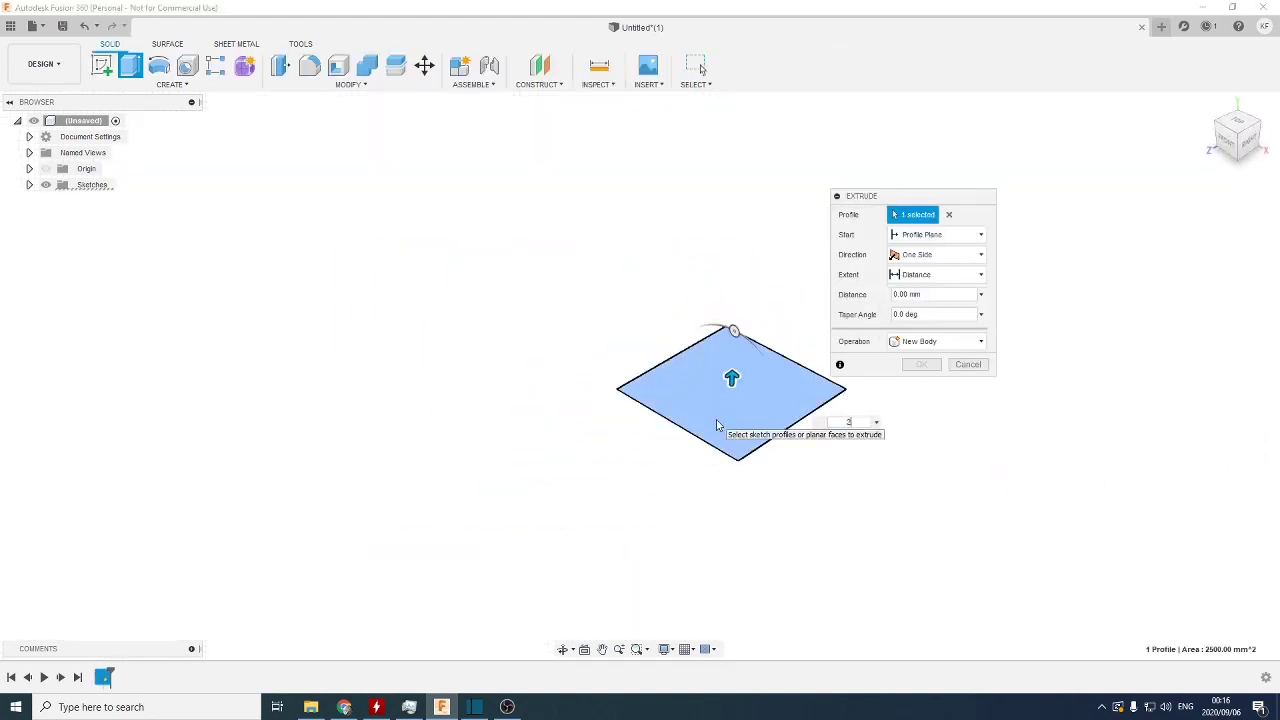
{"action": "left_click", "coordinate": [920, 364]}
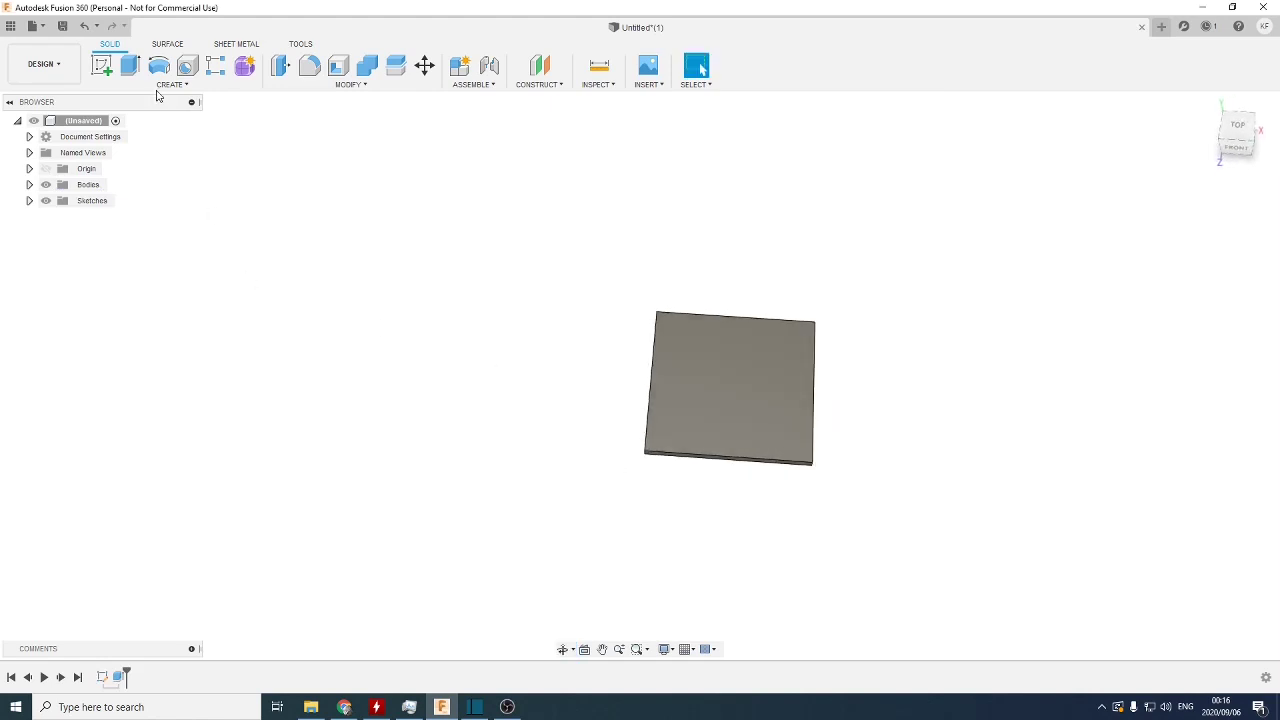
- Add an offset construction plane on the plate's top face and begin a sketch on it
{"action": "left_click", "coordinate": [172, 72]}
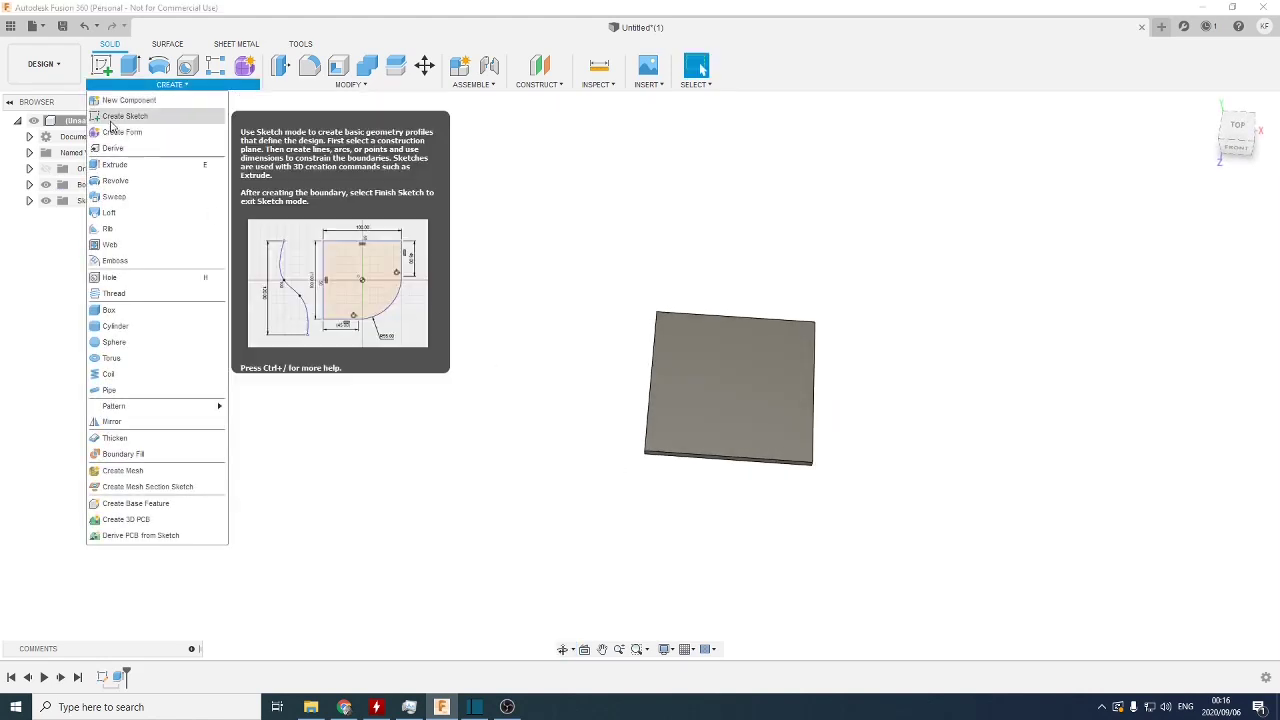
{"action": "left_click", "coordinate": [540, 70]}
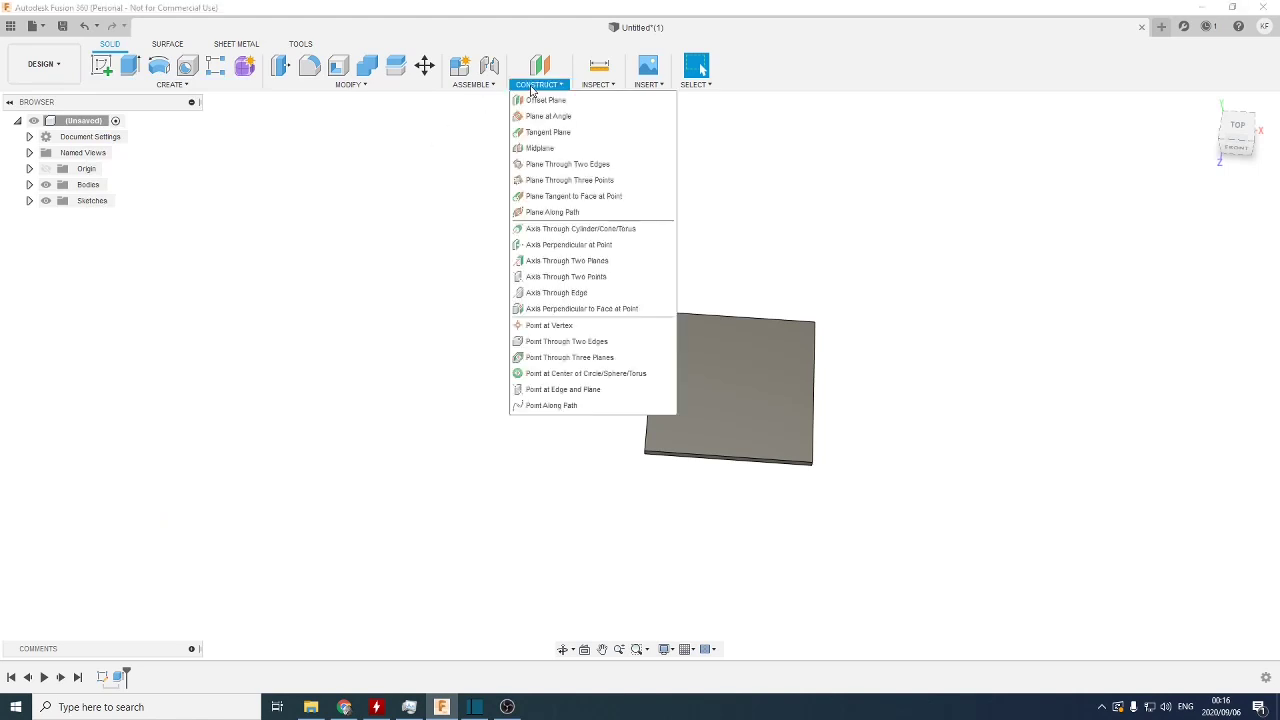
{"action": "left_click", "coordinate": [548, 100]}
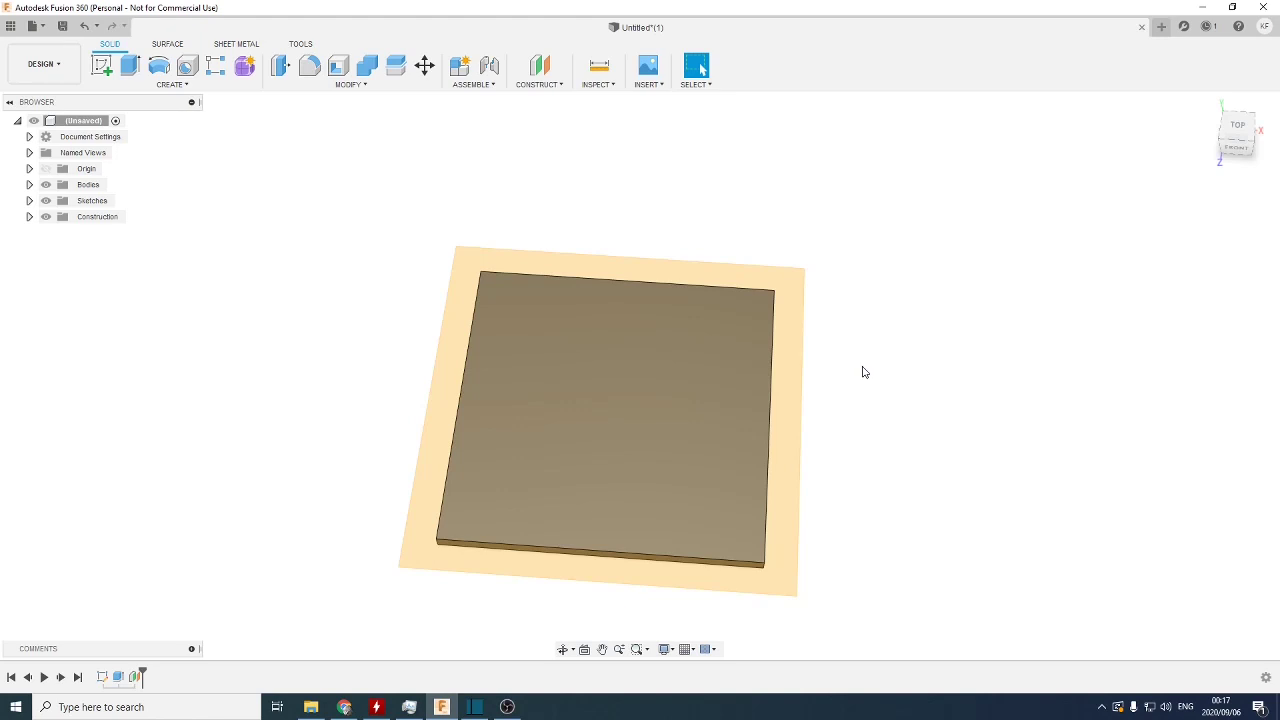
{"action": "mouse_move", "coordinate": [850, 386]}
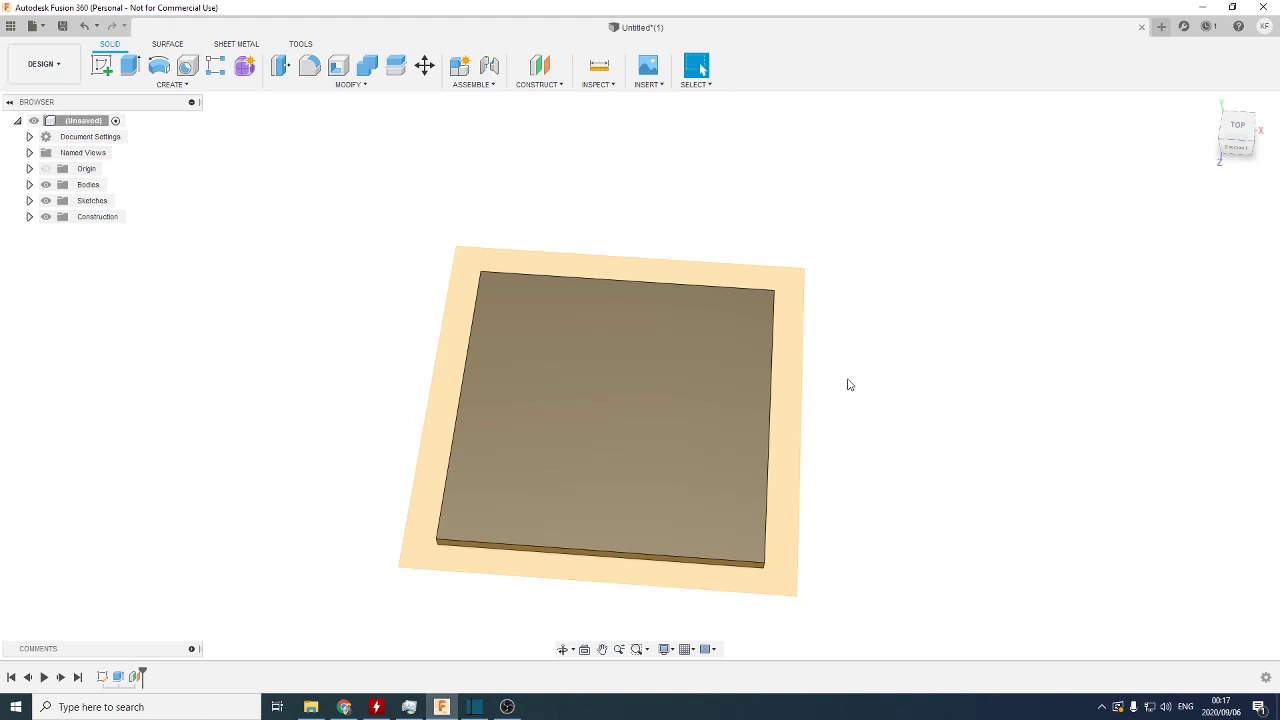
{"action": "left_click_drag", "start_coordinate": [850, 384], "coordinate": [900, 348]}
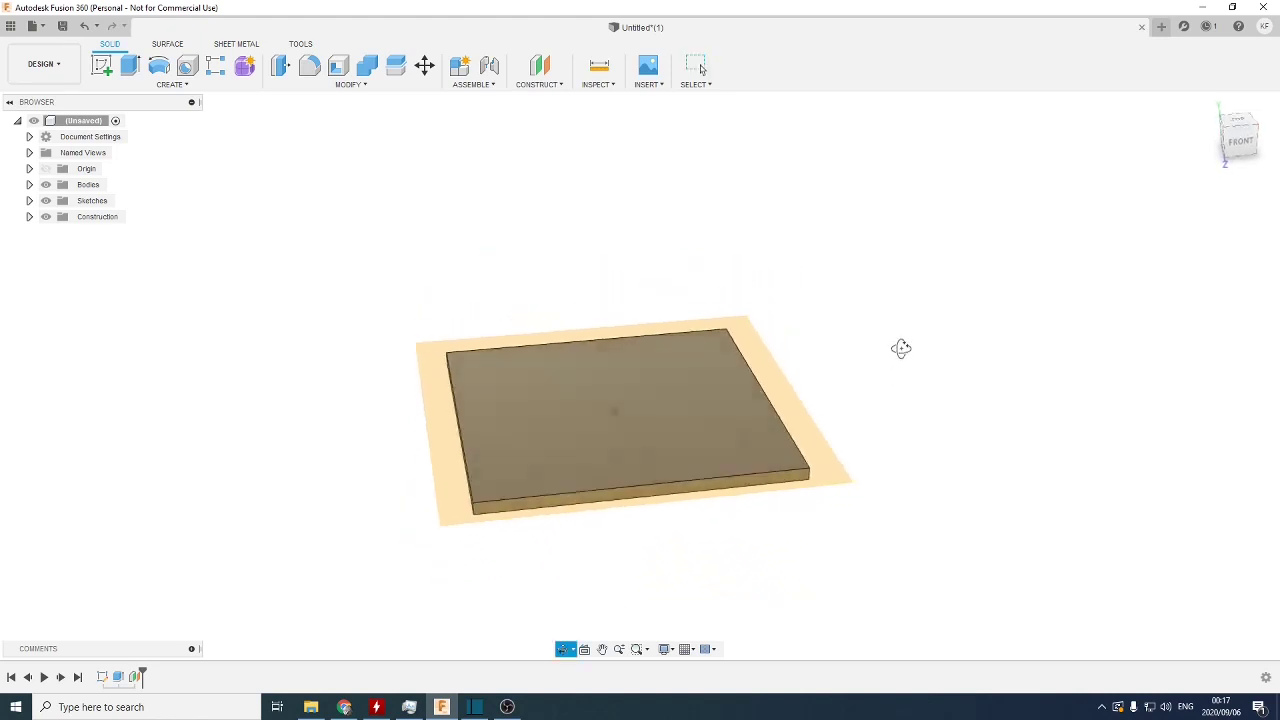
{"action": "left_click_drag", "start_coordinate": [900, 348], "coordinate": [896, 380]}
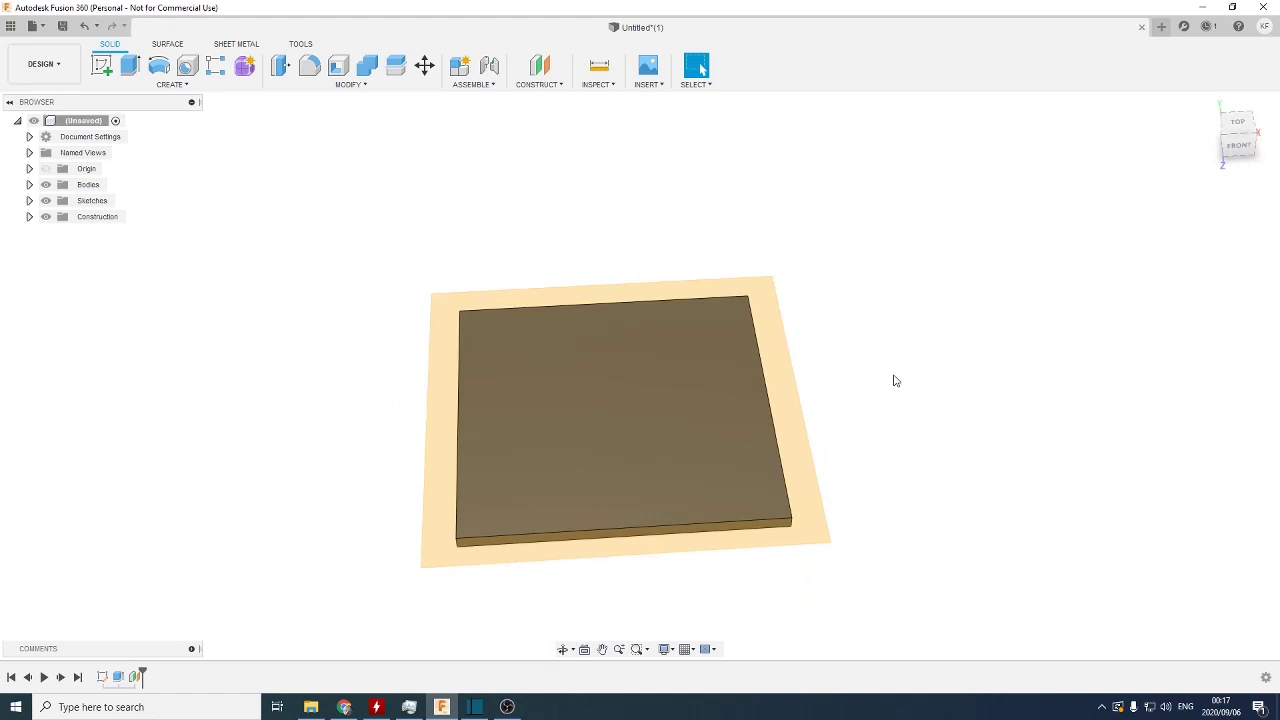
{"action": "left_click", "coordinate": [172, 72]}
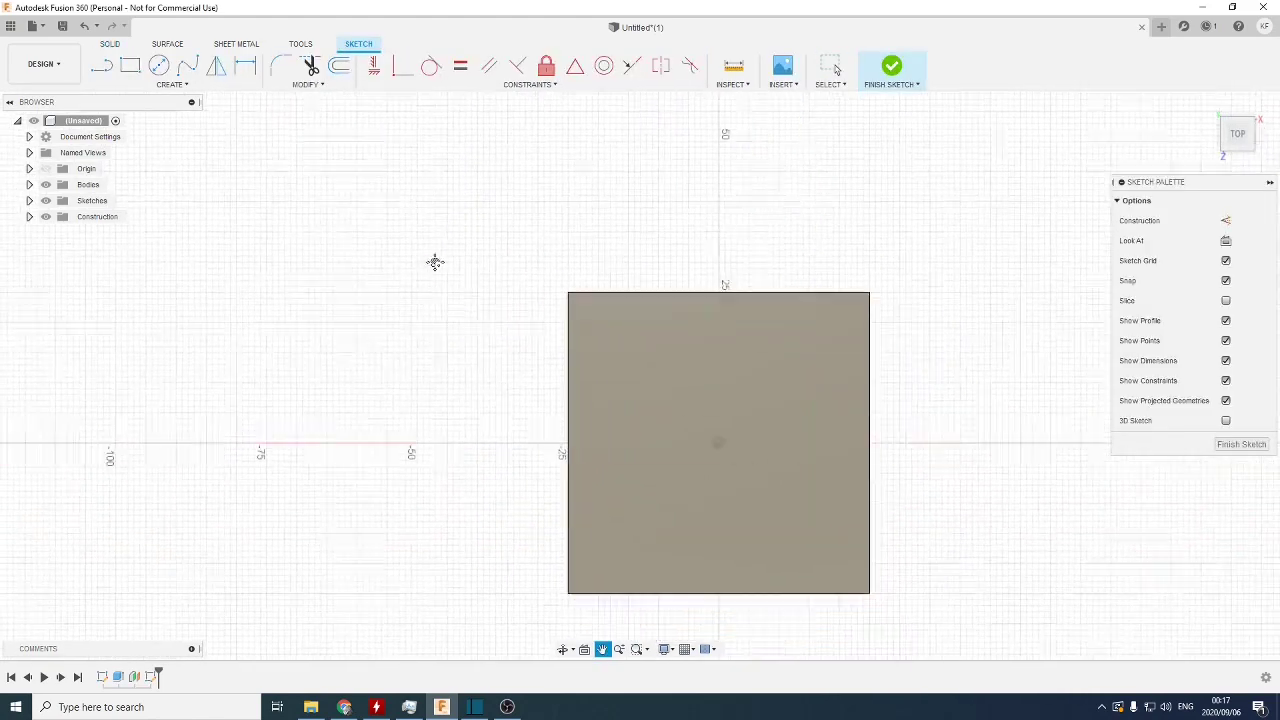
- Place 'this is a test' as 5 mm single-line Romans .shx text on the plane sketch
{"action": "right_click", "coordinate": [436, 262]}
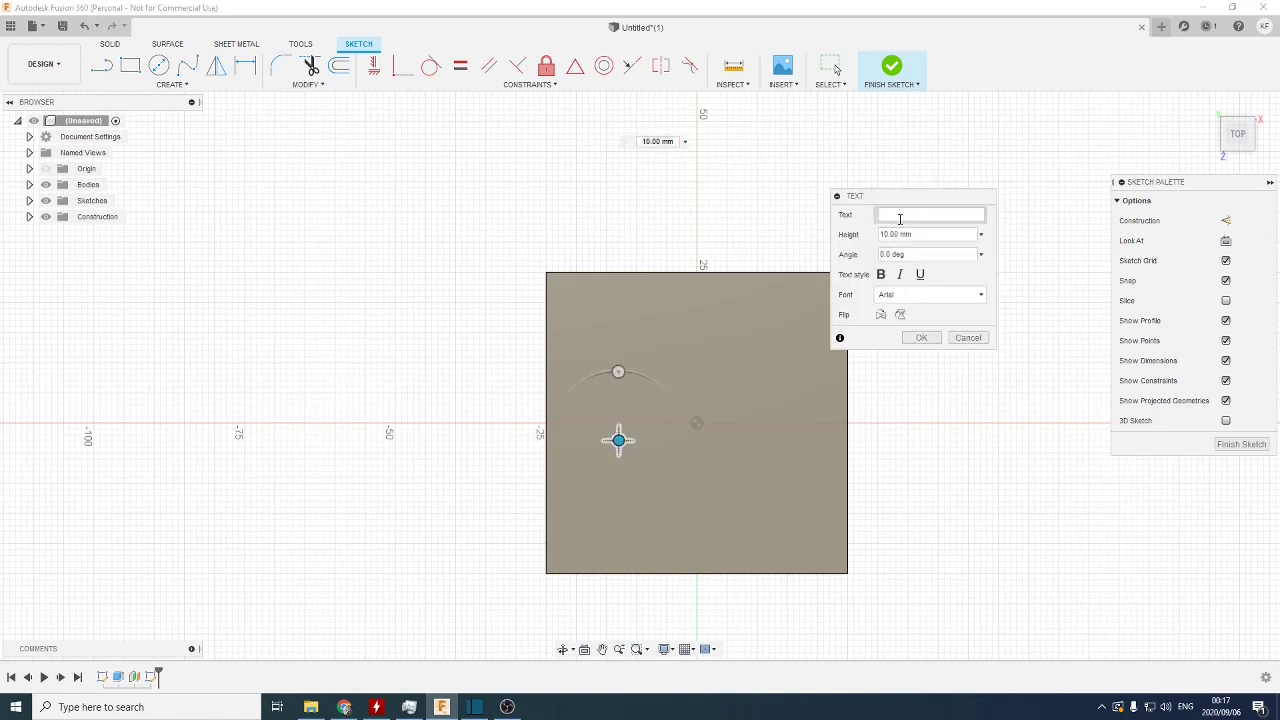
{"action": "type", "text": "D"}
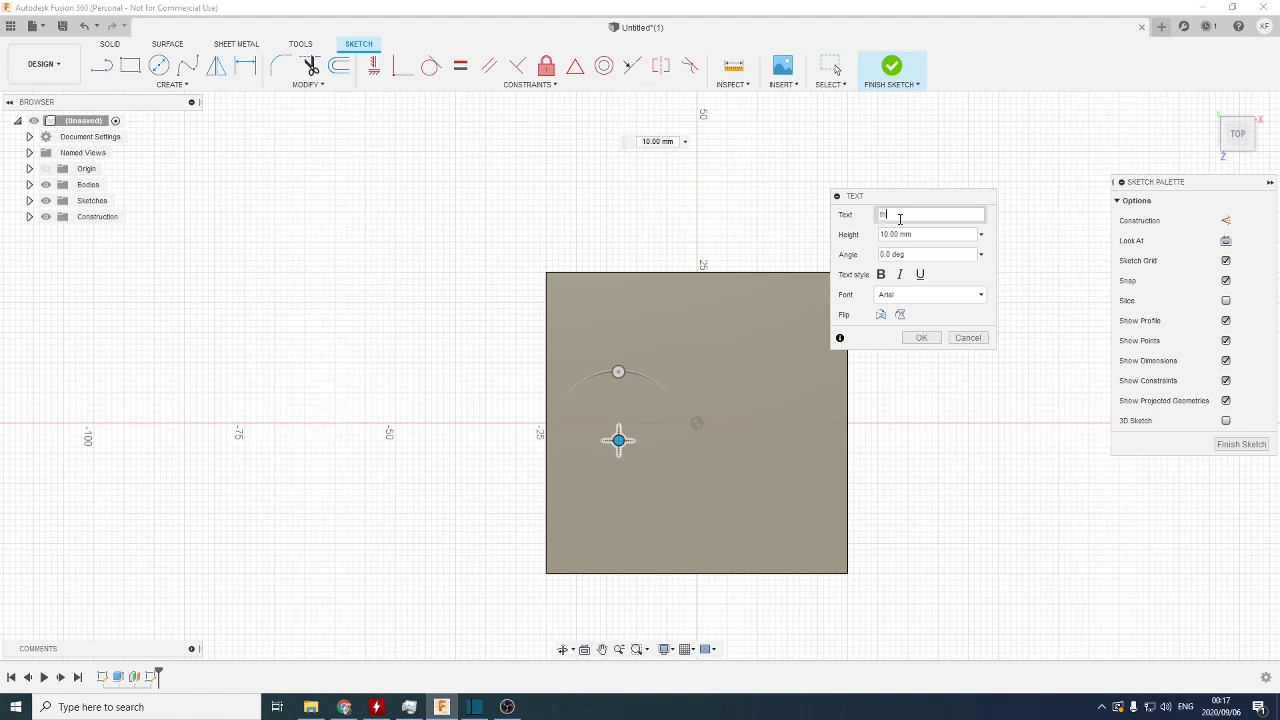
{"action": "type", "text": "this is a test"}
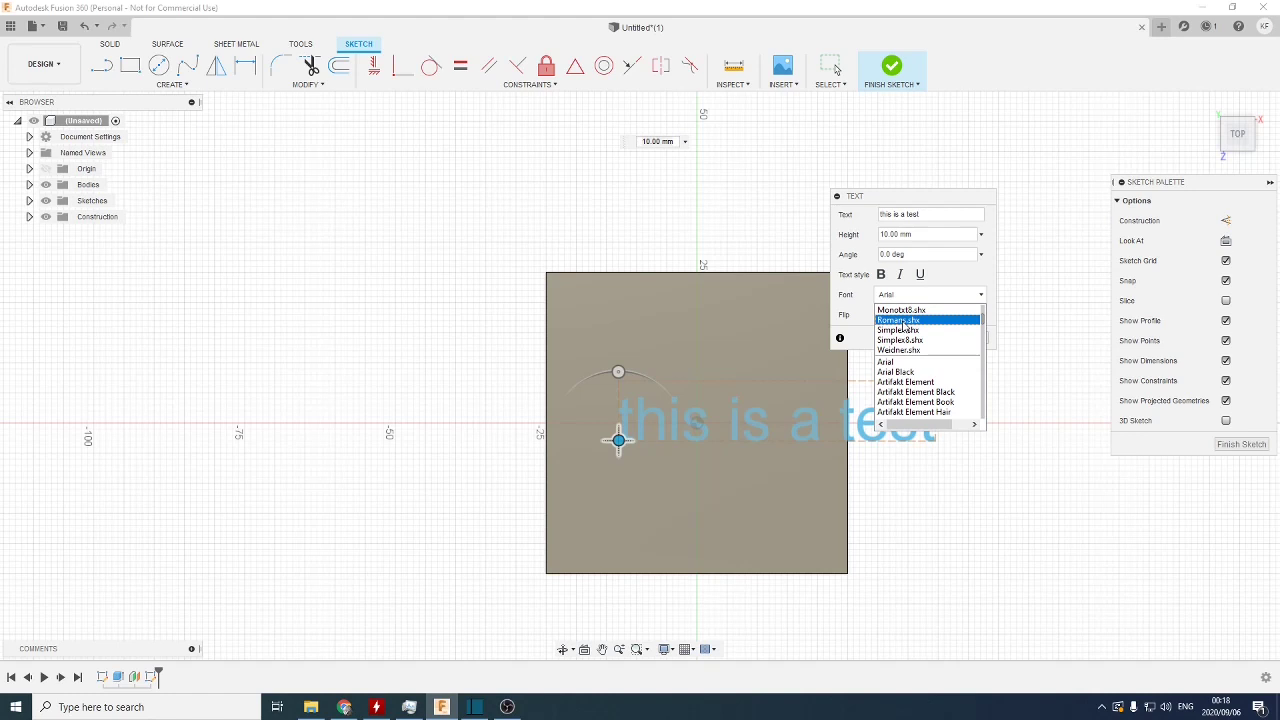
{"action": "left_click", "coordinate": [900, 320]}
{"action": "type", "text": "5"}
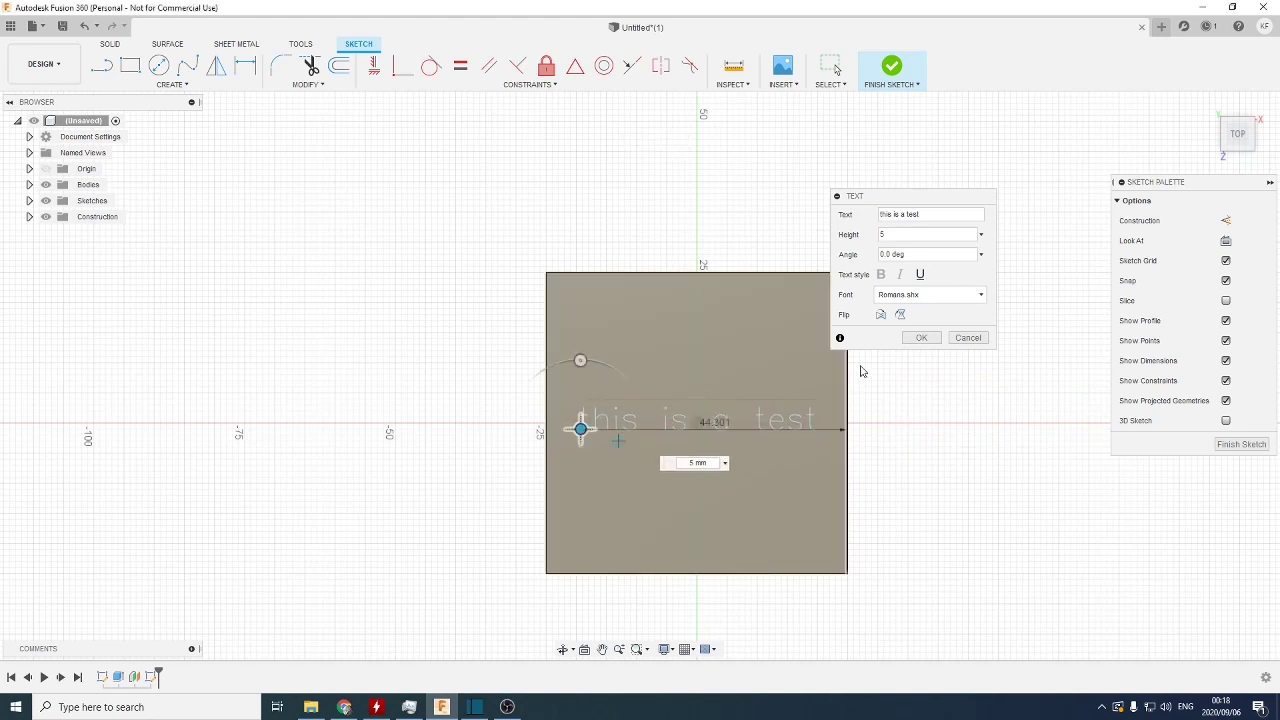
{"action": "left_click", "coordinate": [920, 336]}
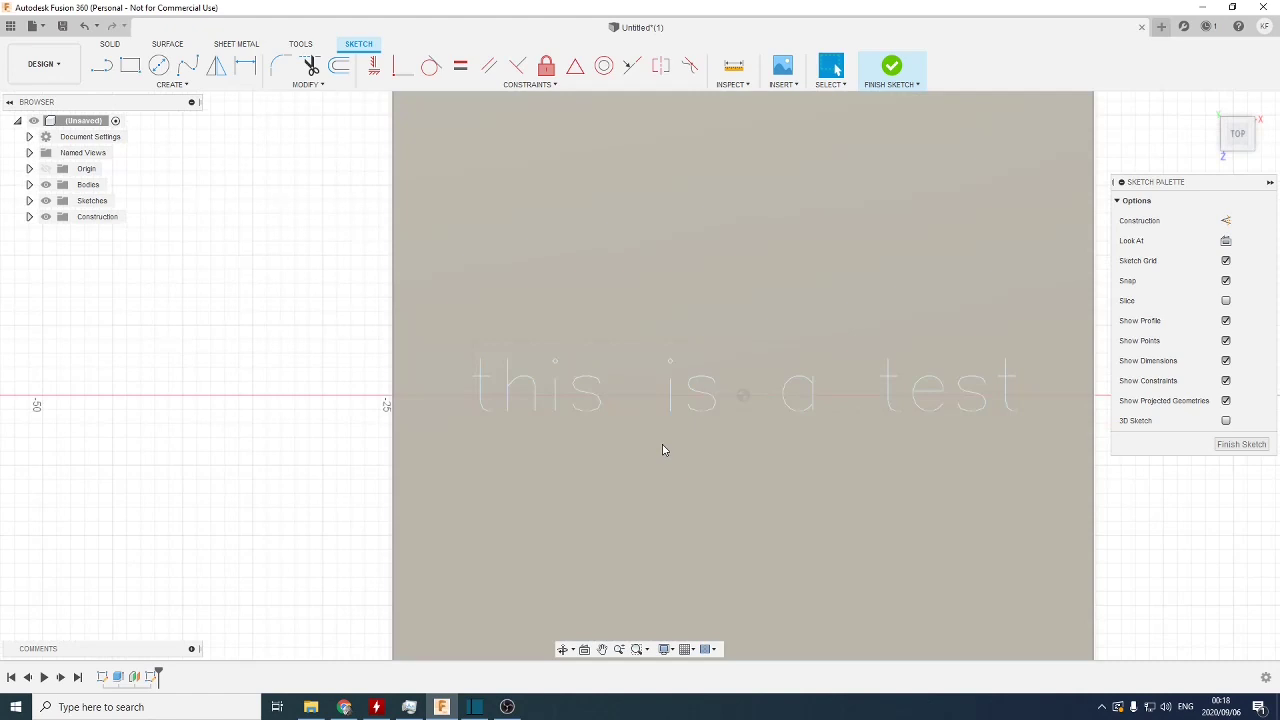
{"action": "mouse_move", "coordinate": [500, 402]}
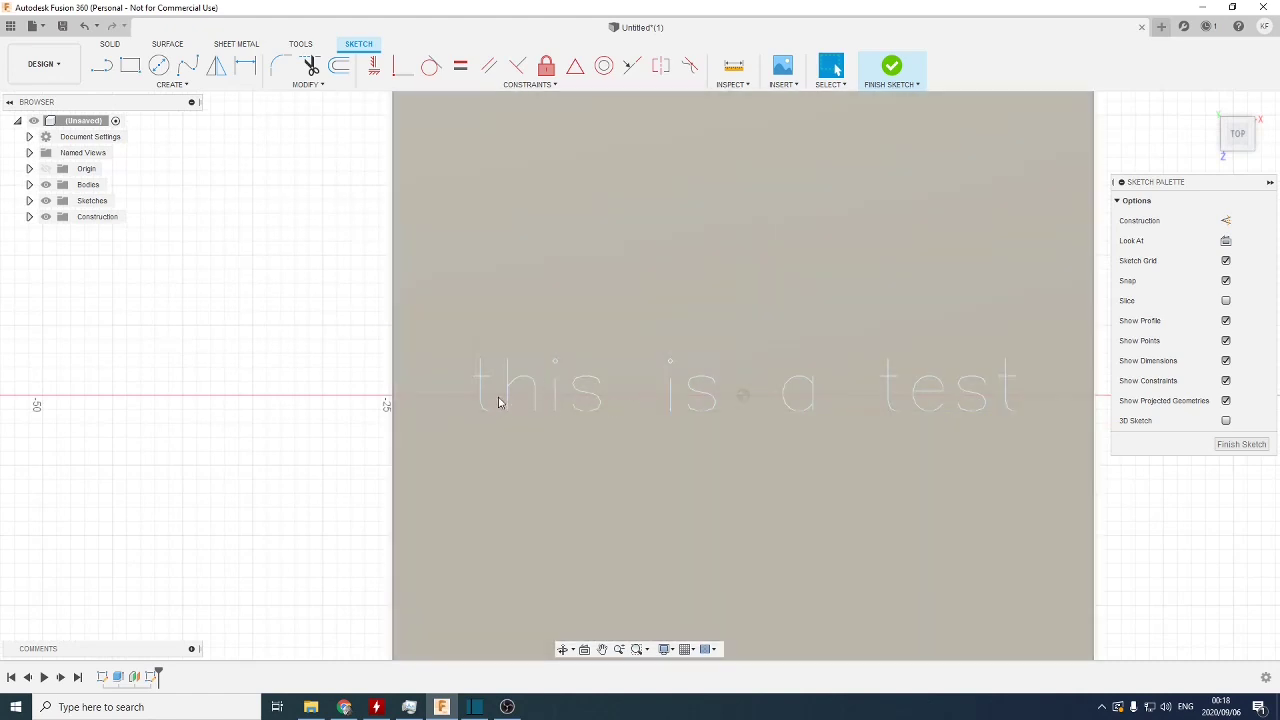
{"action": "mouse_move", "coordinate": [584, 424]}
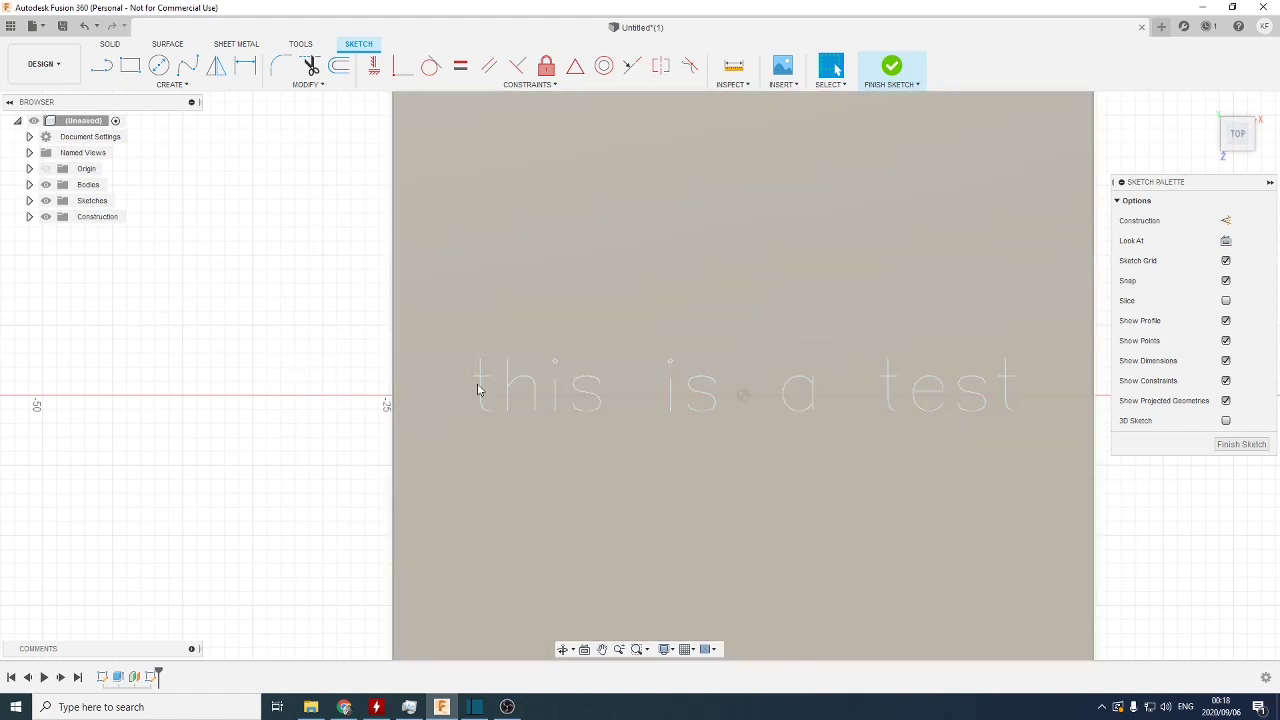
{"action": "mouse_move", "coordinate": [1012, 540]}
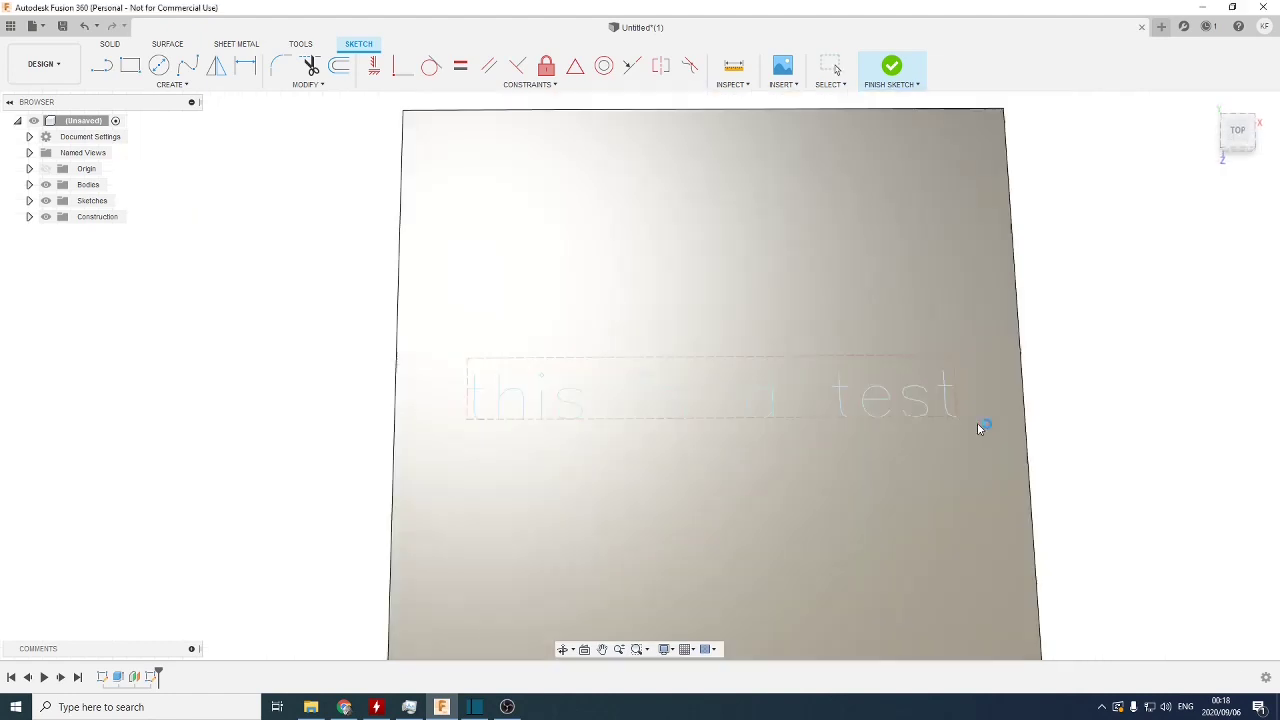
- Finish the text sketch and switch to the Manufacture workspace
{"action": "left_click", "coordinate": [892, 66]}
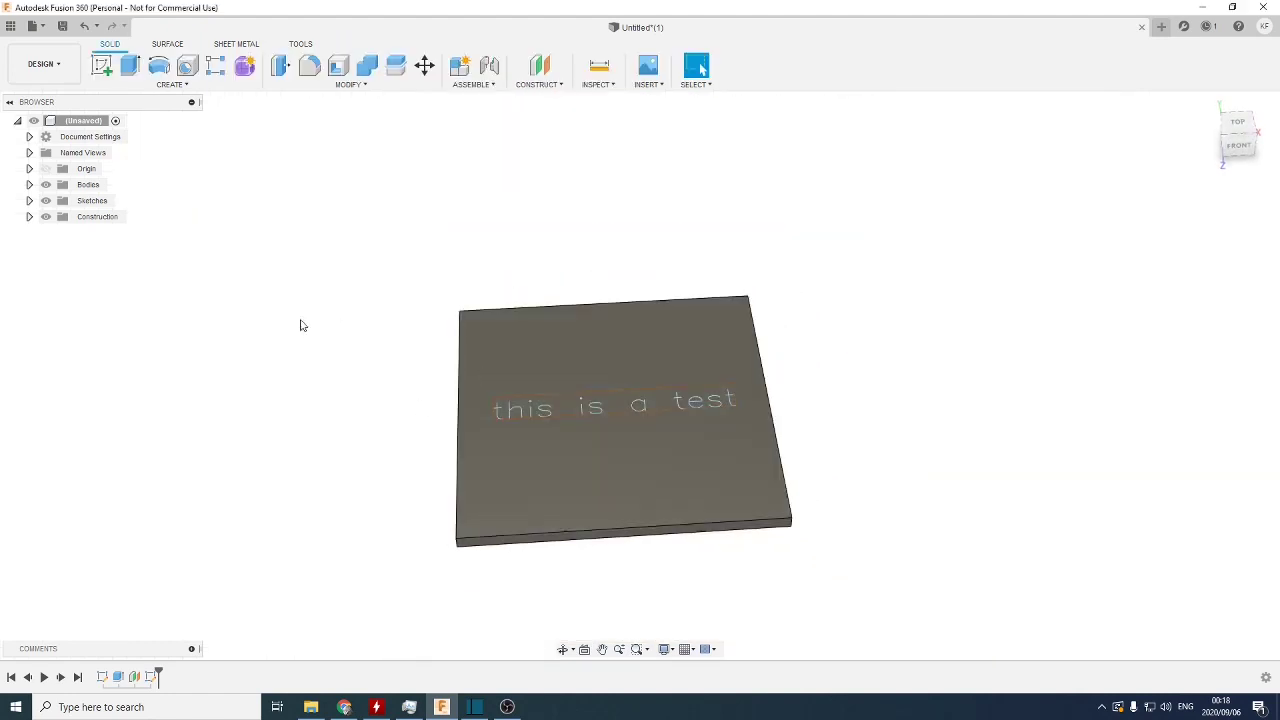
{"action": "left_click", "coordinate": [42, 62]}
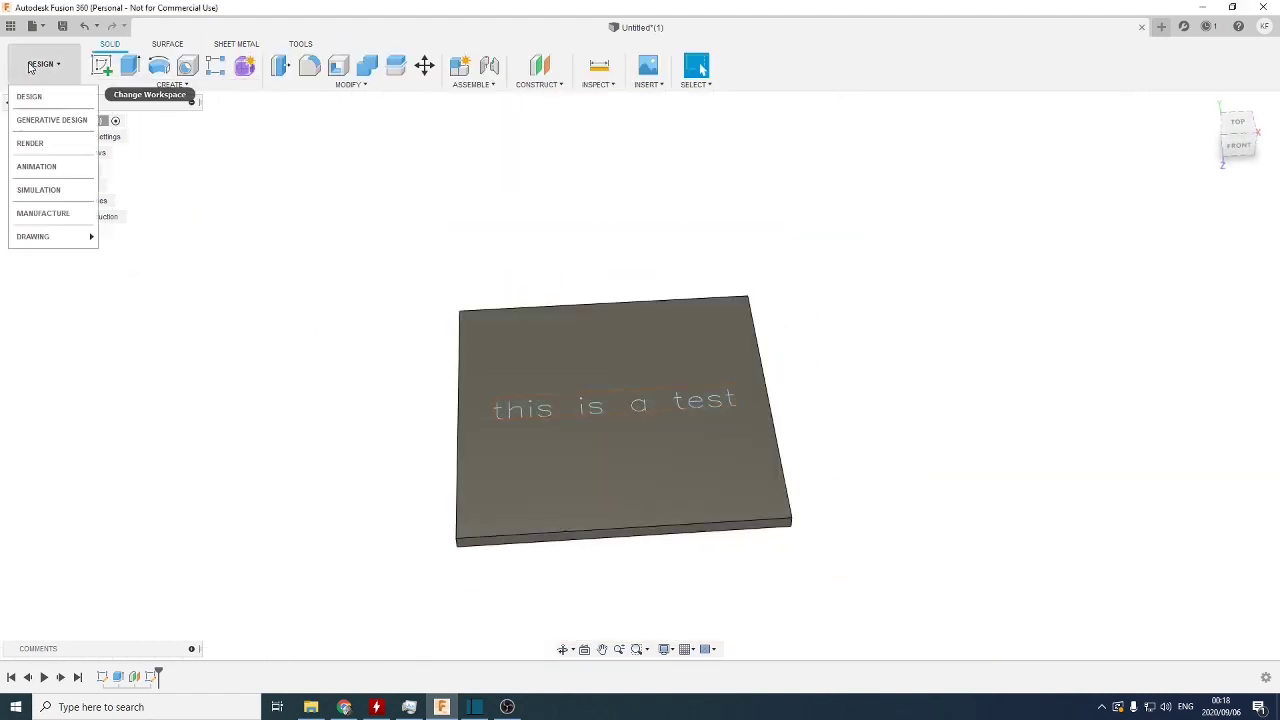
{"action": "left_click", "coordinate": [44, 212]}
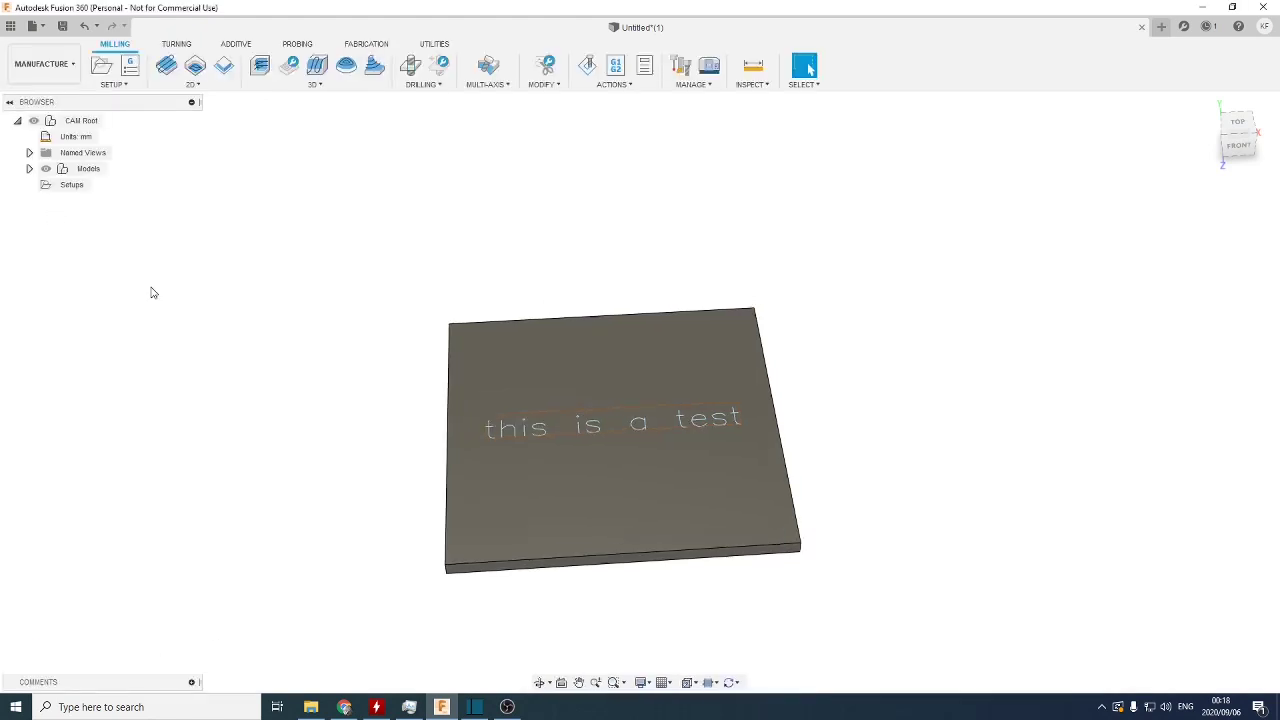
{"action": "left_click", "coordinate": [112, 84]}
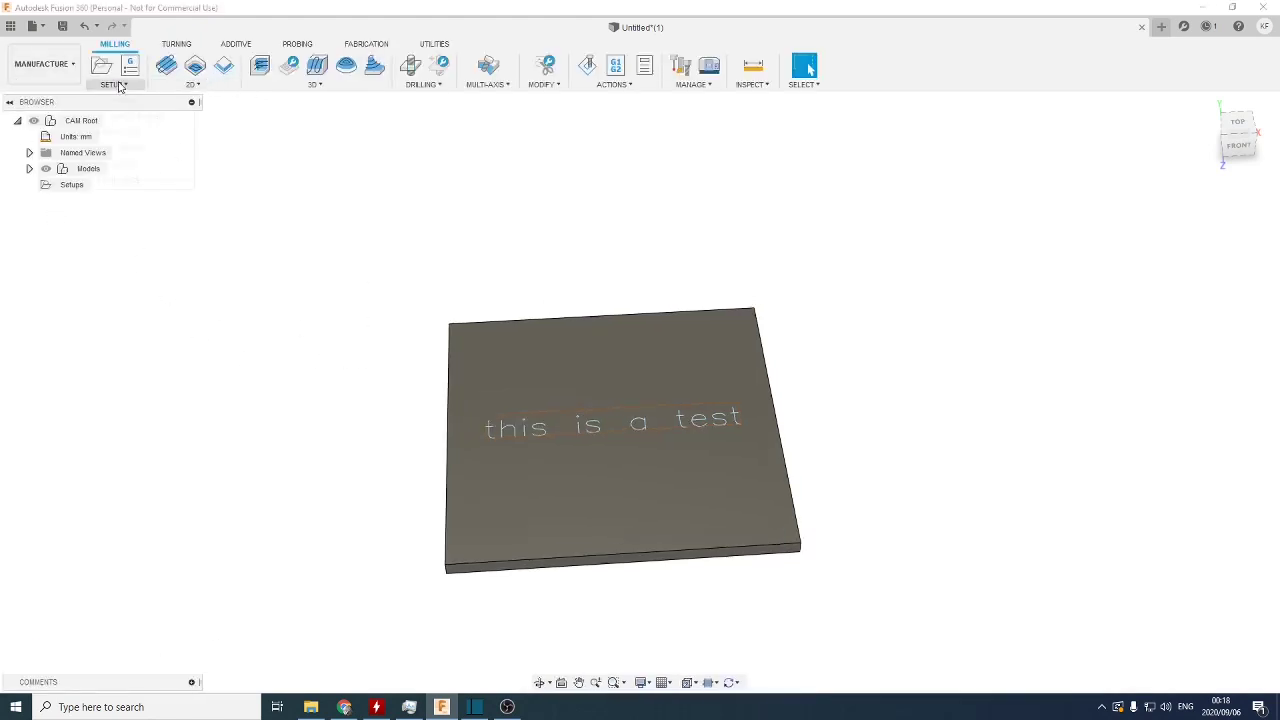
- Create a new setup oriented by 'Select Z axis/plane & X axis' with Z pointing up
{"action": "left_click", "coordinate": [100, 64]}
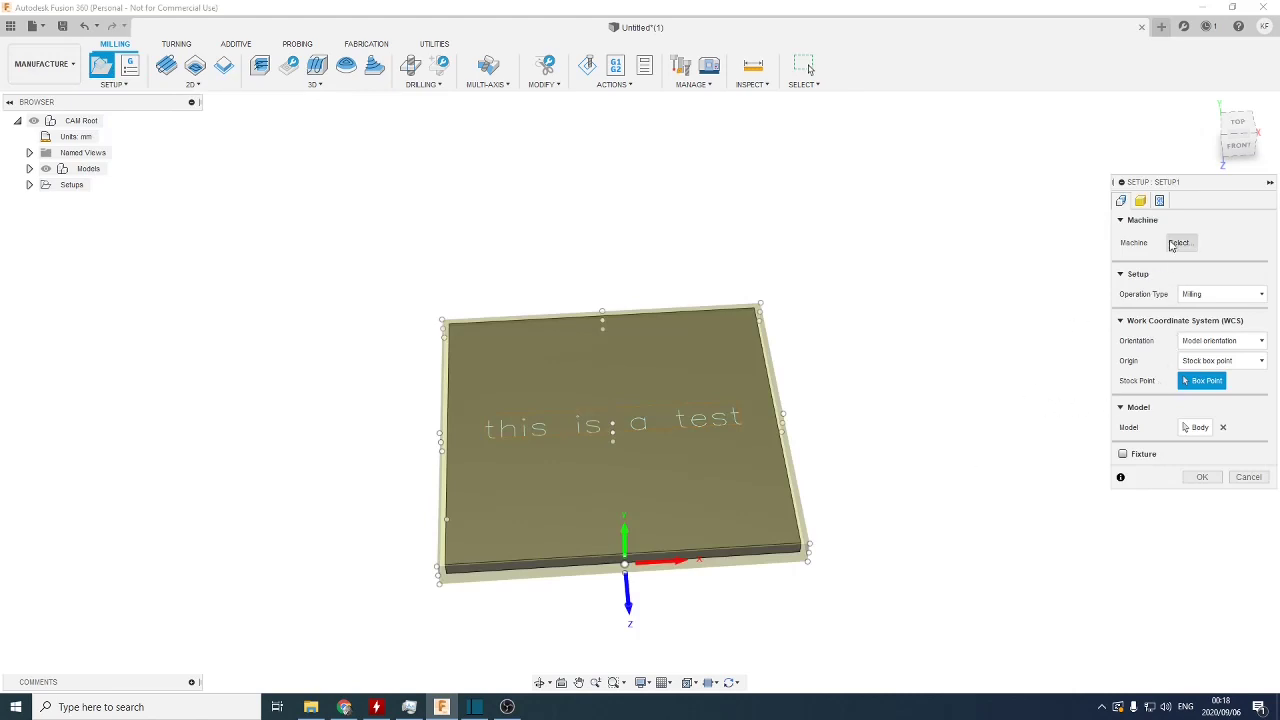
{"action": "left_click", "coordinate": [1222, 340]}
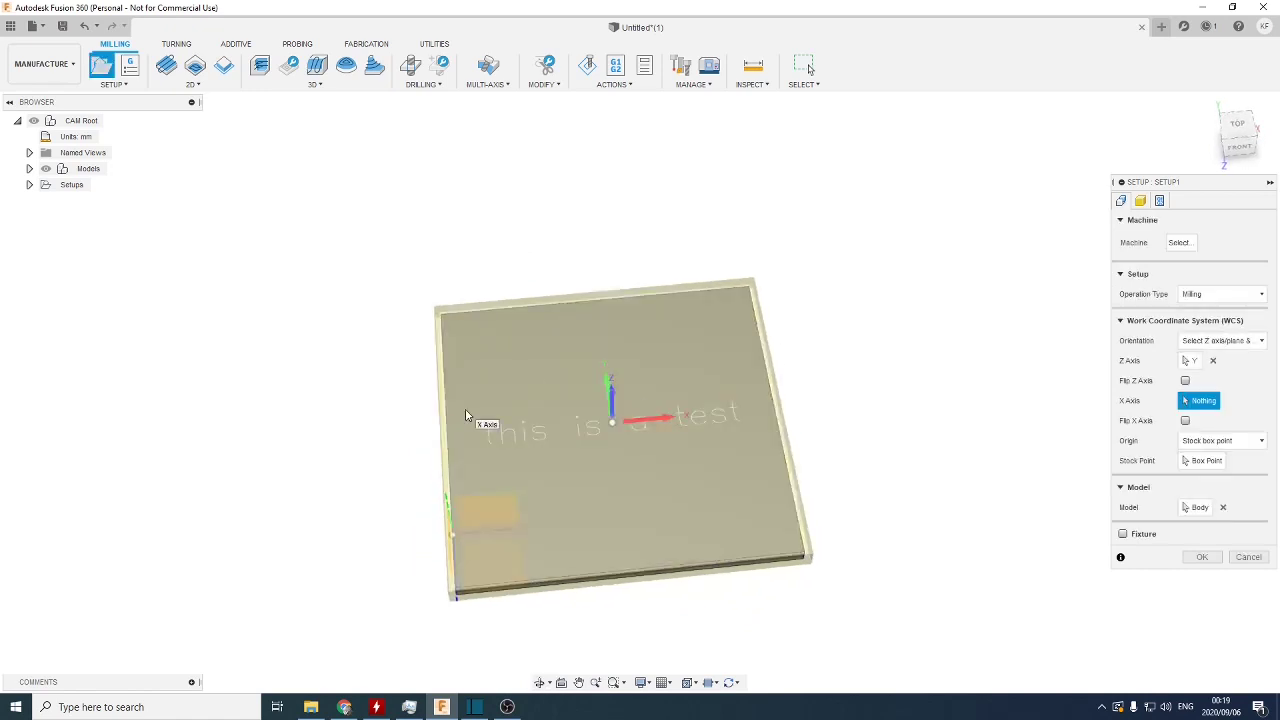
{"action": "left_click_drag", "start_coordinate": [600, 400], "coordinate": [860, 456]}
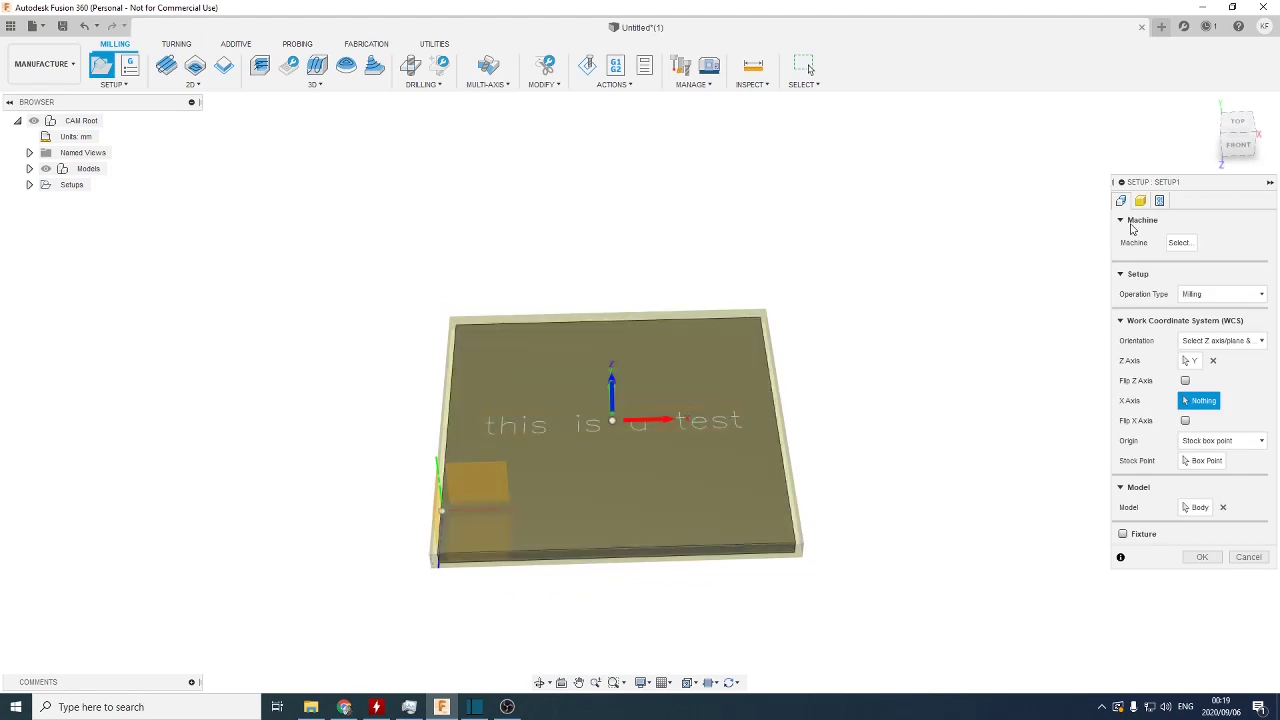
- Set the stock to a fixed-size box 2 mm high and confirm the setup
{"action": "left_click", "coordinate": [1140, 200]}
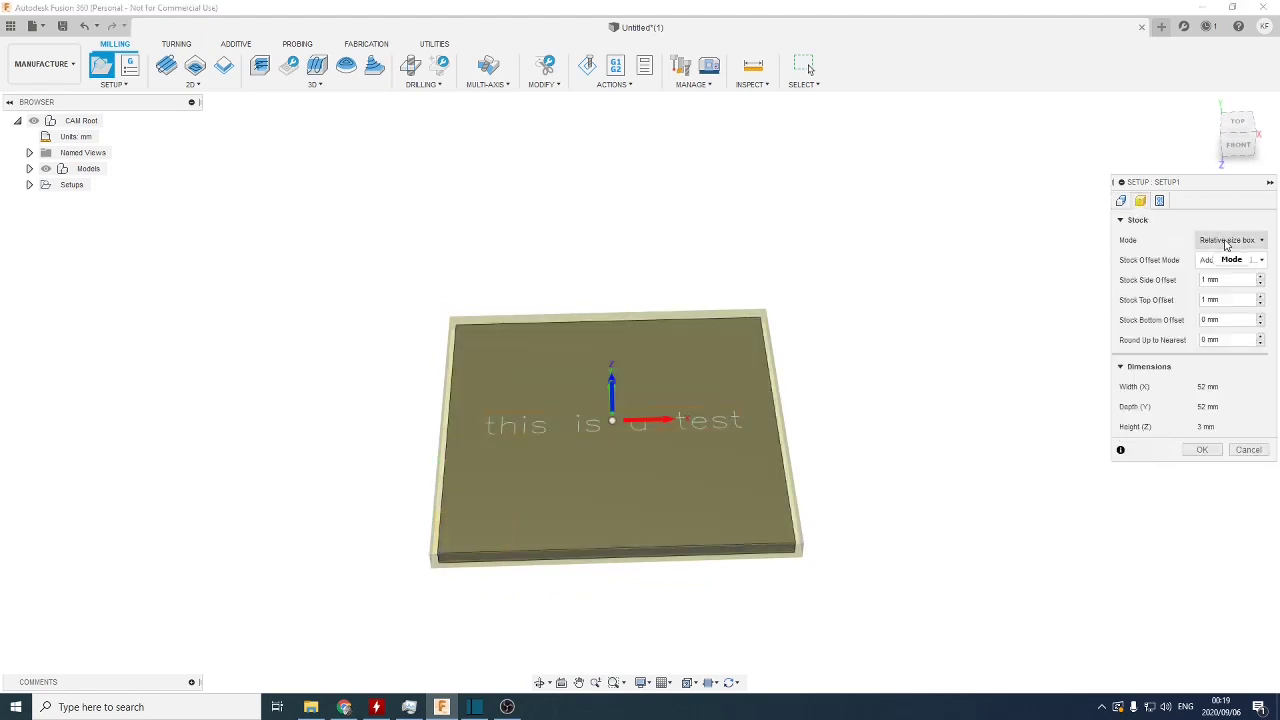
{"action": "left_click", "coordinate": [1230, 240]}
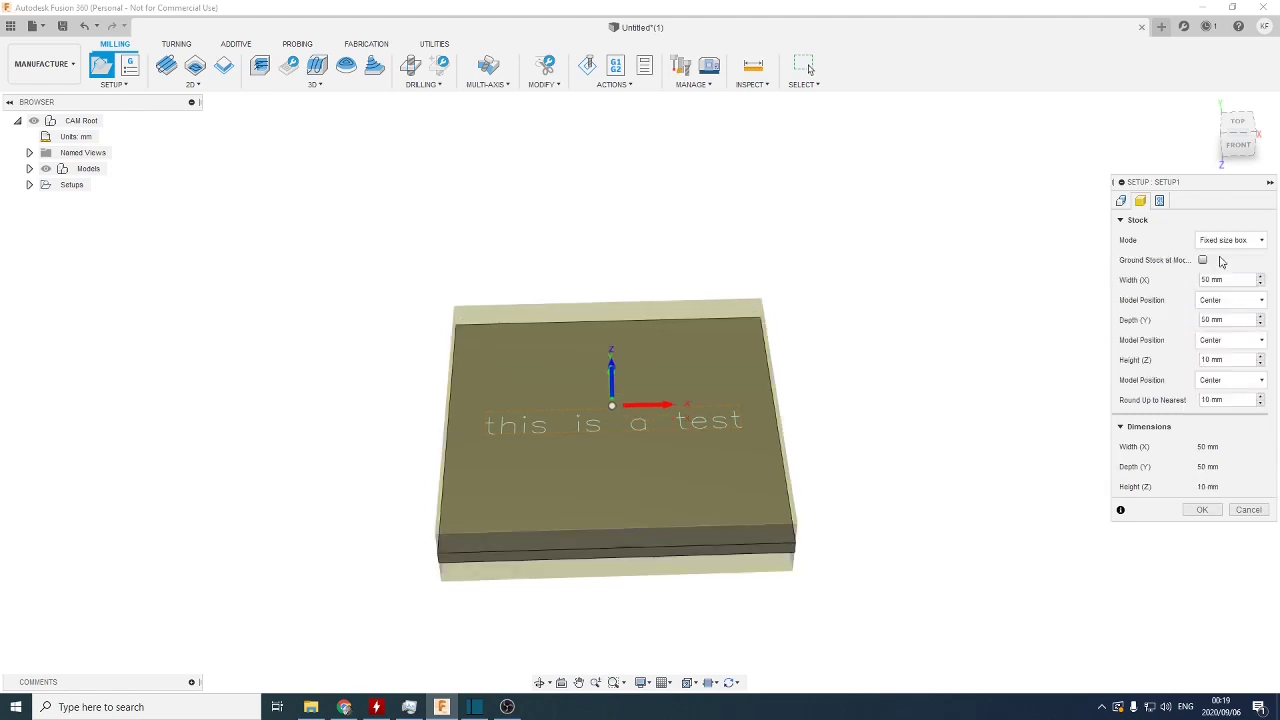
{"action": "mouse_move", "coordinate": [872, 328]}
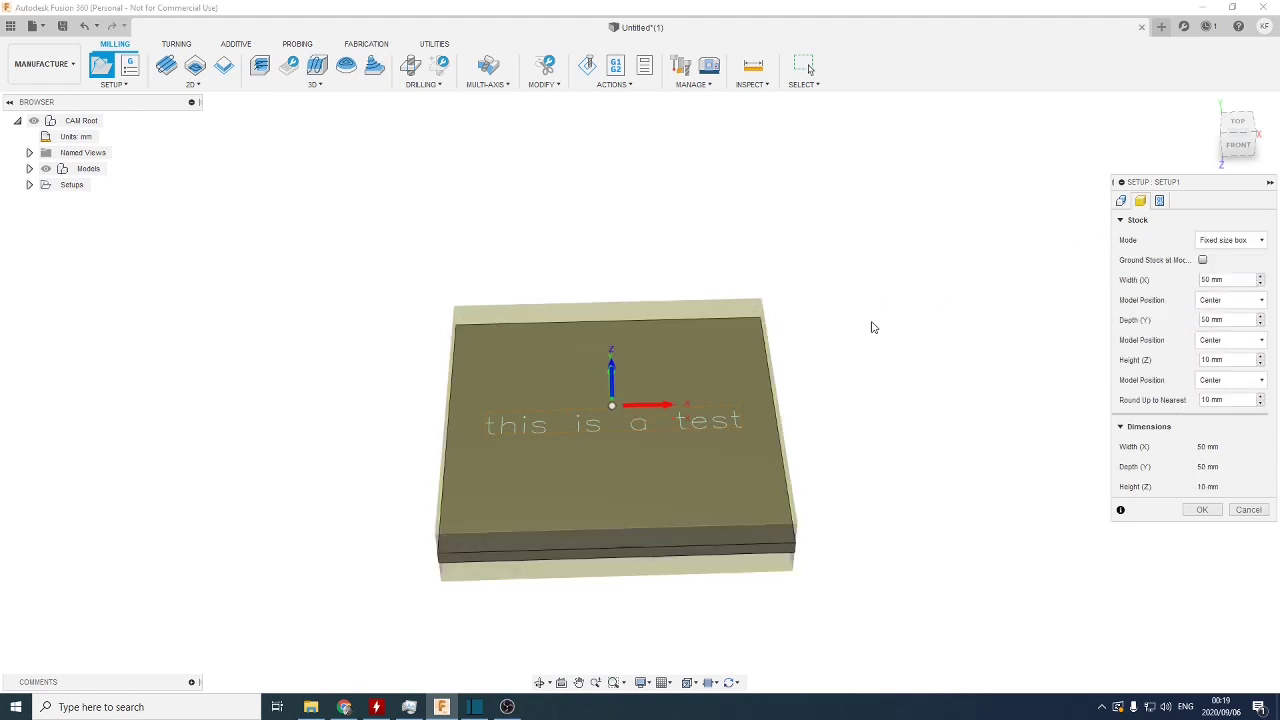
{"action": "mouse_move", "coordinate": [1120, 404]}
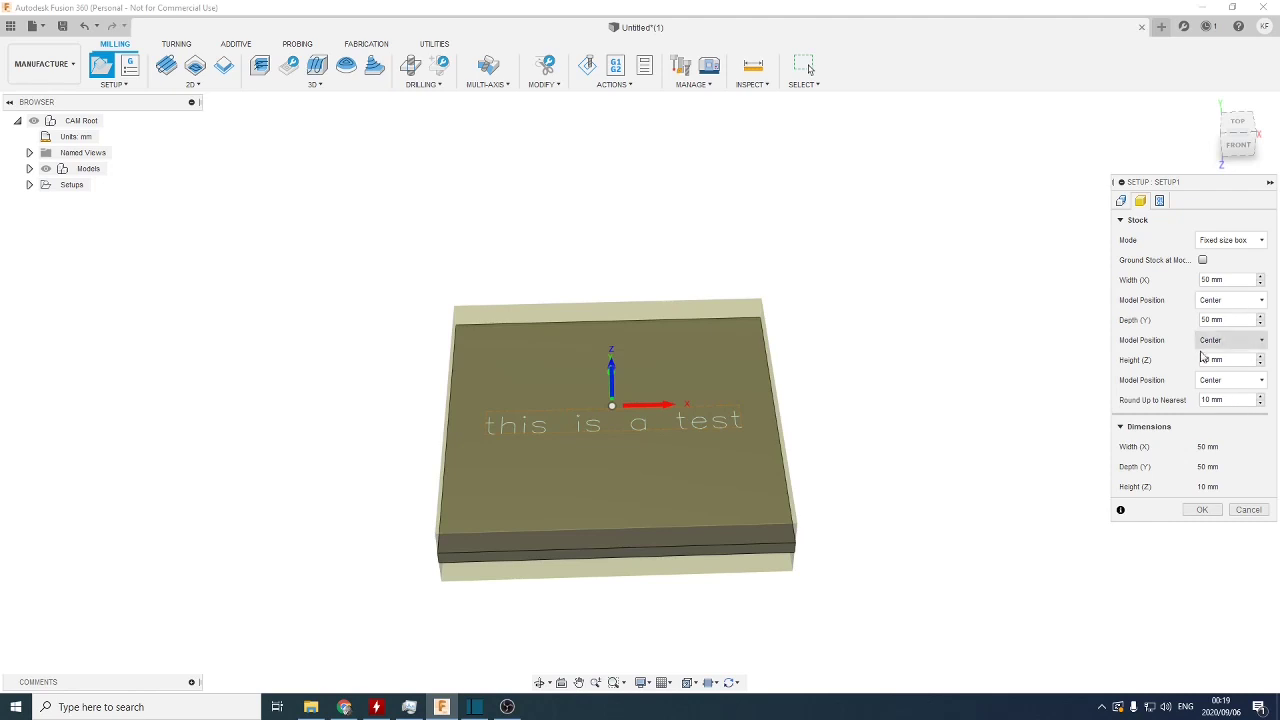
{"action": "left_click", "coordinate": [1224, 360]}
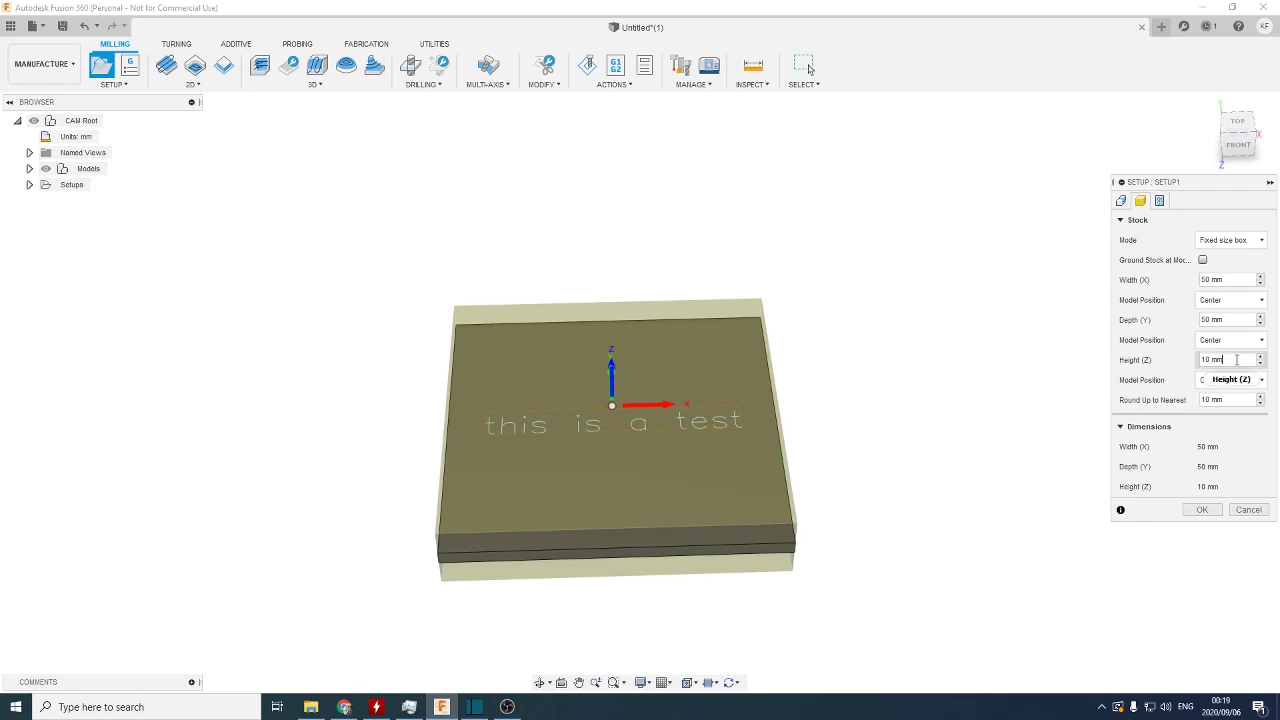
{"action": "type", "text": "2"}
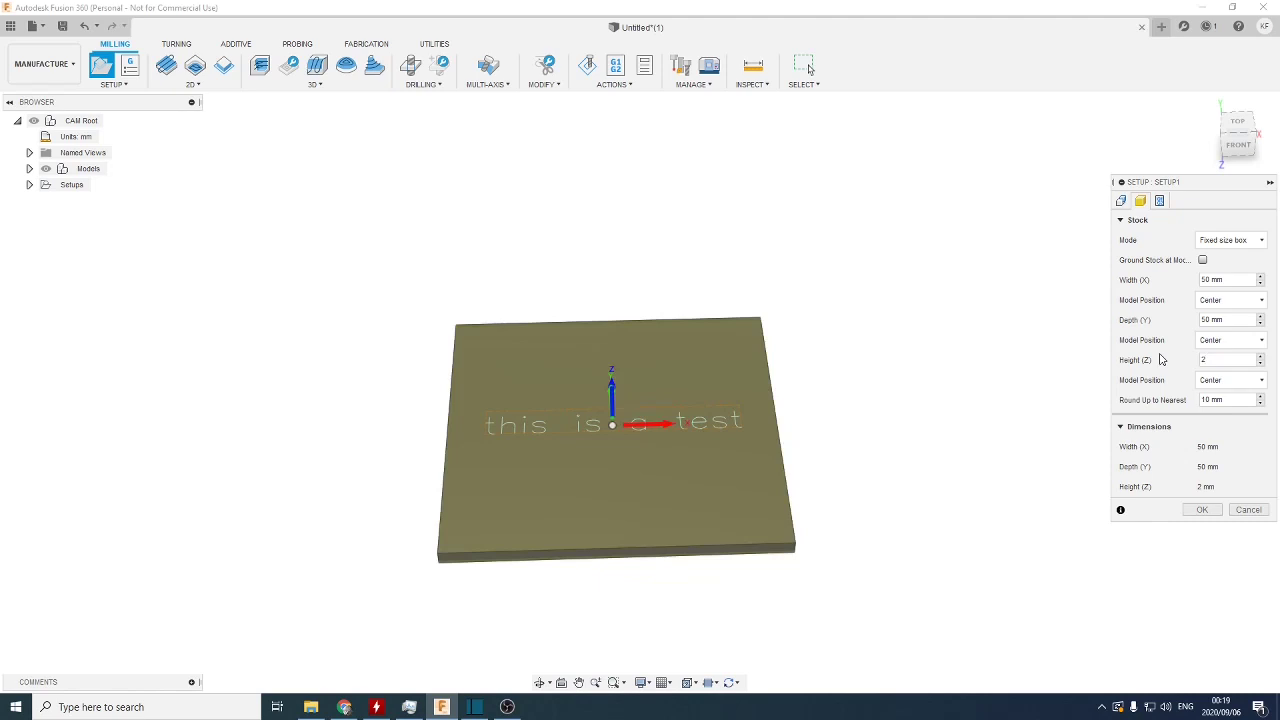
{"action": "left_click", "coordinate": [1200, 510]}
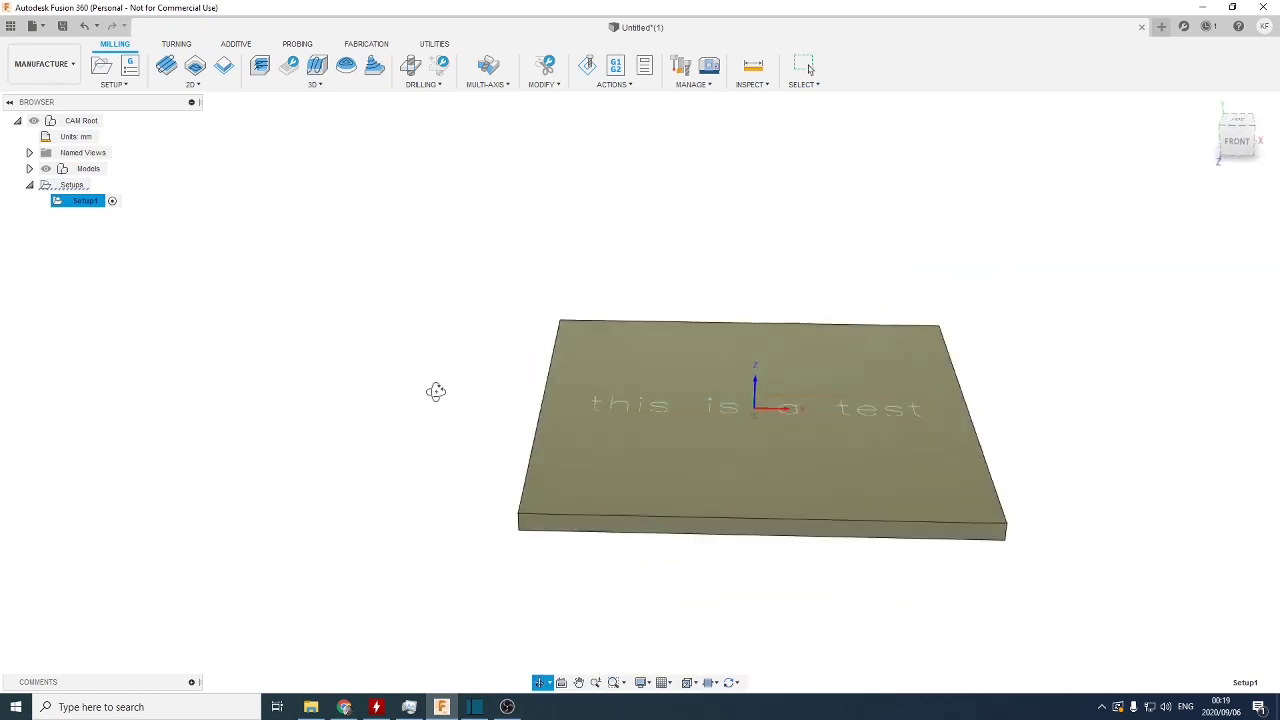
- Start a 2D Trace operation for the text on the plate
{"action": "left_click_drag", "start_coordinate": [436, 390], "coordinate": [472, 432]}
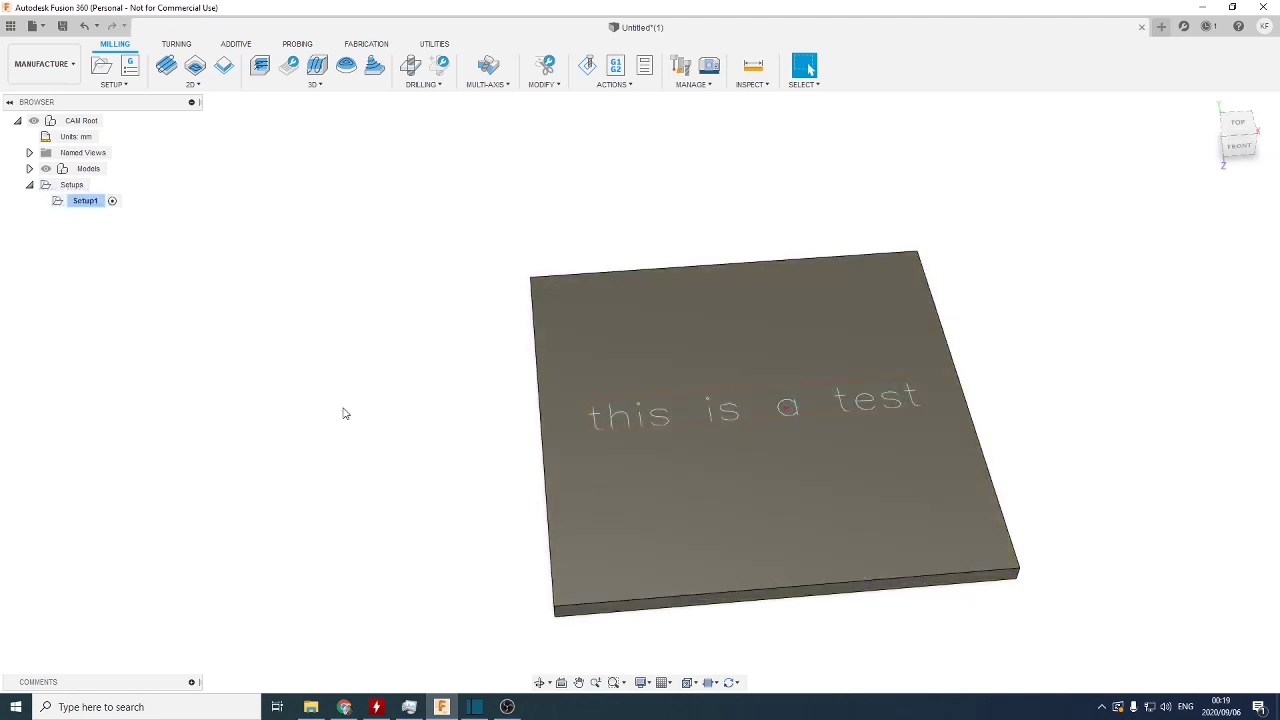
{"action": "left_click", "coordinate": [192, 66]}
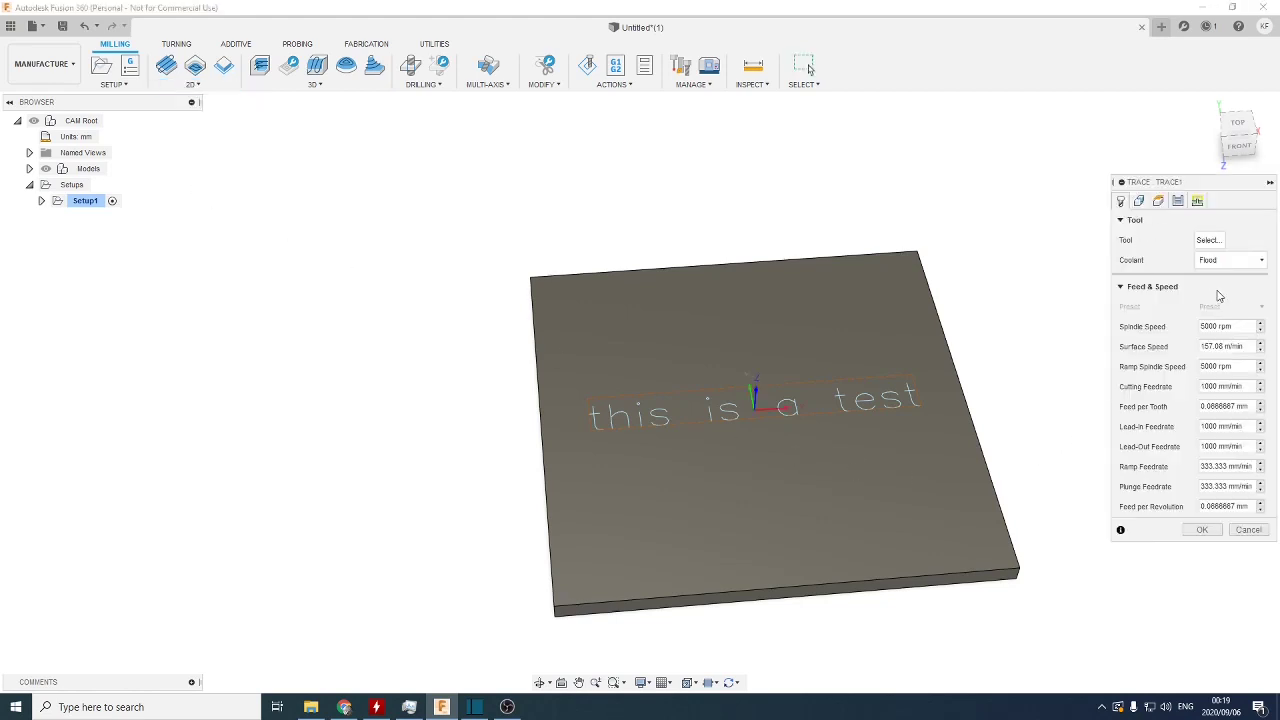
{"action": "mouse_move", "coordinate": [1204, 396]}
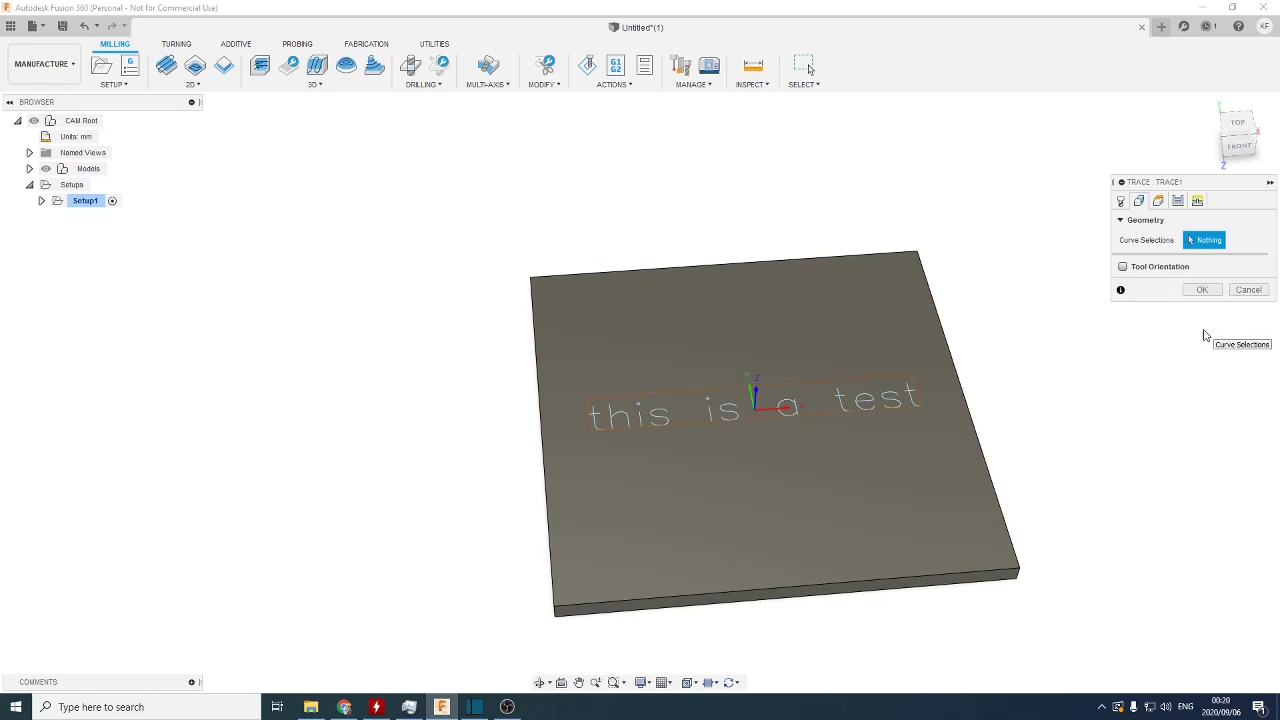
{"action": "mouse_move", "coordinate": [1164, 272]}
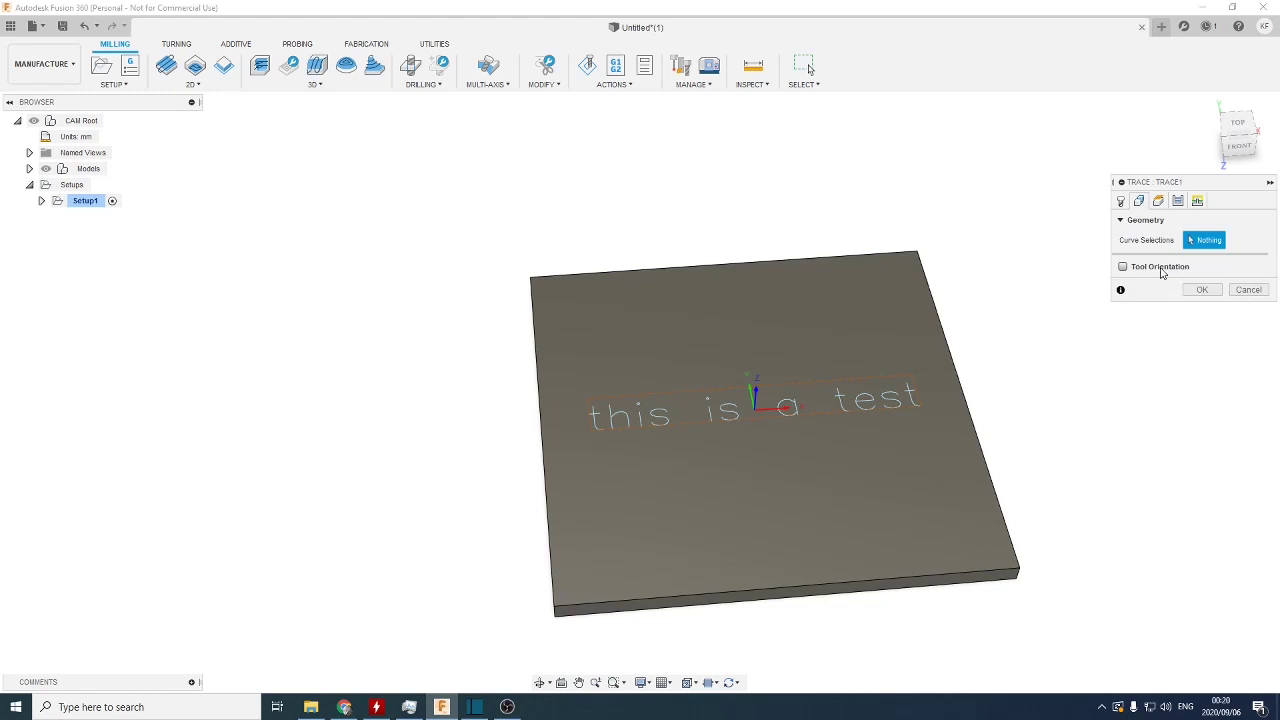
- From the Trace tool selector, browse the library and begin defining a new tool
{"action": "left_click", "coordinate": [1120, 200]}
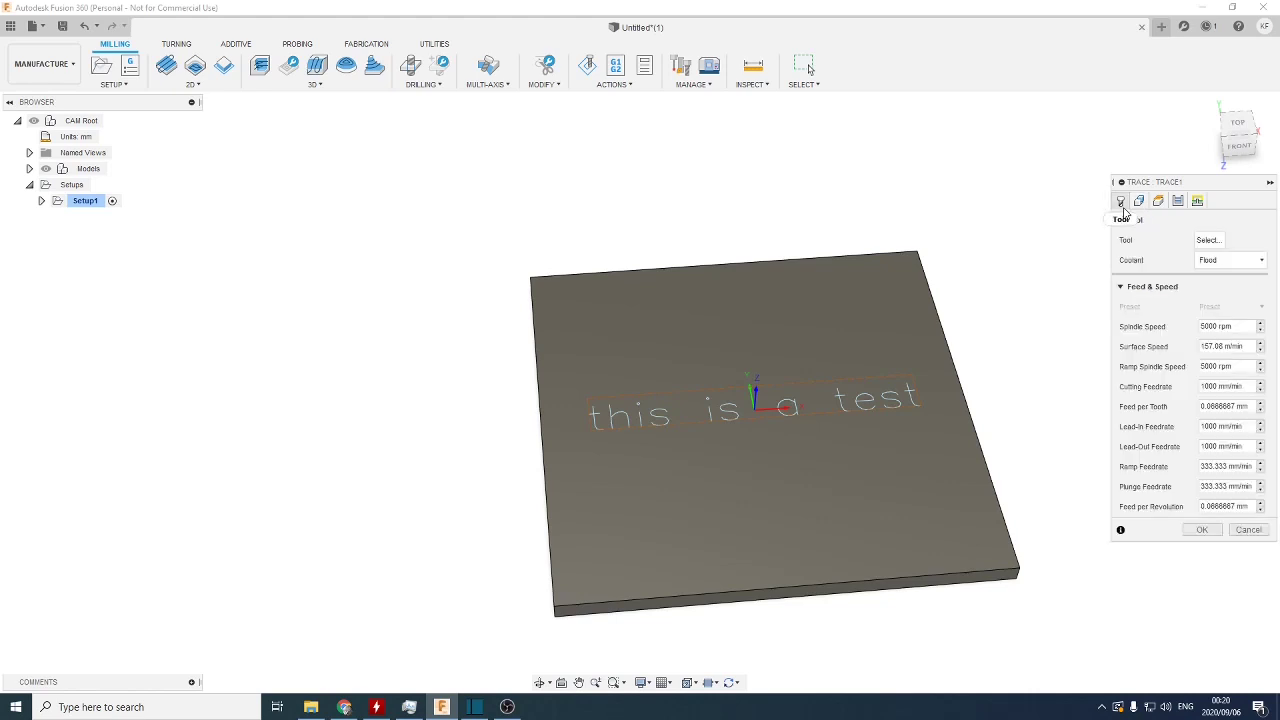
{"action": "left_click", "coordinate": [1208, 240]}
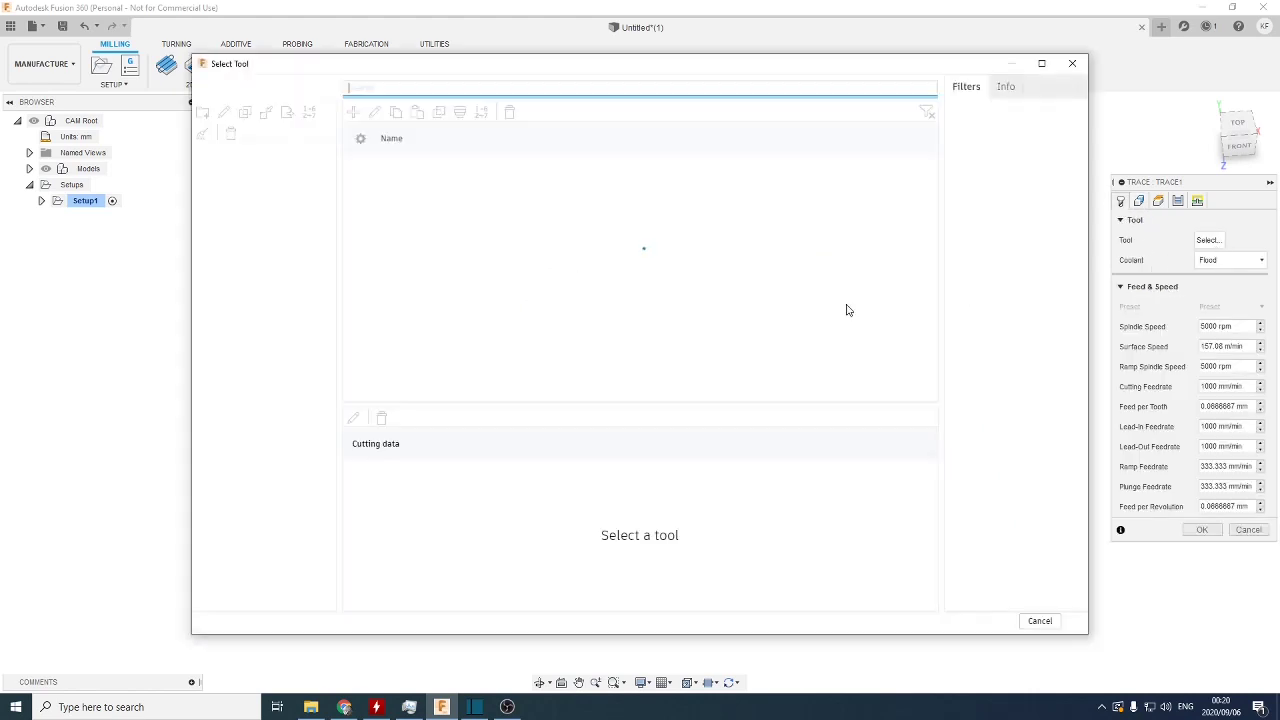
{"action": "left_click", "coordinate": [208, 150]}
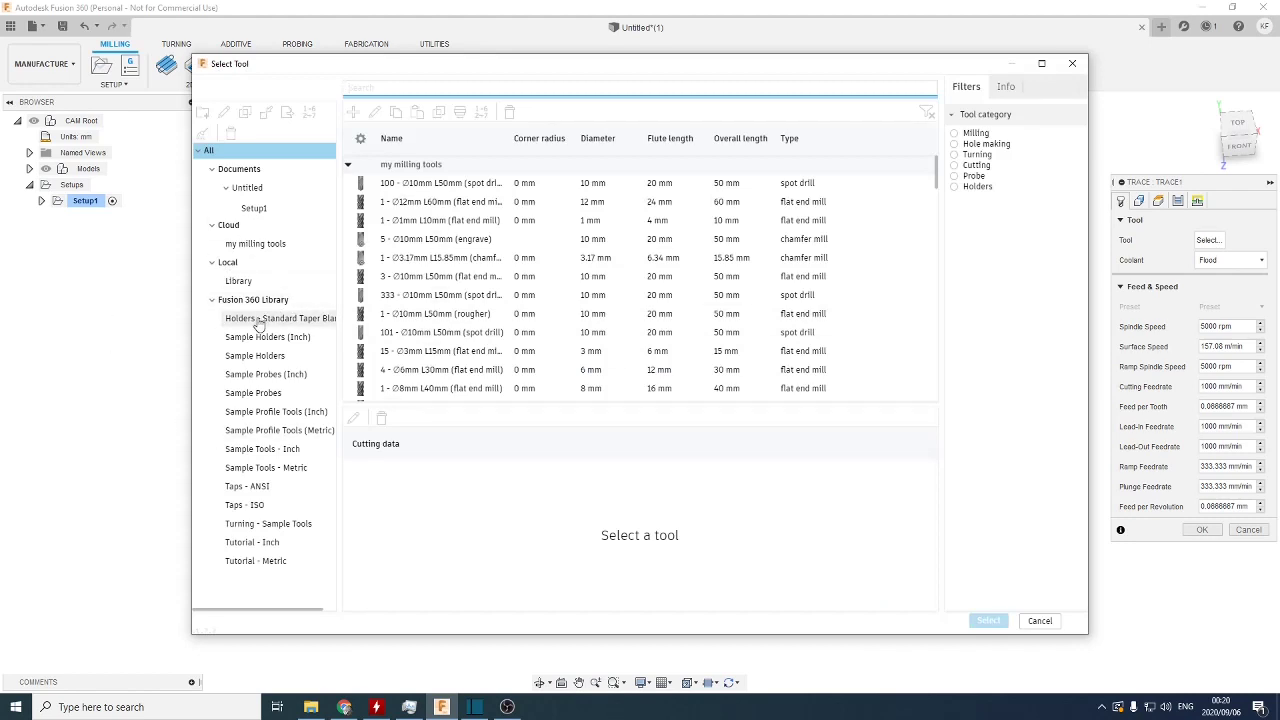
{"action": "left_click", "coordinate": [256, 244]}
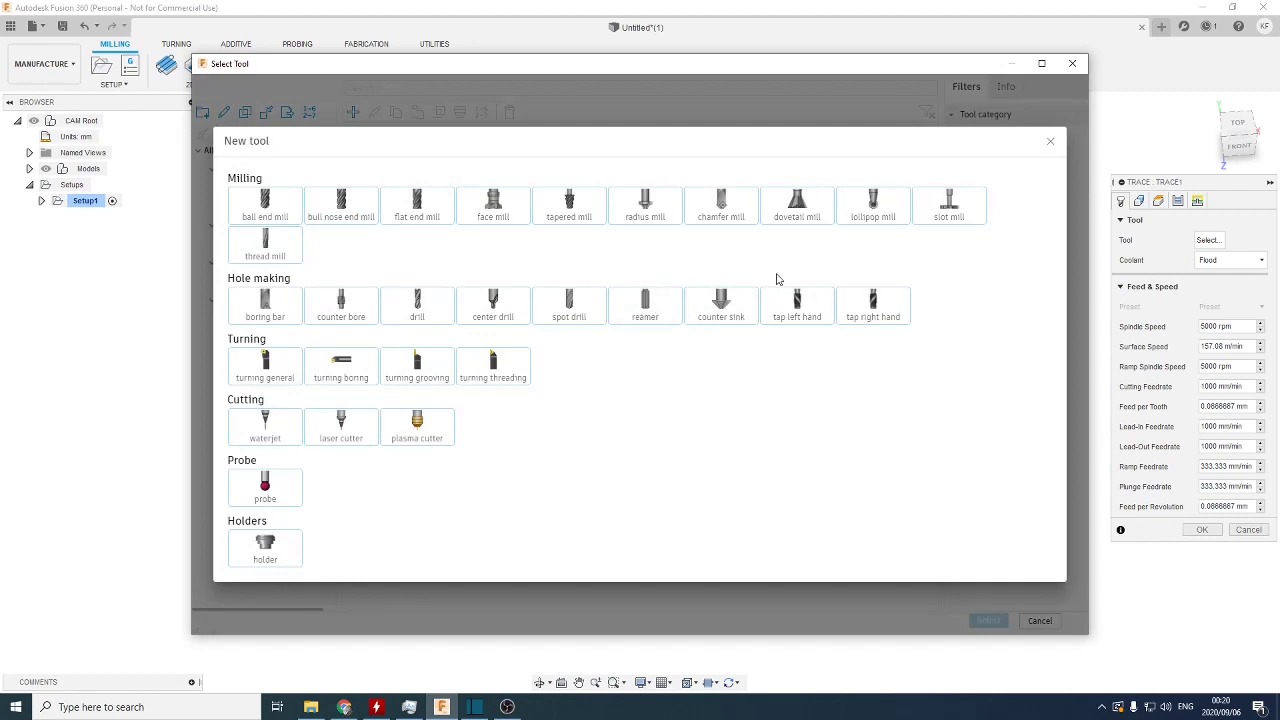
- Create a chamfer mill described 'engrave' with 0 mm tip diameter and accept it into the library
{"action": "left_click", "coordinate": [720, 204]}
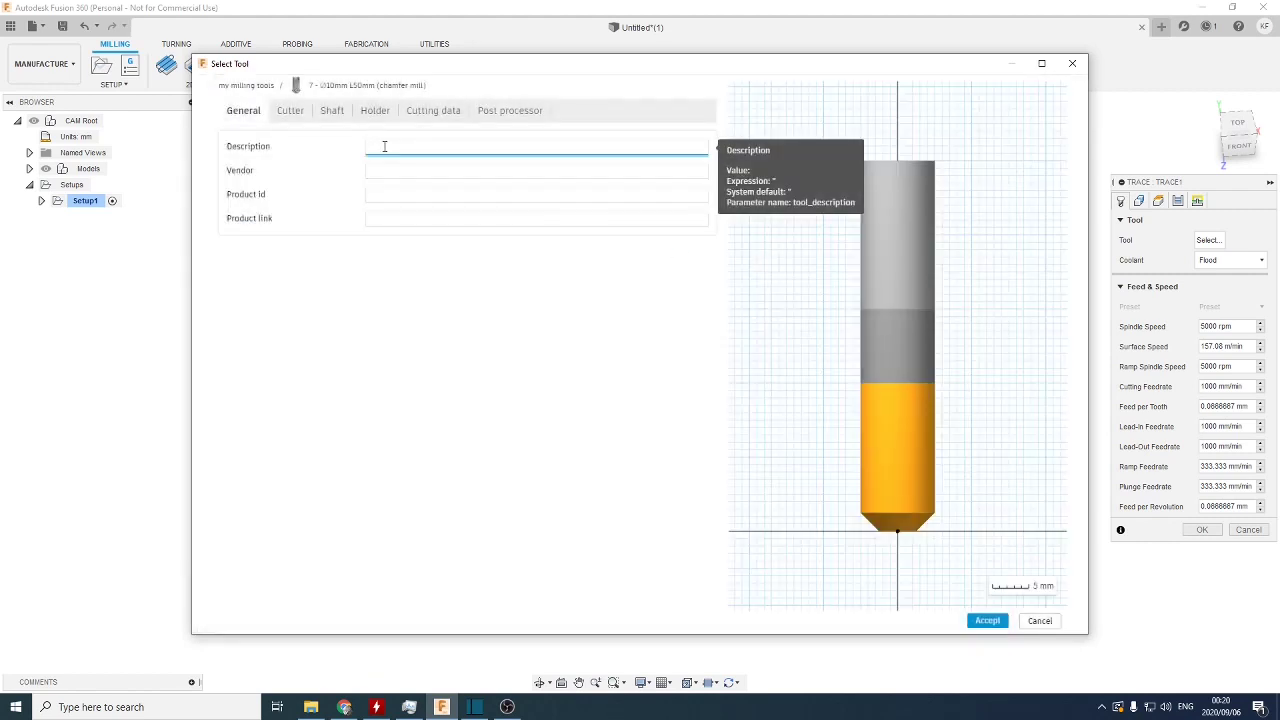
{"action": "type", "text": "engrave"}
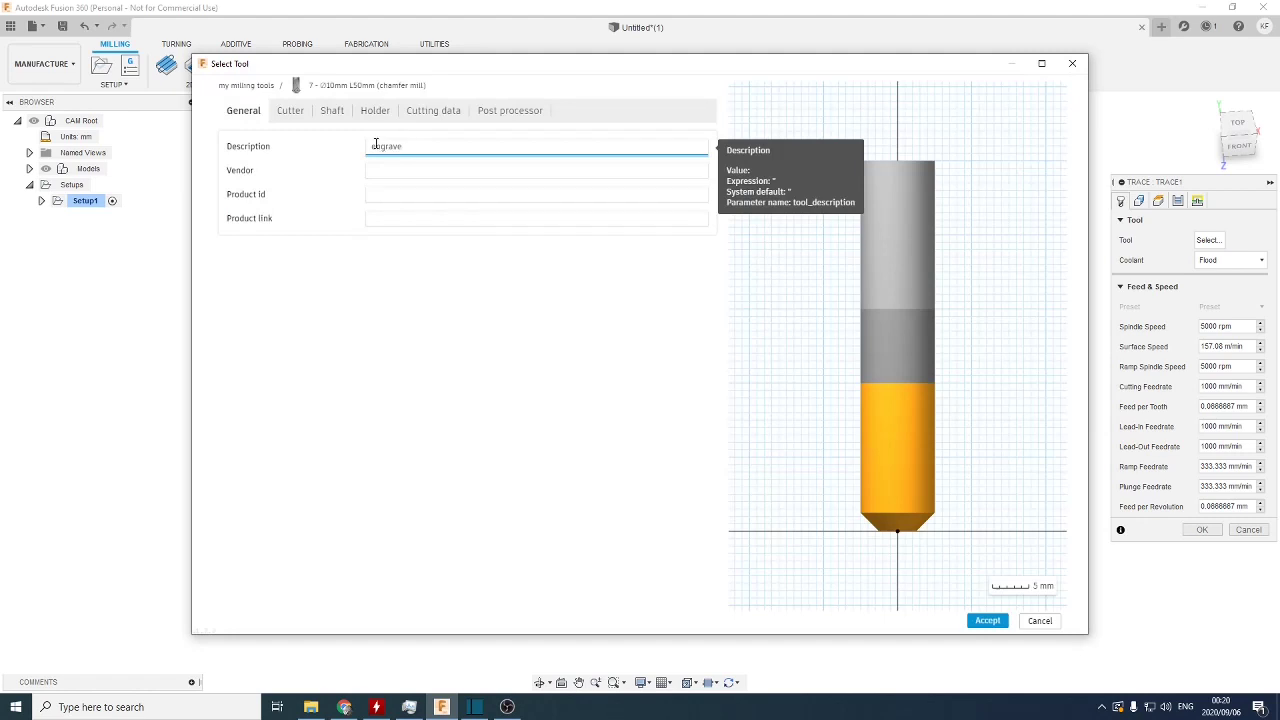
{"action": "left_click", "coordinate": [290, 110]}
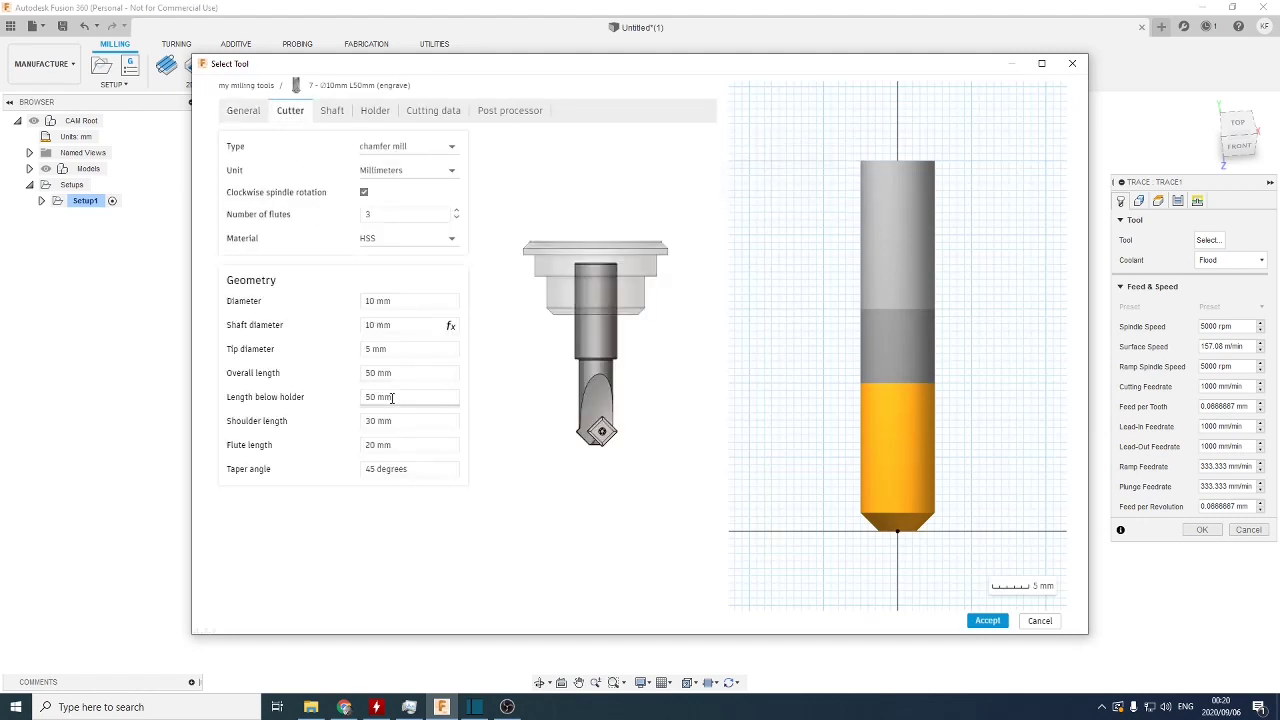
{"action": "mouse_move", "coordinate": [708, 412]}
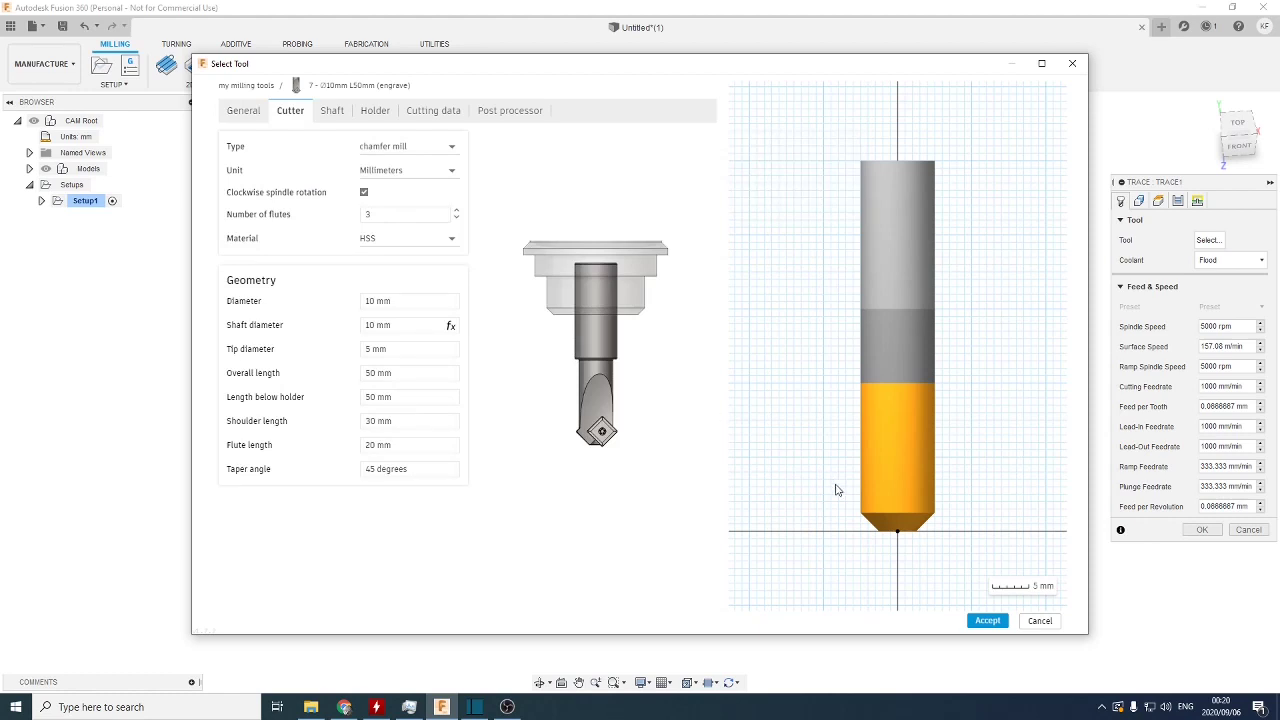
{"action": "mouse_move", "coordinate": [844, 536]}
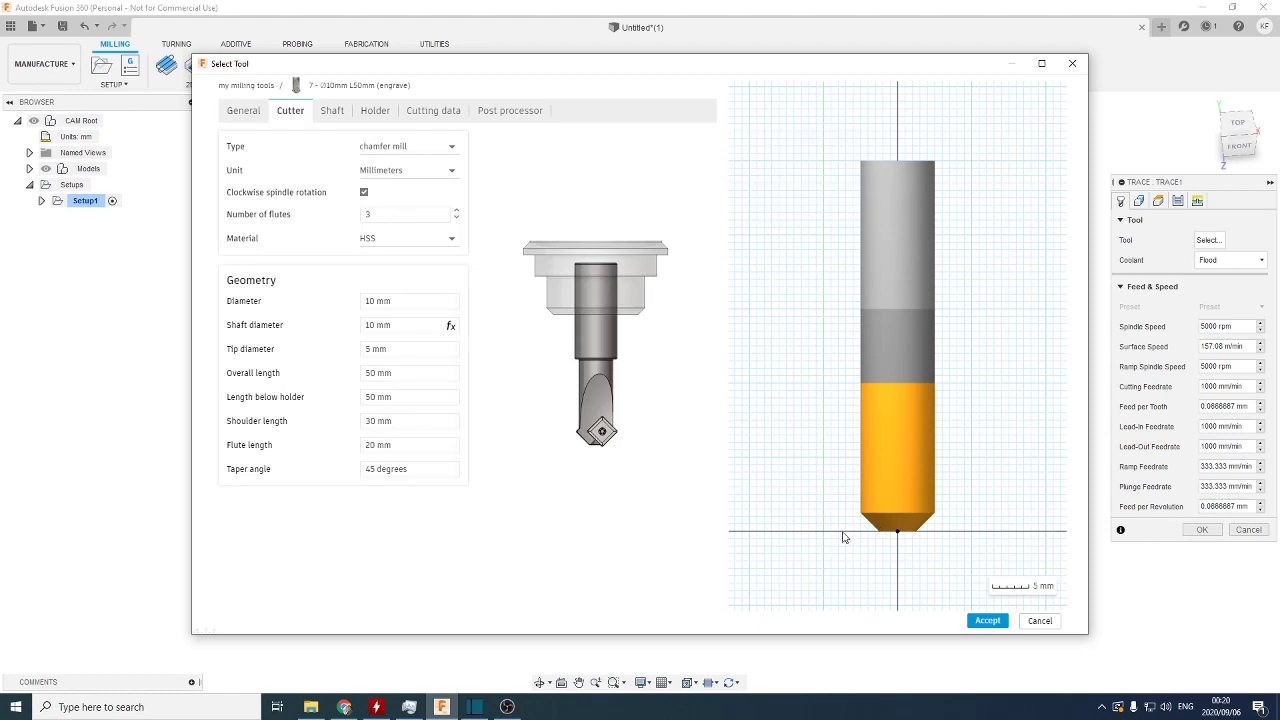
{"action": "mouse_move", "coordinate": [740, 508]}
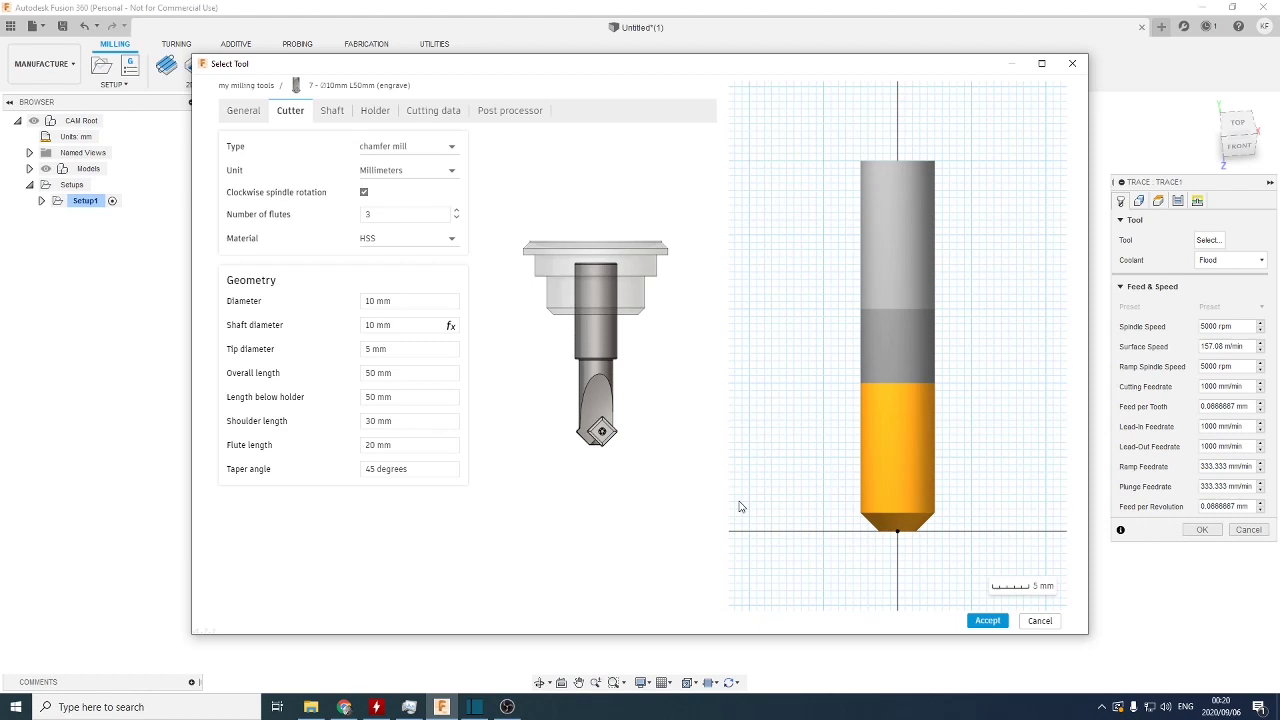
{"action": "mouse_move", "coordinate": [800, 546]}
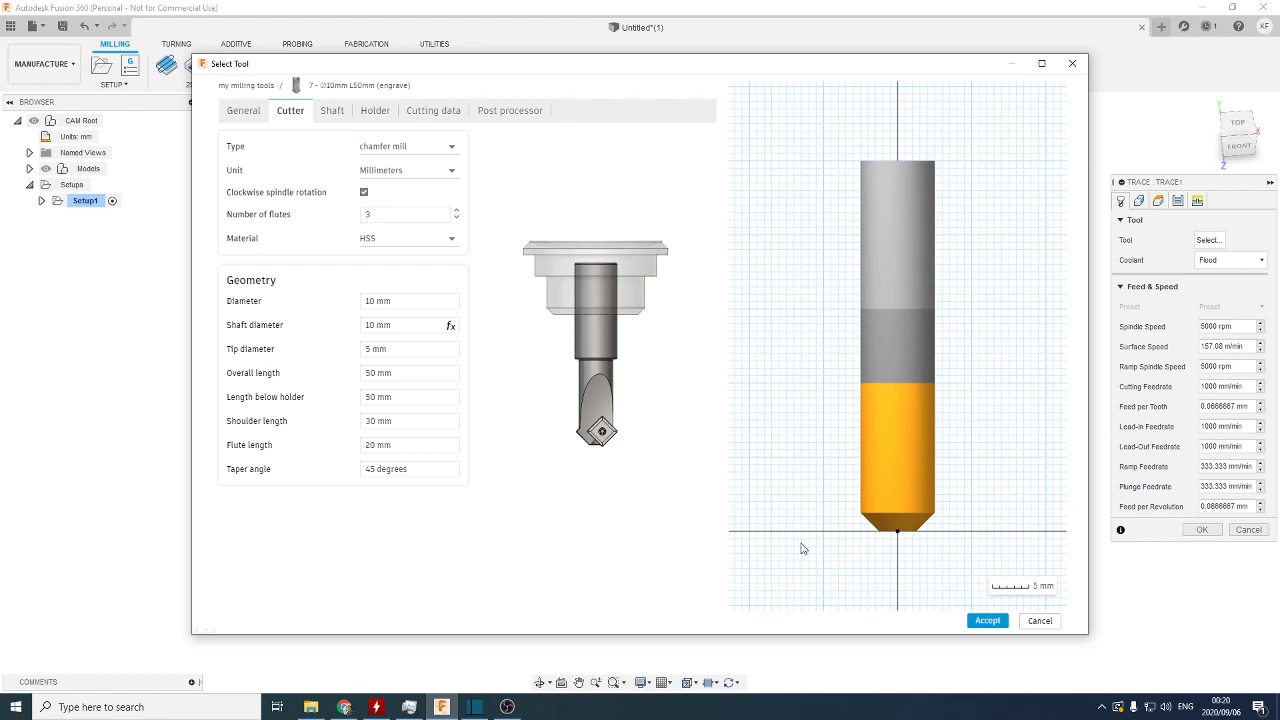
{"action": "mouse_move", "coordinate": [228, 344]}
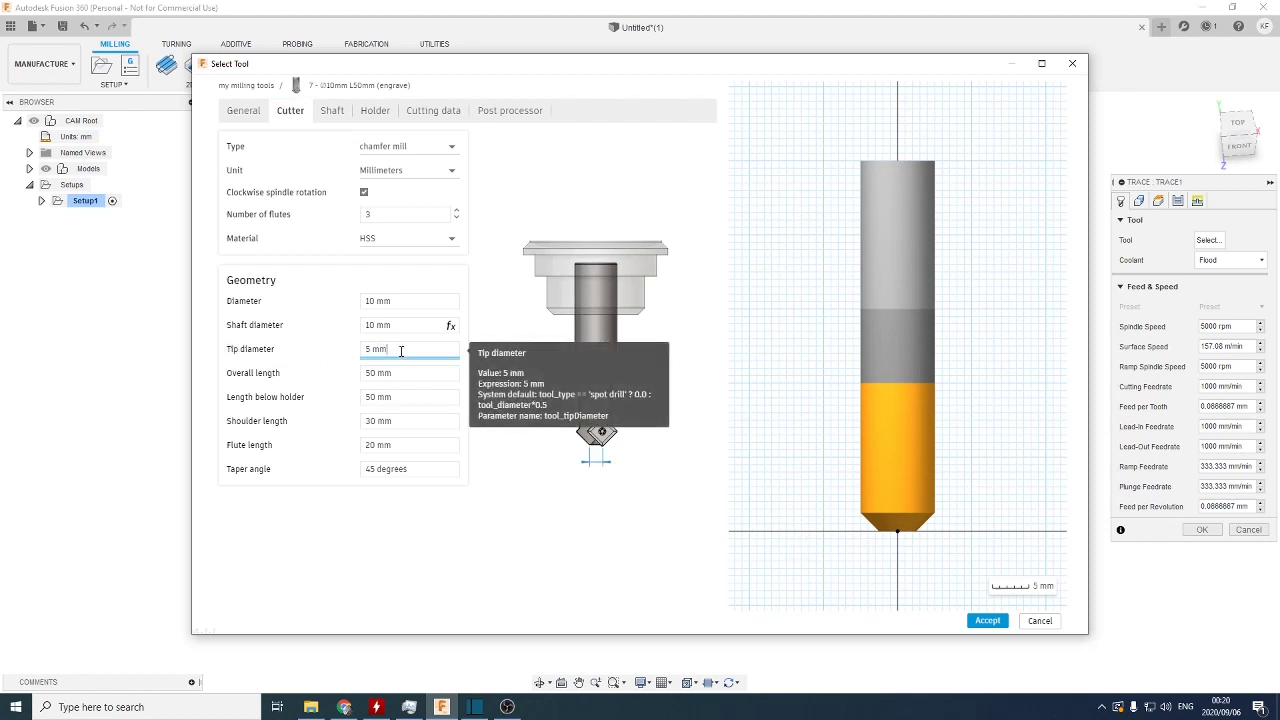
{"action": "type", "text": "0"}
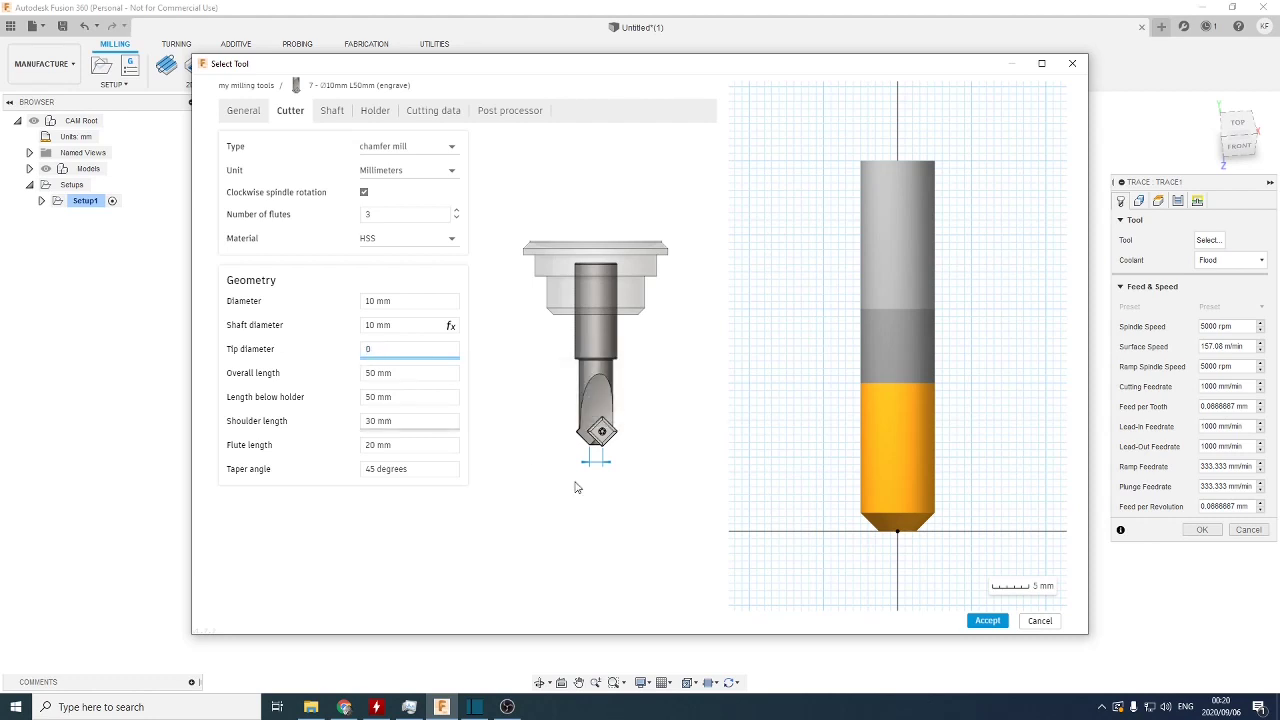
{"action": "mouse_move", "coordinate": [632, 524]}
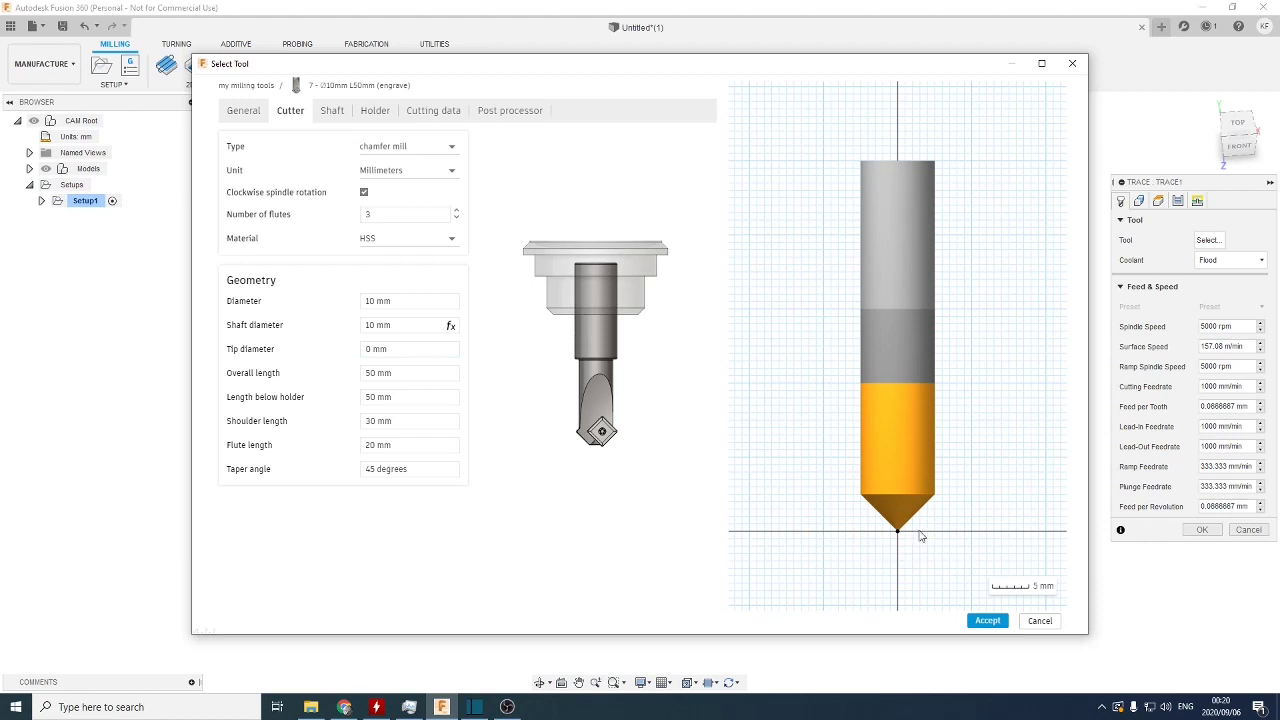
{"action": "mouse_move", "coordinate": [988, 620]}
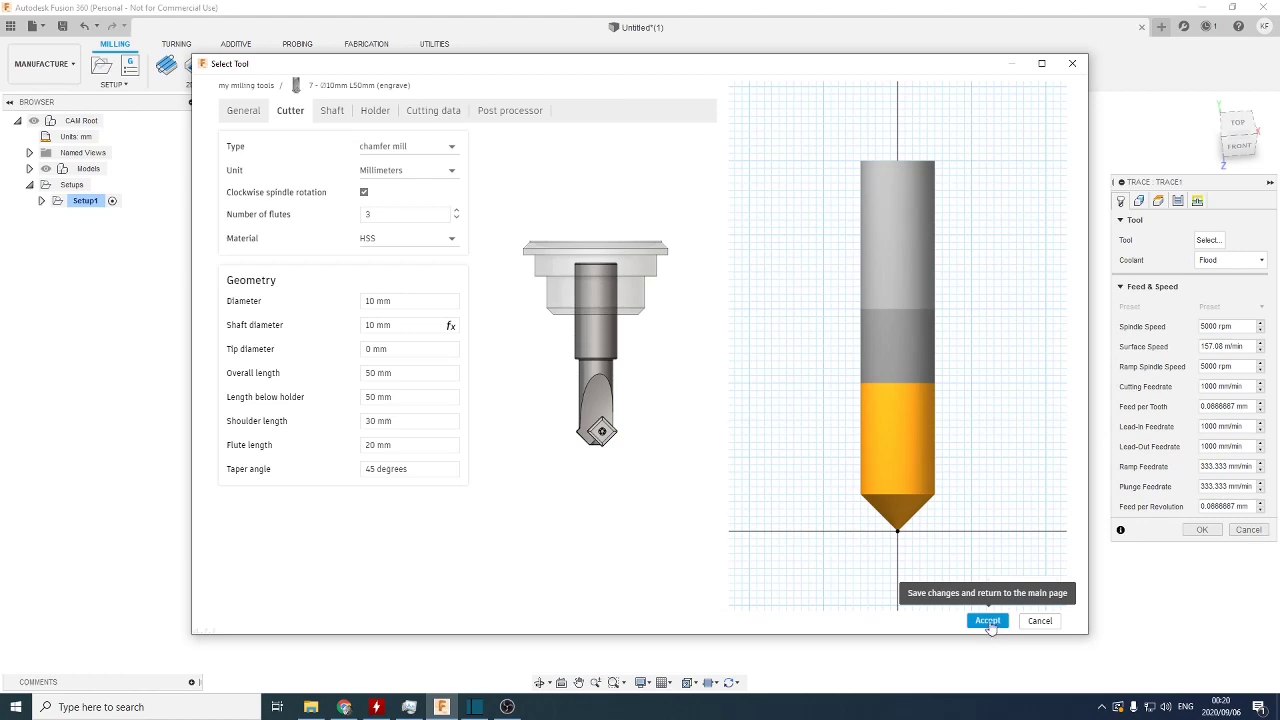
{"action": "left_click", "coordinate": [988, 620]}
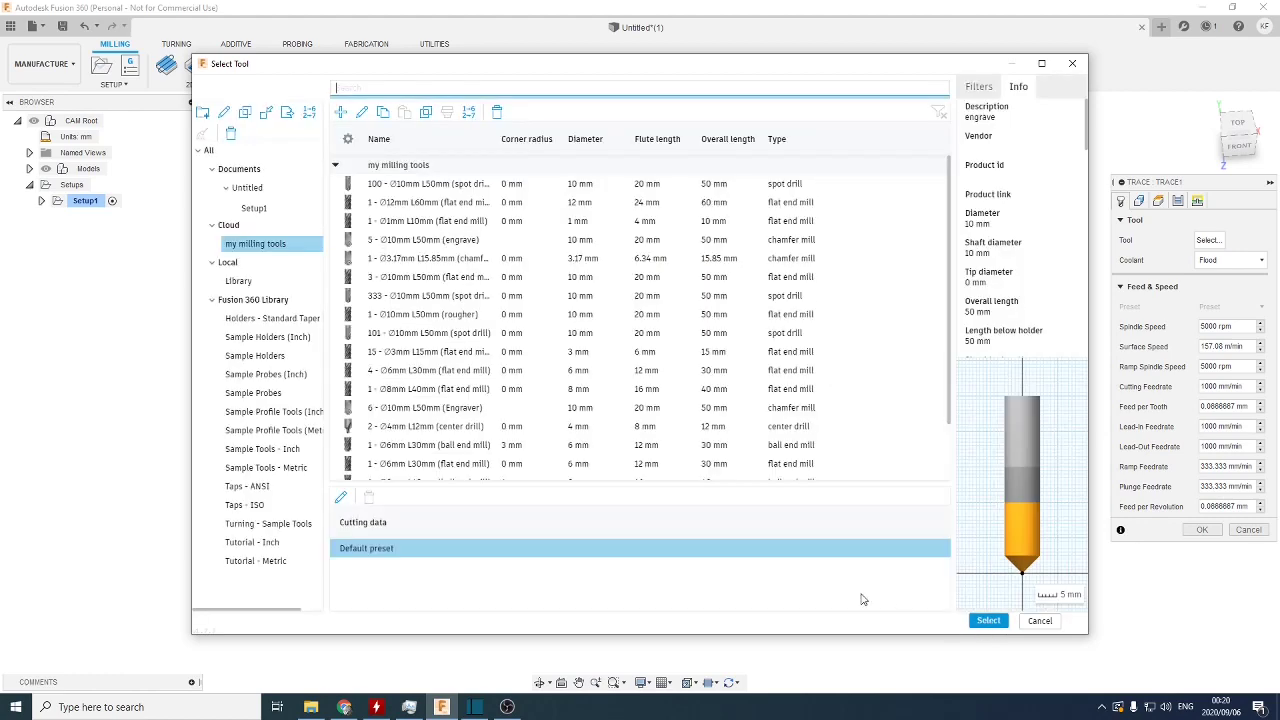
- Assign the zero-tip engrave tool, pick the text chains and generate the Trace1 toolpath over the plate
{"action": "left_click", "coordinate": [988, 620]}
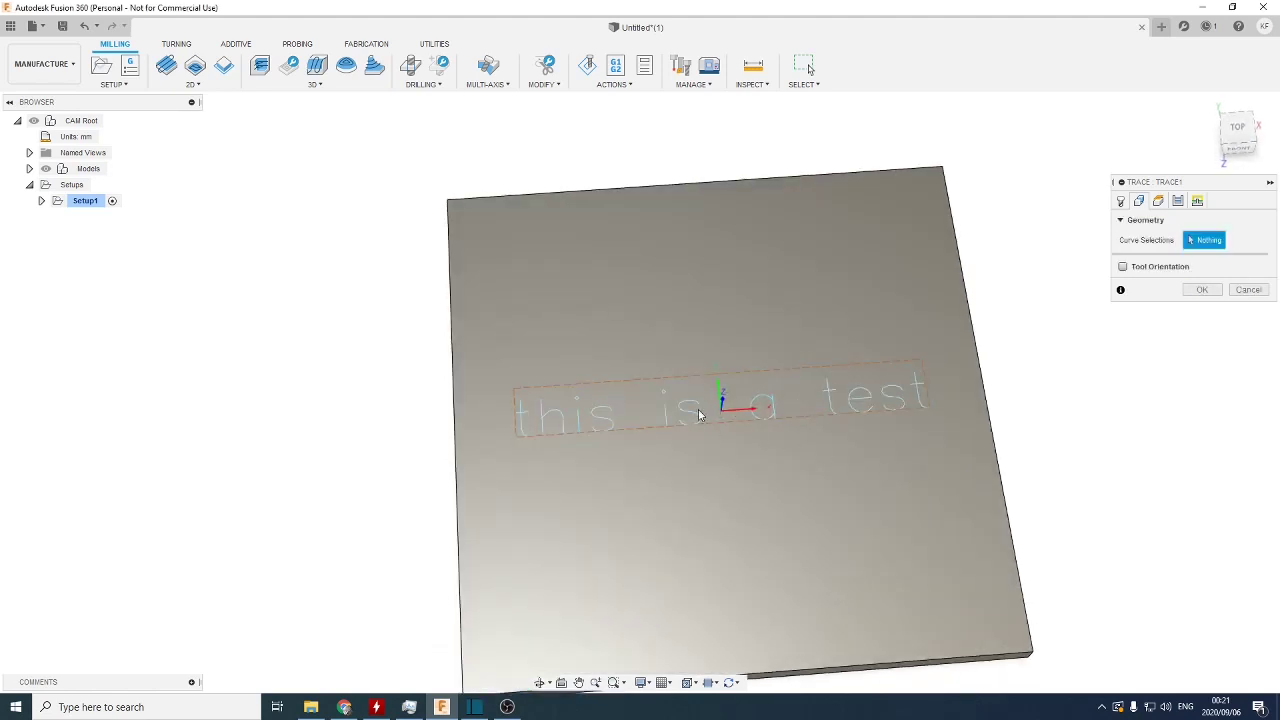
{"action": "mouse_move", "coordinate": [576, 460]}
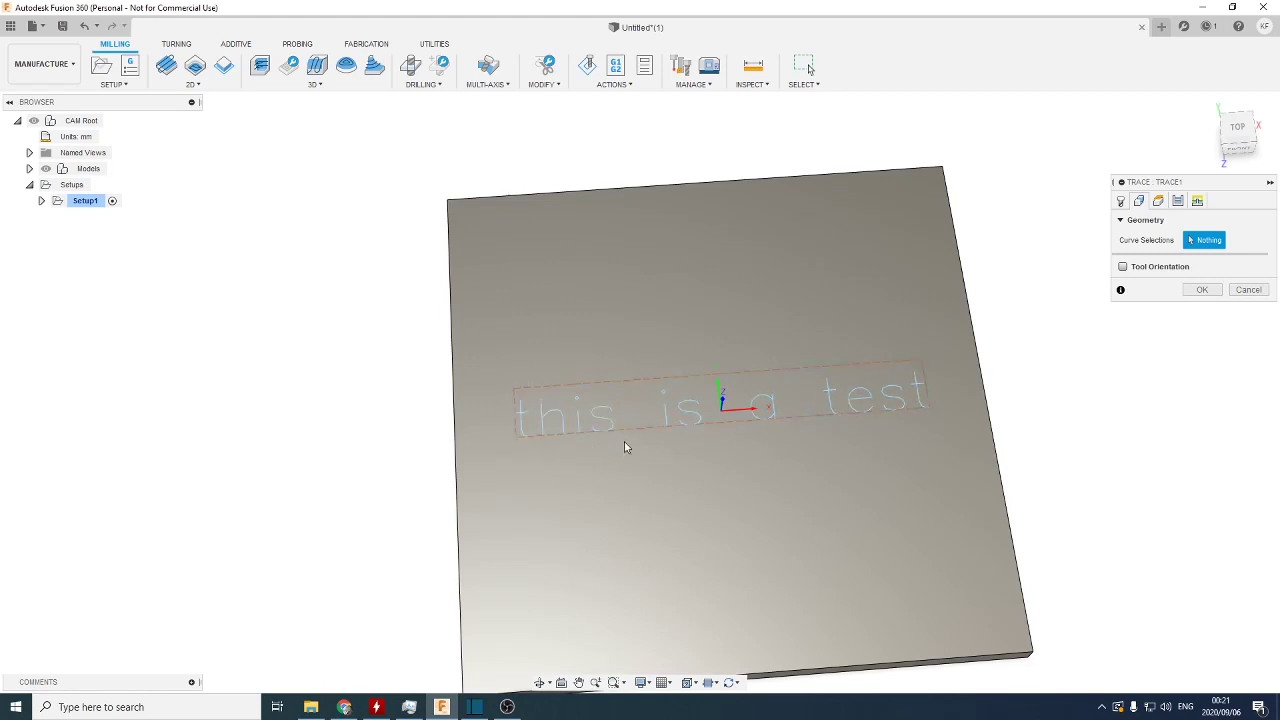
{"action": "mouse_move", "coordinate": [652, 448]}
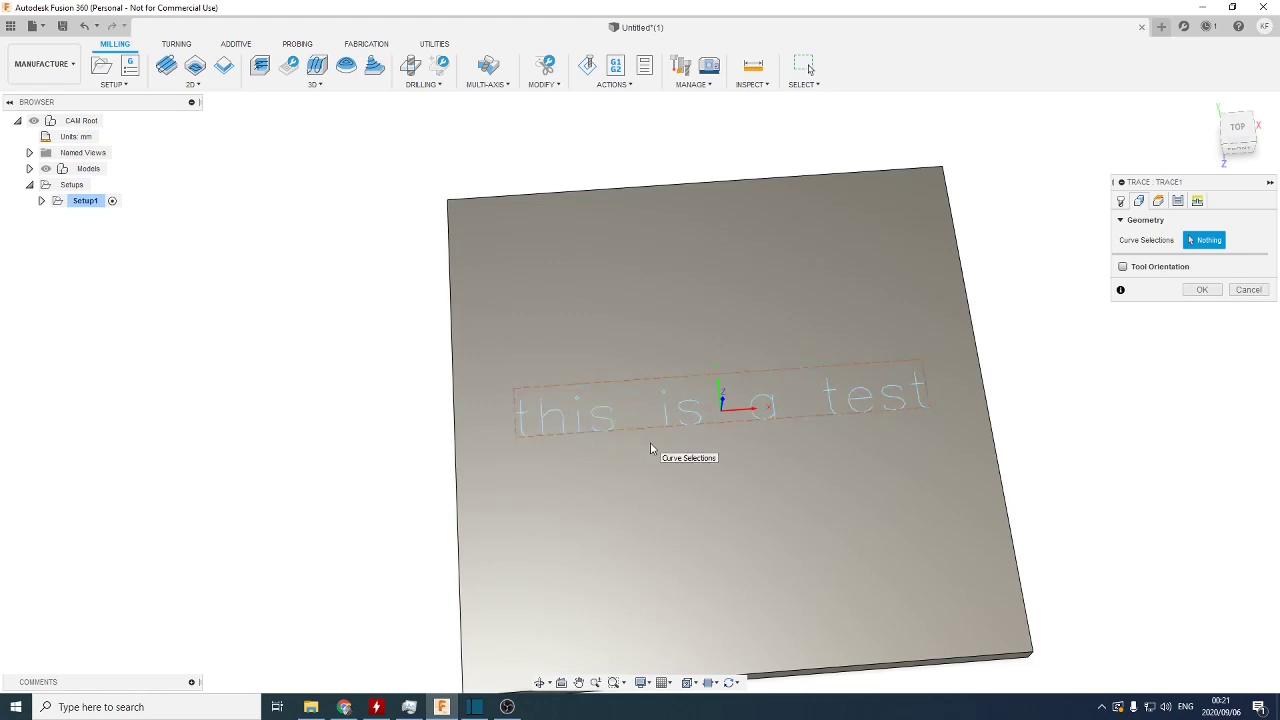
{"action": "mouse_move", "coordinate": [896, 380]}
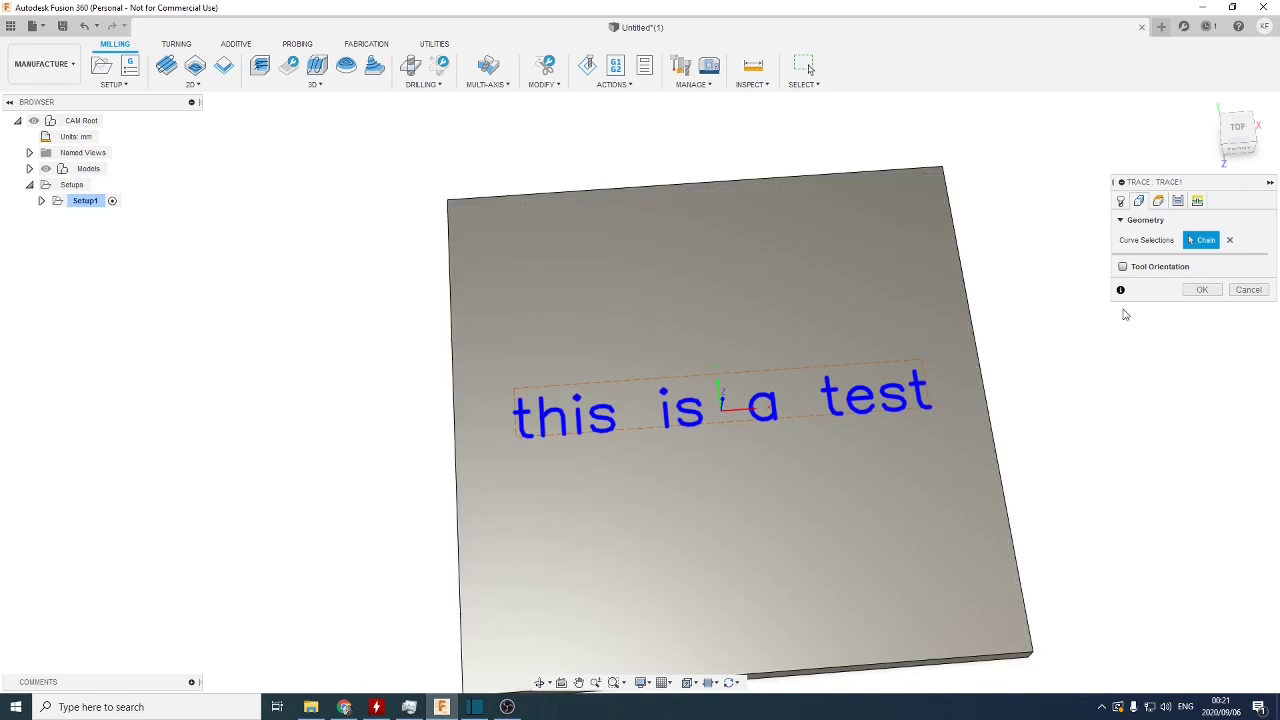
{"action": "left_click", "coordinate": [1200, 288]}
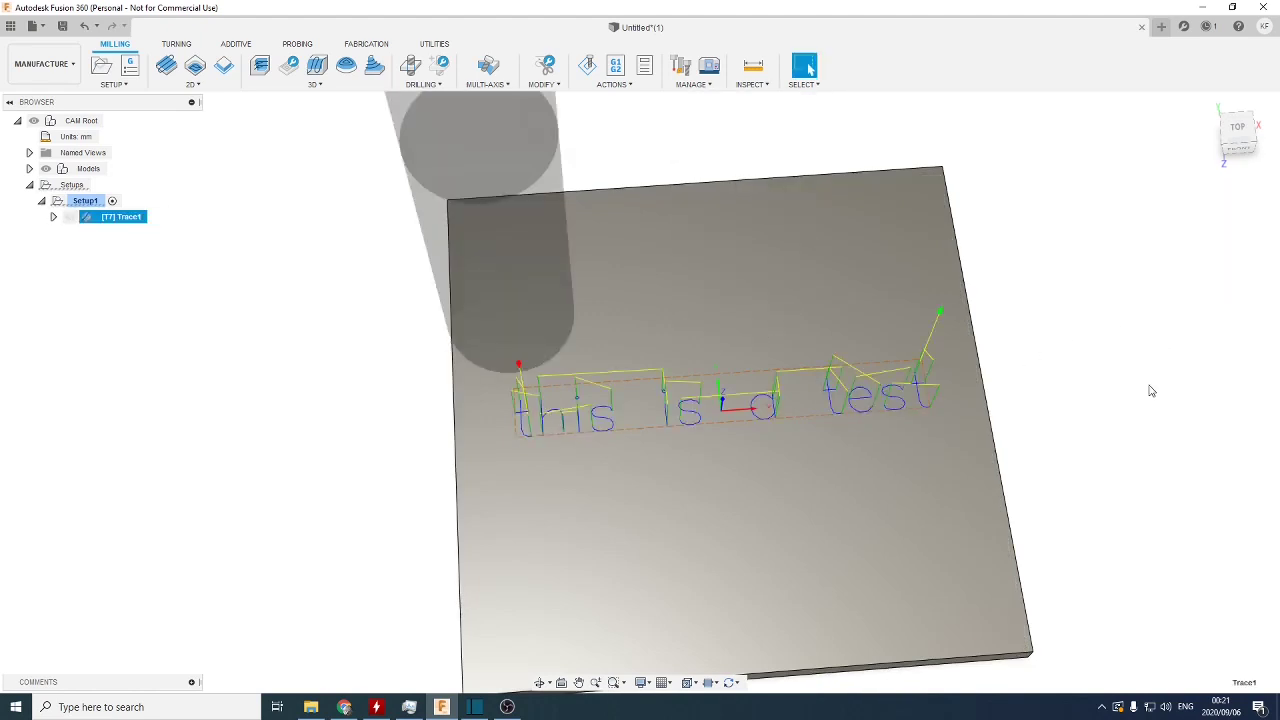
{"action": "left_click_drag", "start_coordinate": [1148, 390], "coordinate": [1148, 348]}
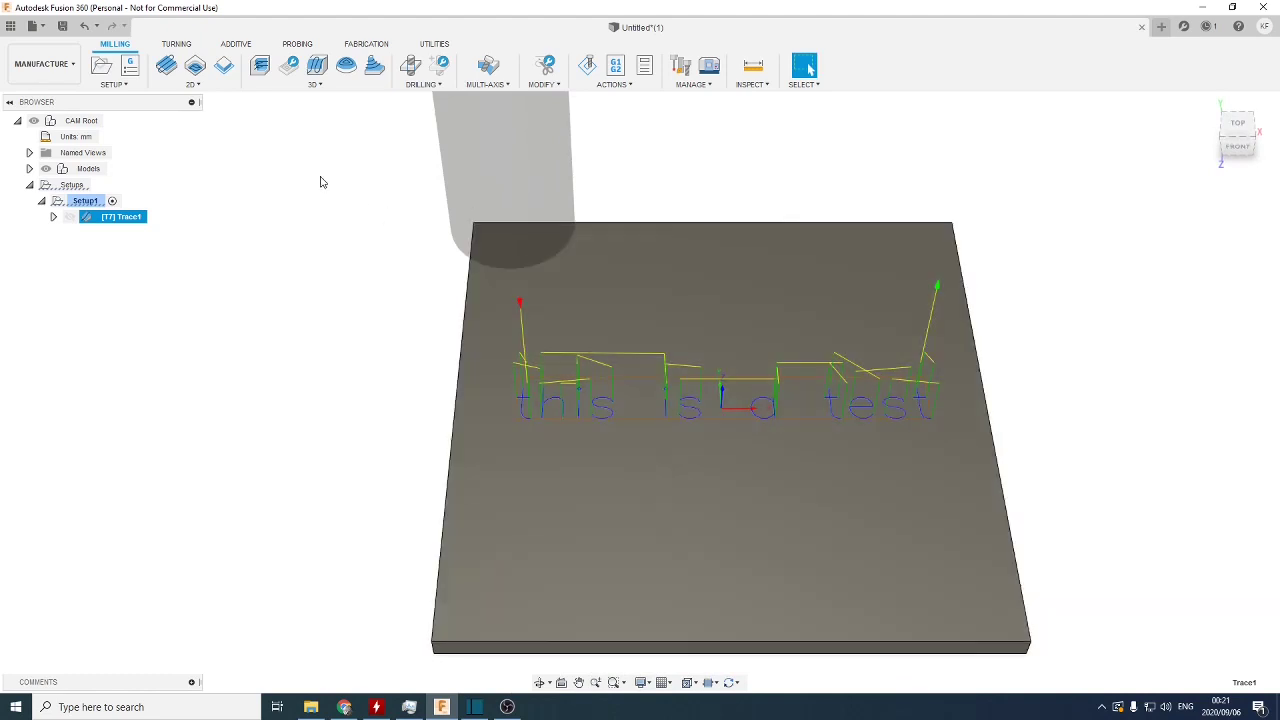
{"action": "mouse_move", "coordinate": [344, 190]}
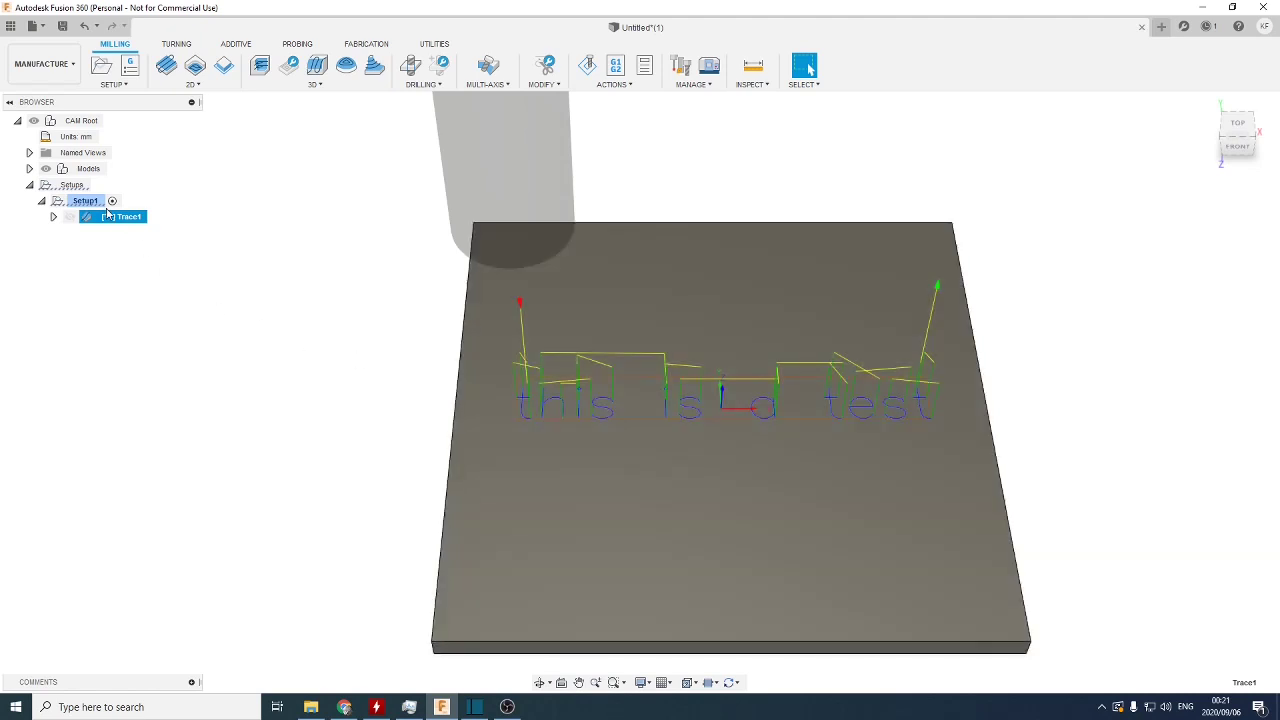
- Simulate Trace1 from the browser and play it so the lettering cuts into the green stock
{"action": "right_click", "coordinate": [112, 216]}
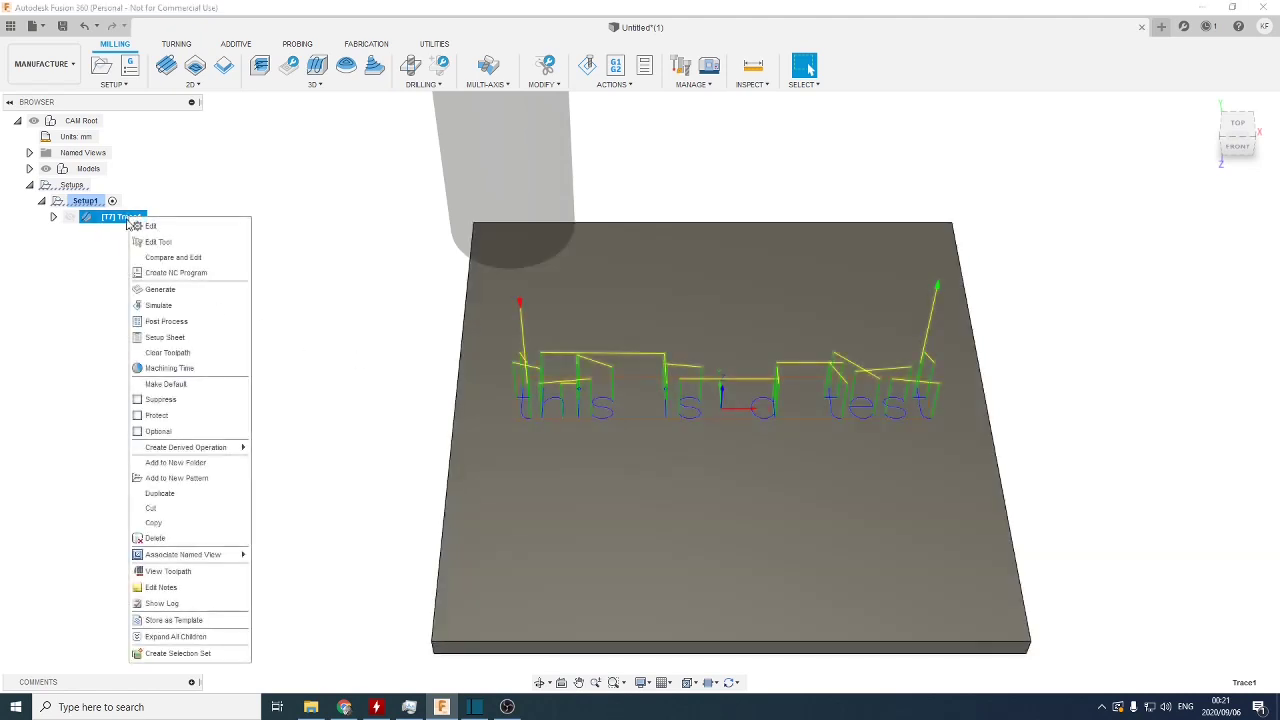
{"action": "left_click", "coordinate": [168, 310]}
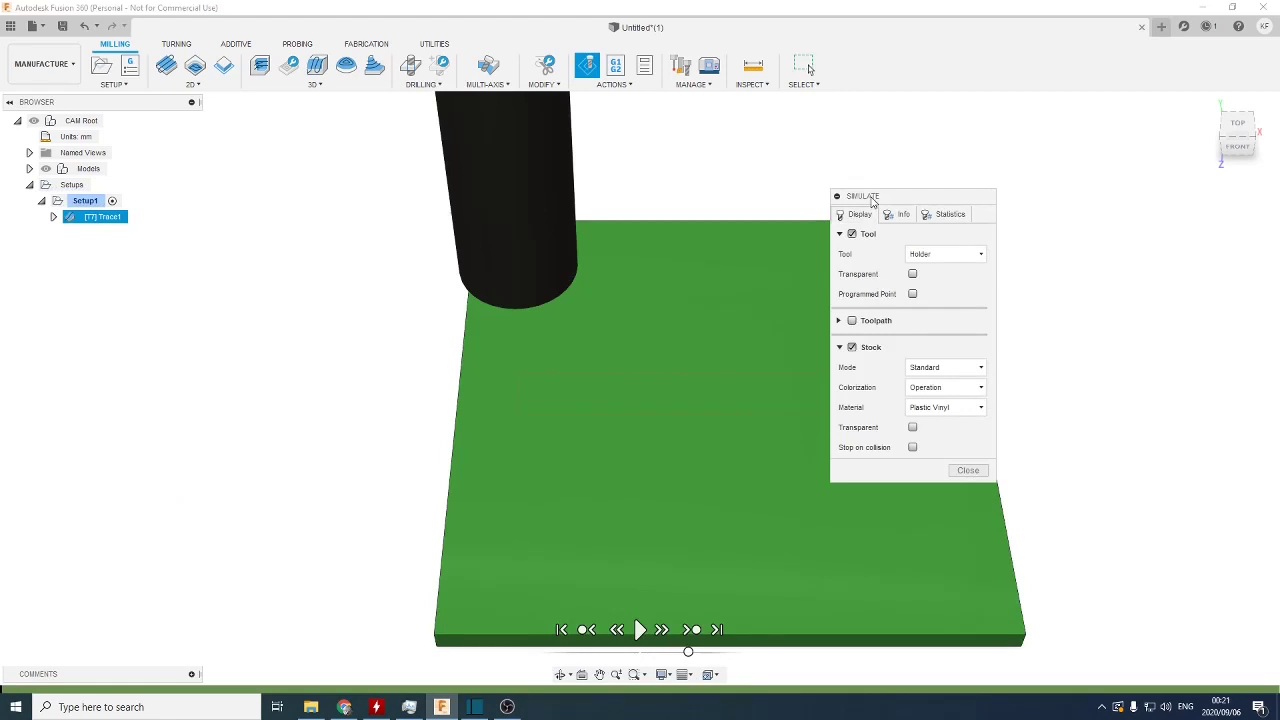
{"action": "left_click", "coordinate": [640, 628]}
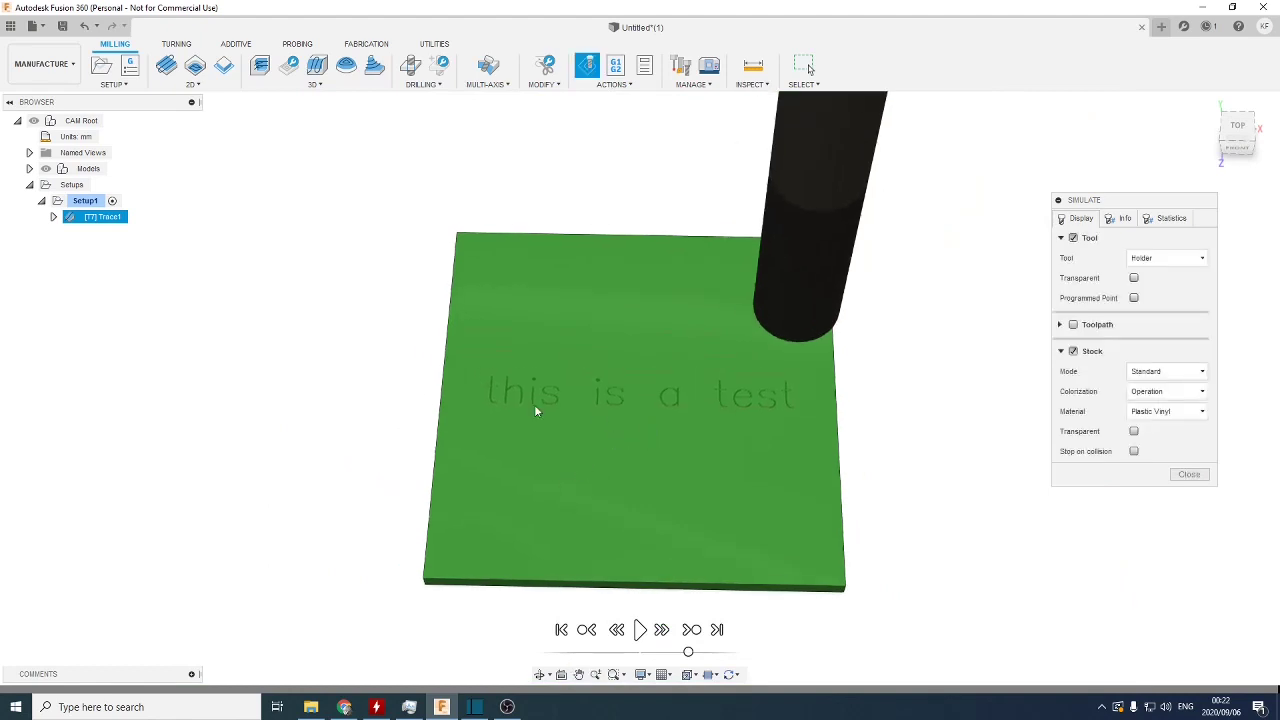
{"action": "mouse_move", "coordinate": [672, 436]}
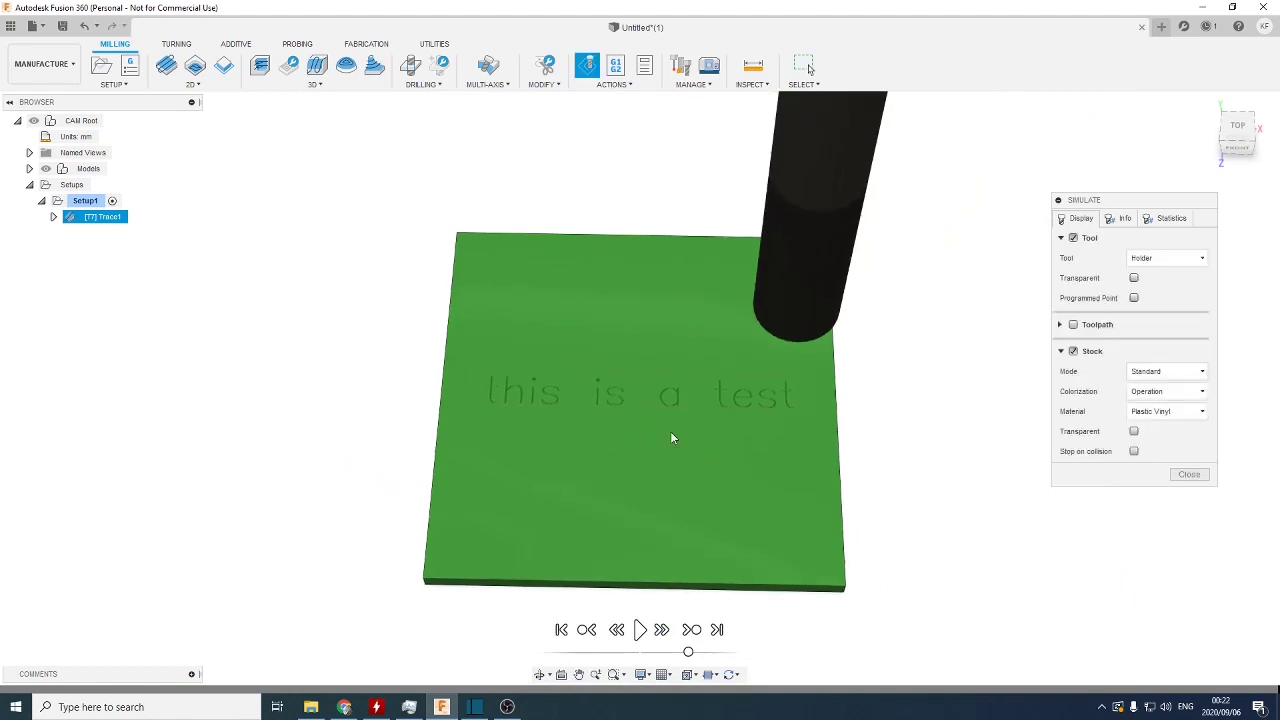